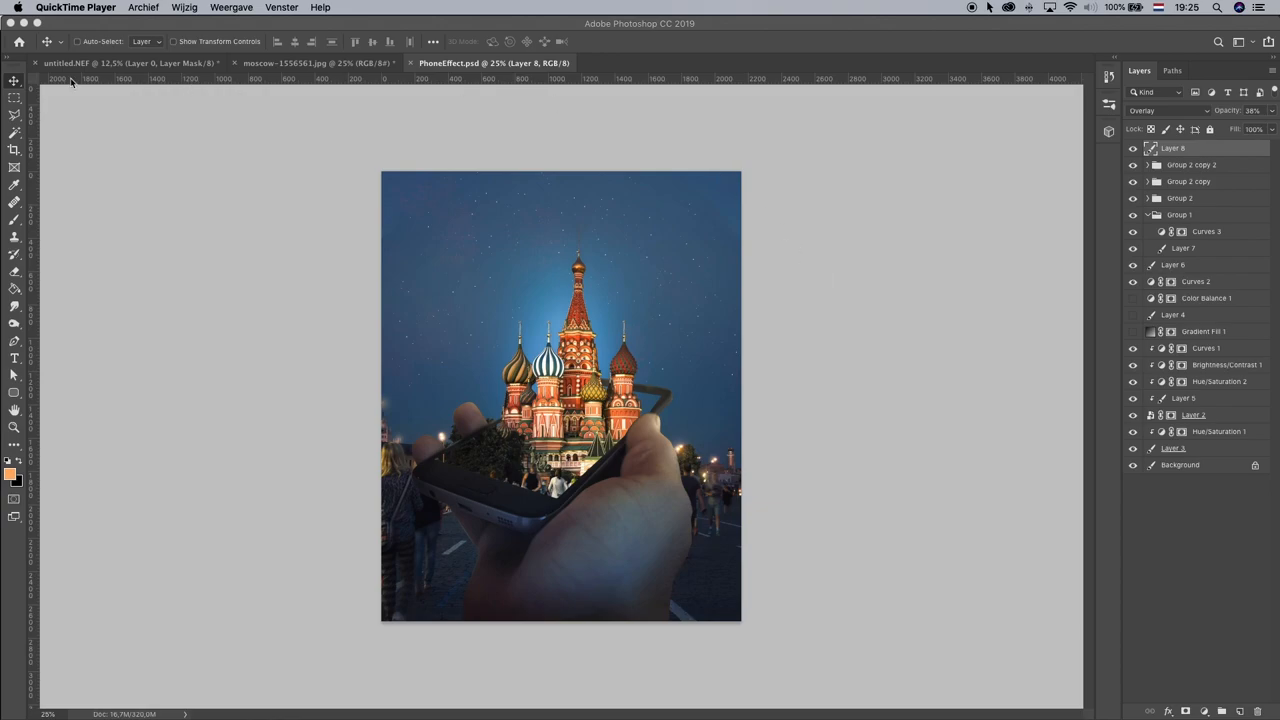
pyautogui.moveTo(664, 264)
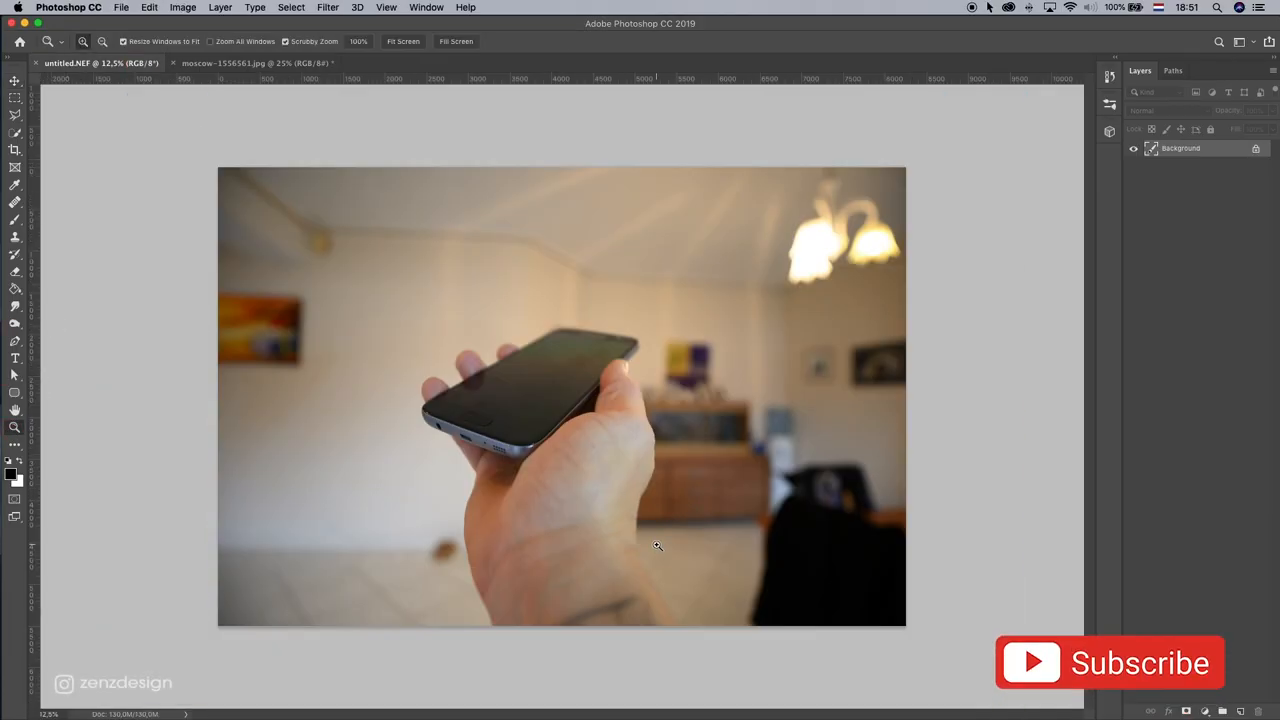
# - Outline the hand and phone with the Pen tool and convert the path into a selection
pyautogui.click(618, 398)
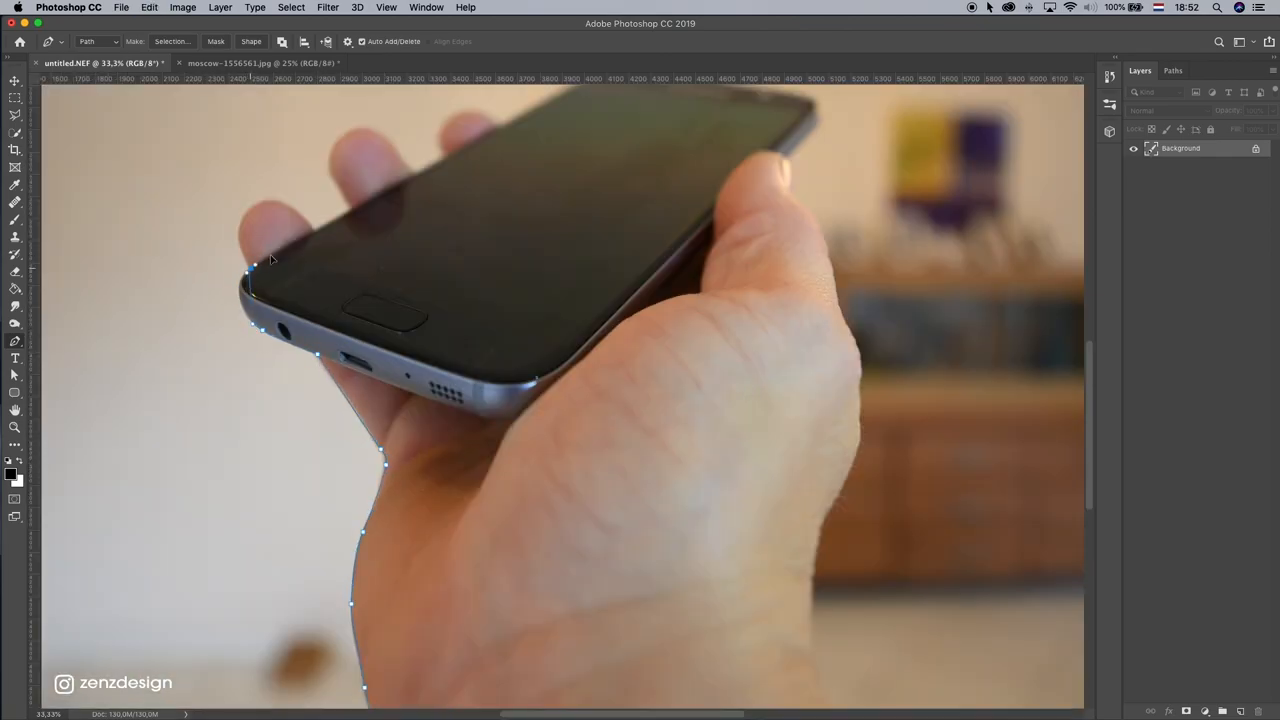
pyautogui.click(312, 240)
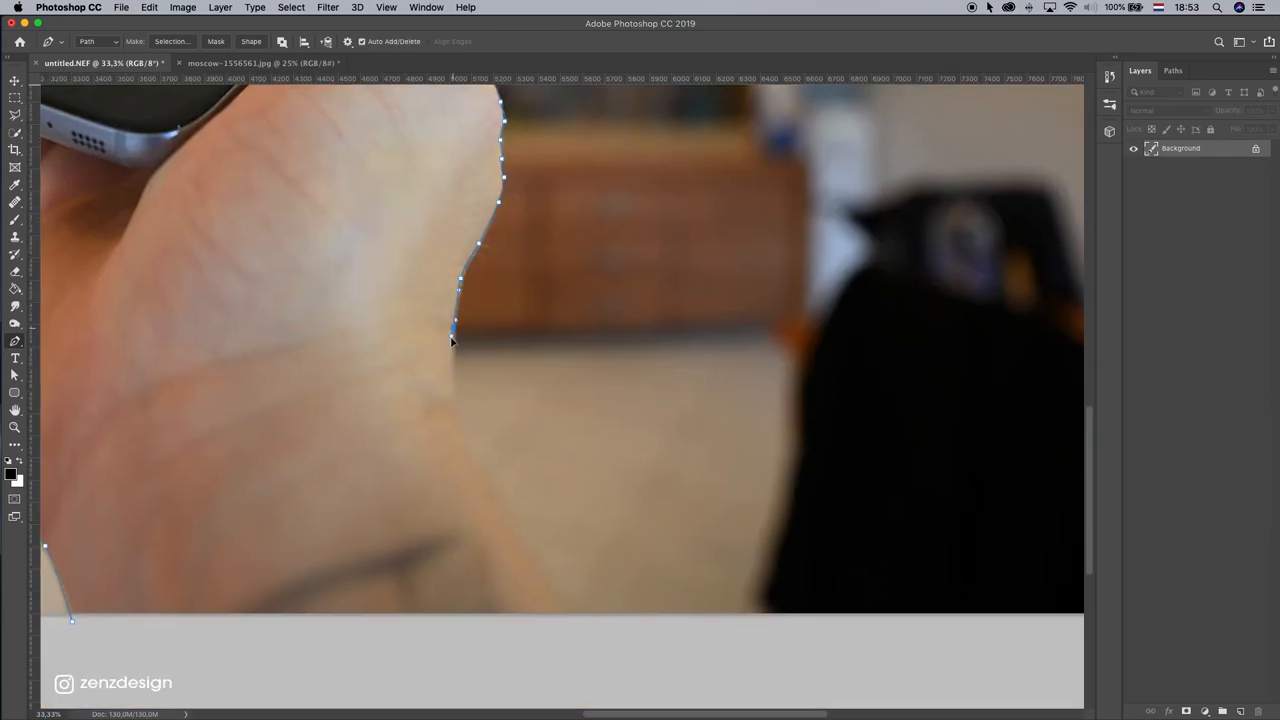
pyautogui.click(576, 612)
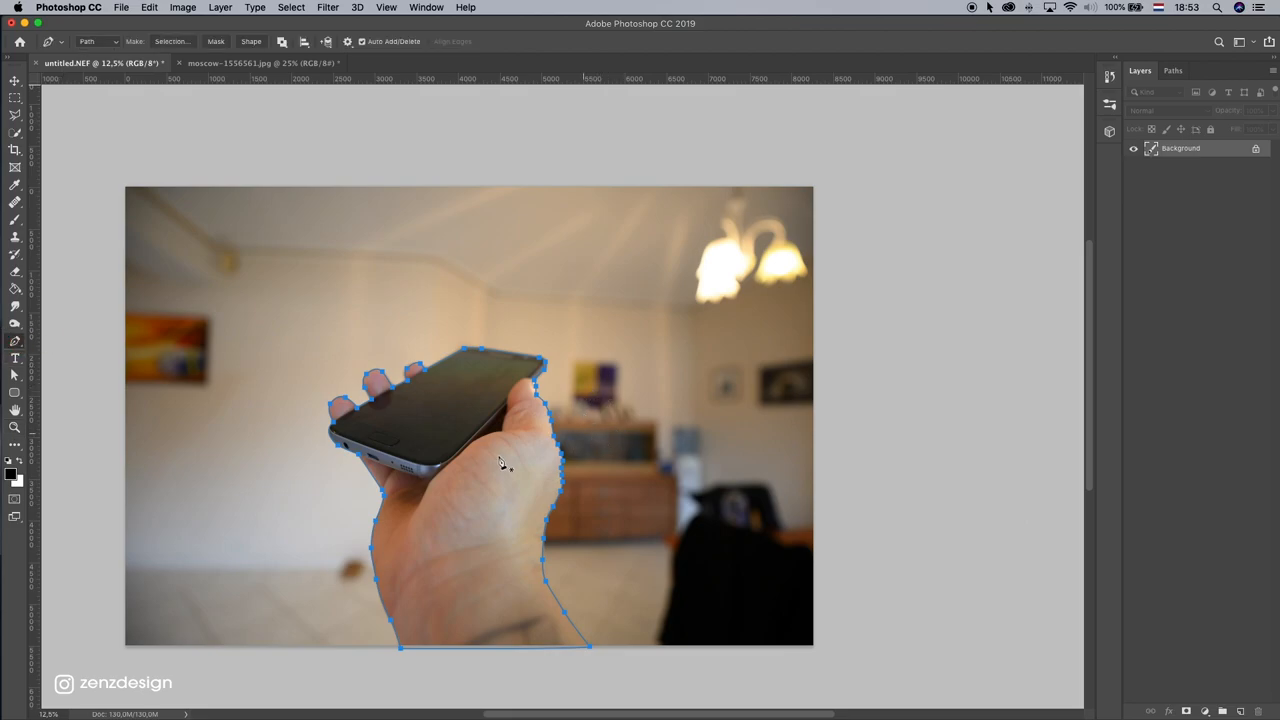
pyautogui.rightClick(504, 462)
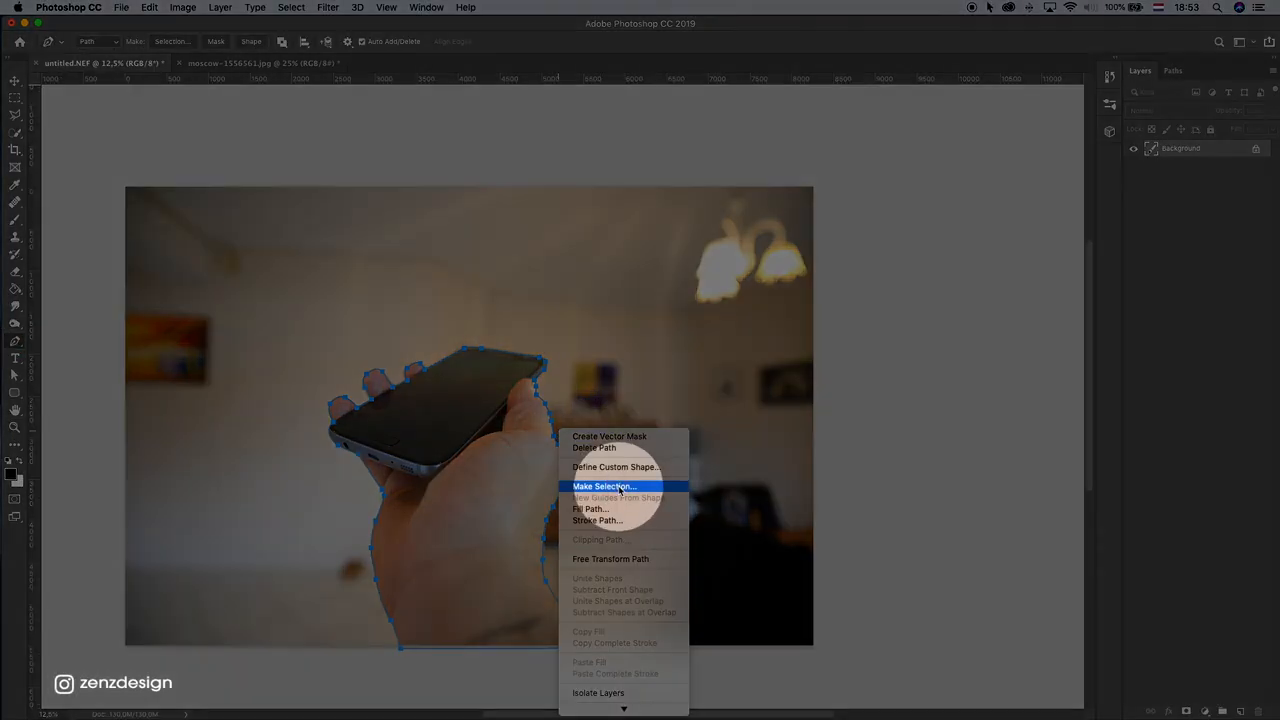
pyautogui.click(604, 486)
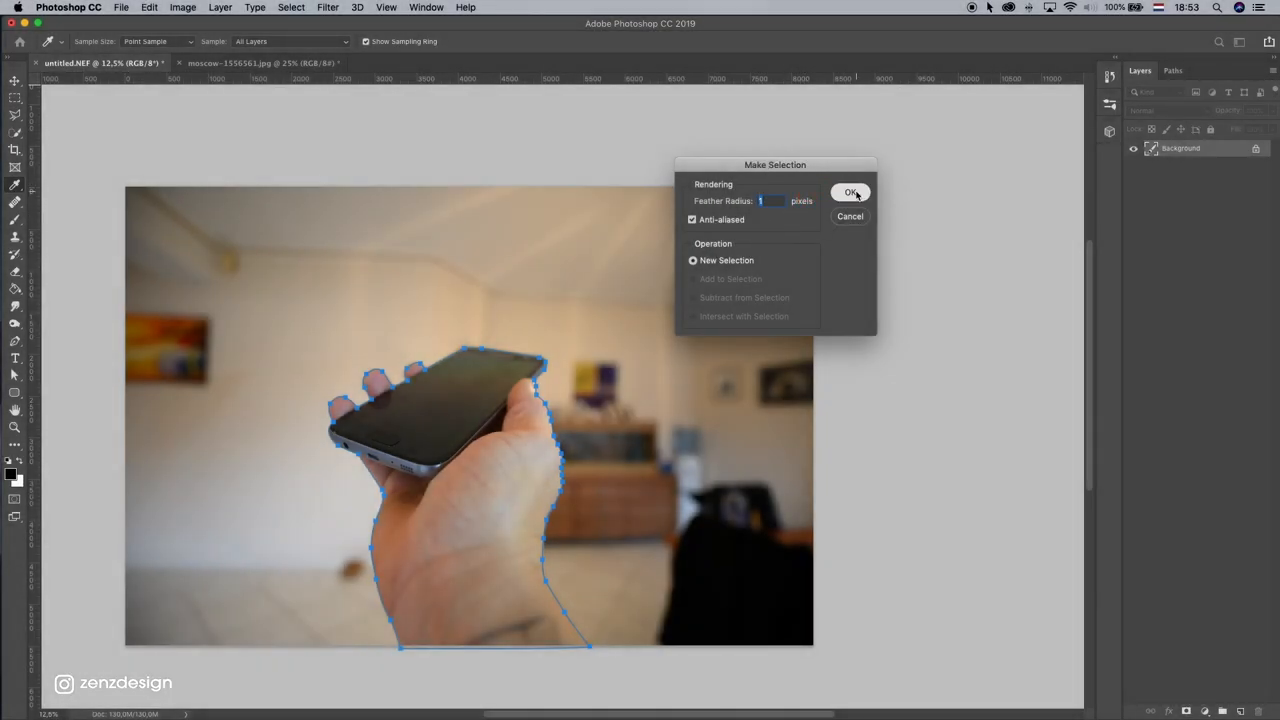
pyautogui.click(850, 192)
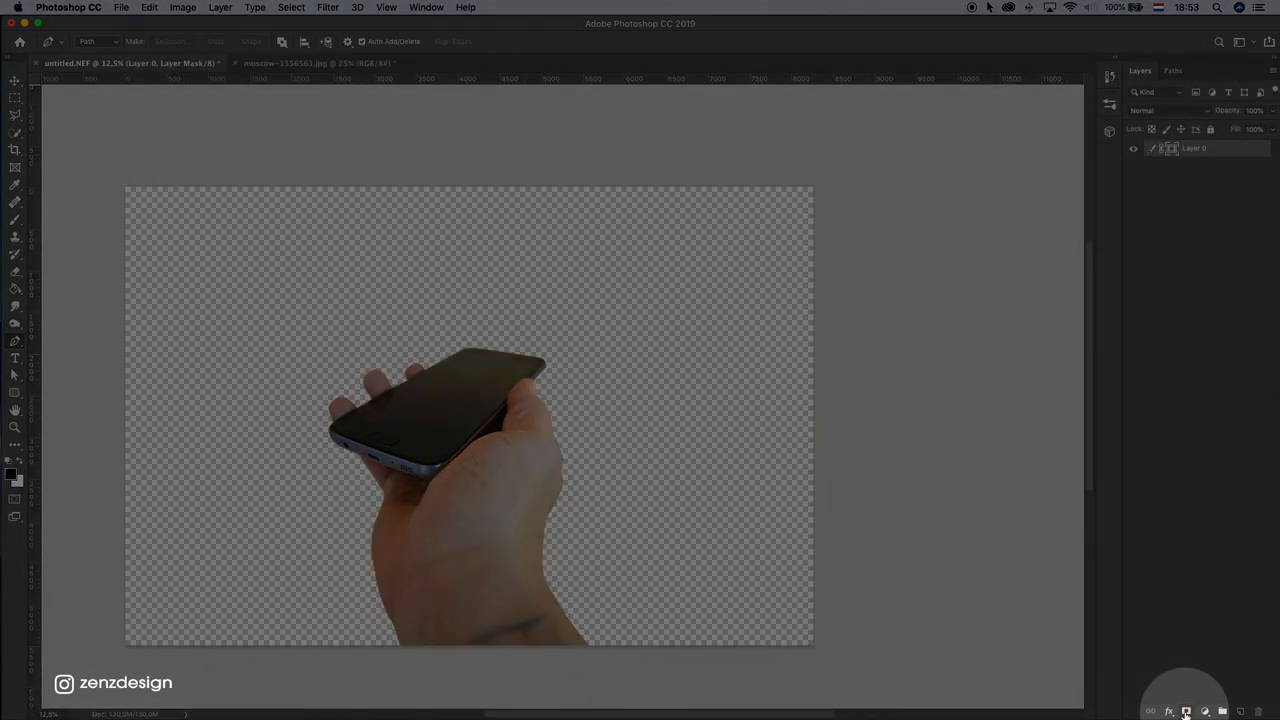
# - Add a layer mask hiding the room around the hand and phone
pyautogui.click(16, 76)
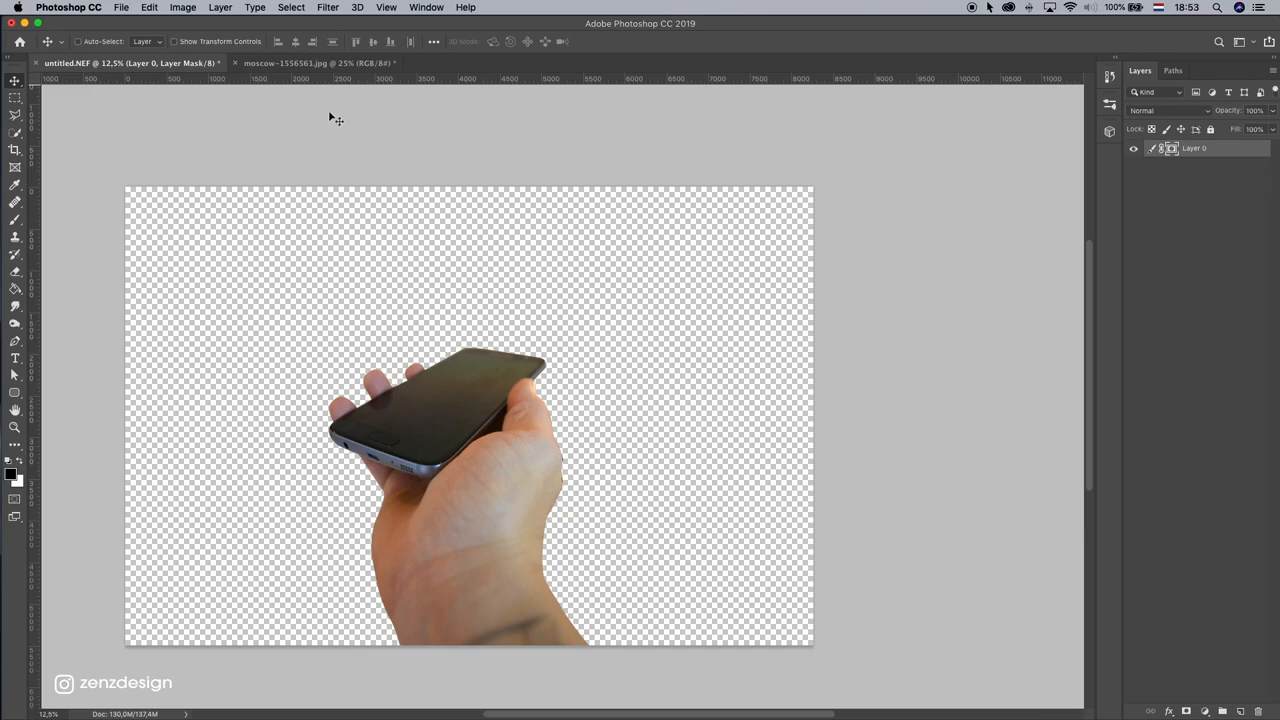
pyautogui.moveTo(344, 120)
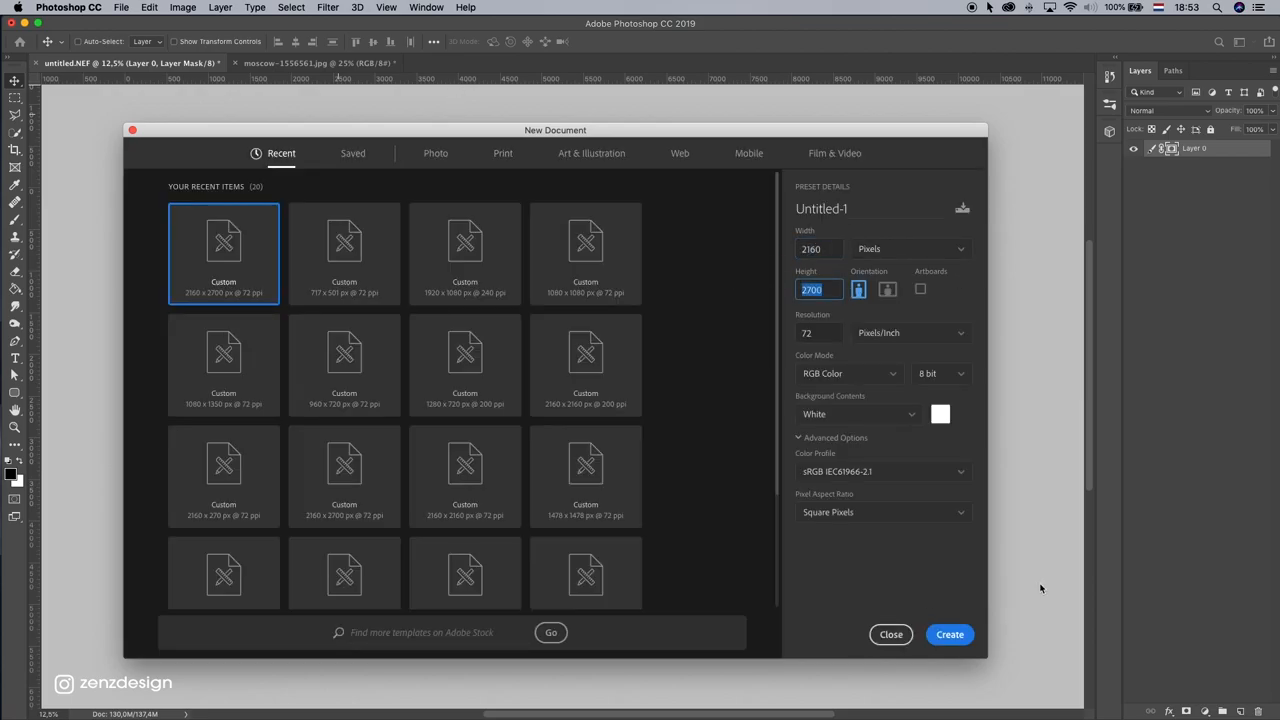
# - Create the portrait document and bring the cut-out hand layer into it, removing the leftover layer
pyautogui.click(948, 634)
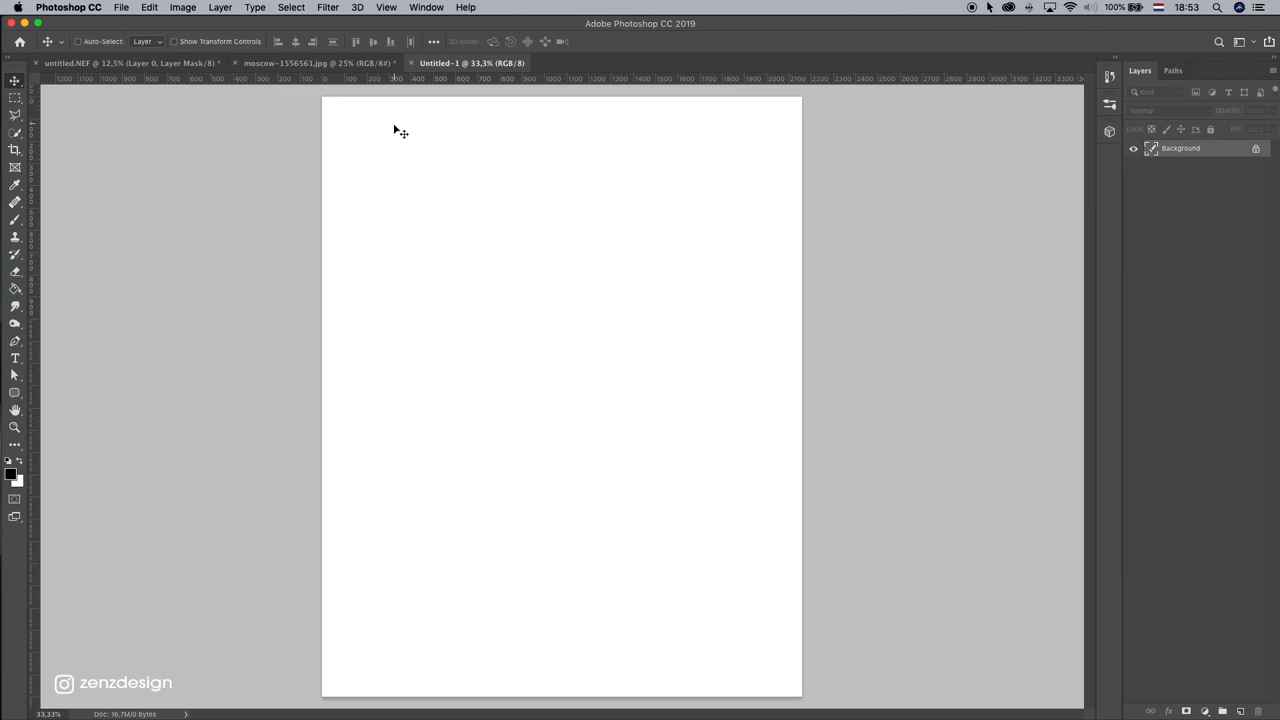
pyautogui.click(130, 62)
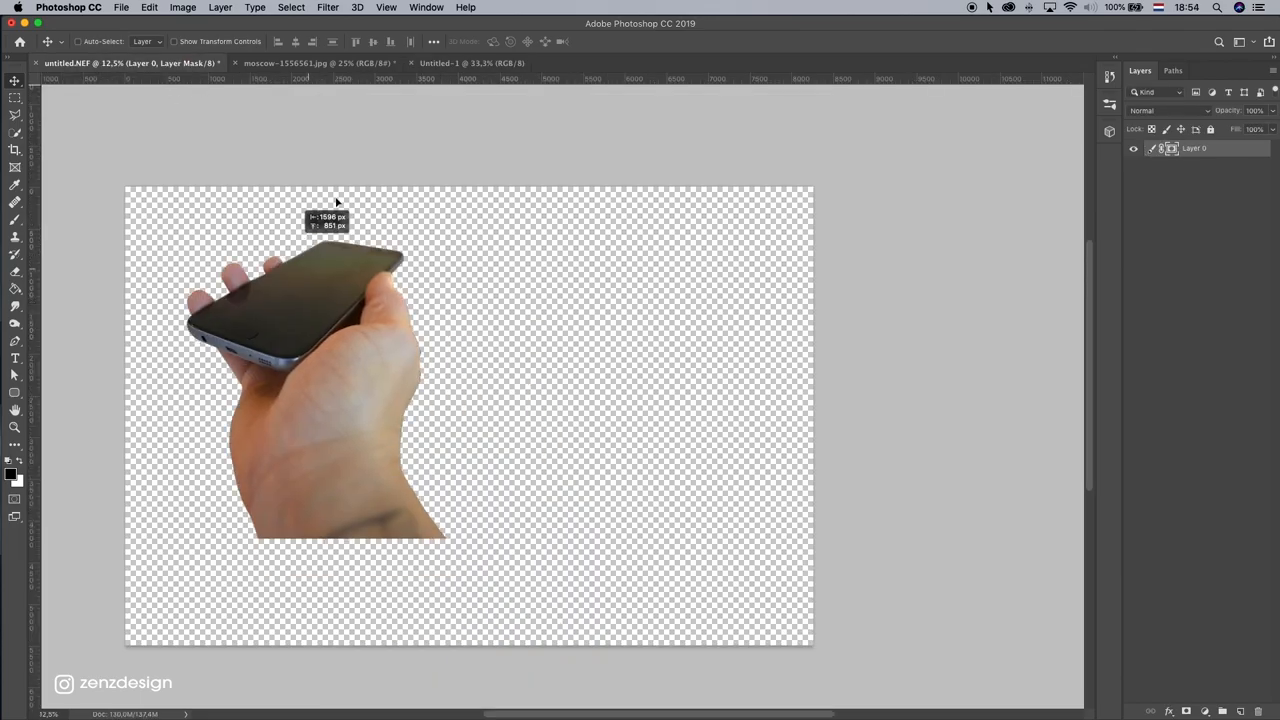
pyautogui.click(470, 62)
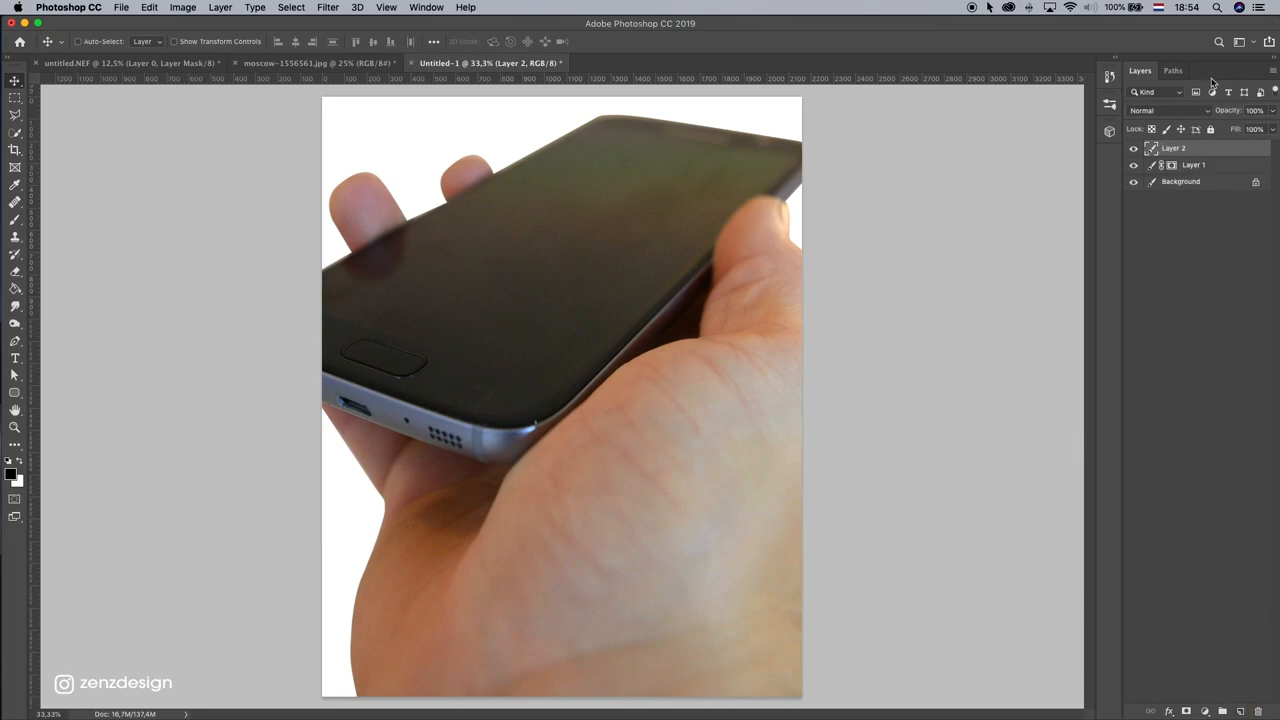
pyautogui.click(1192, 164)
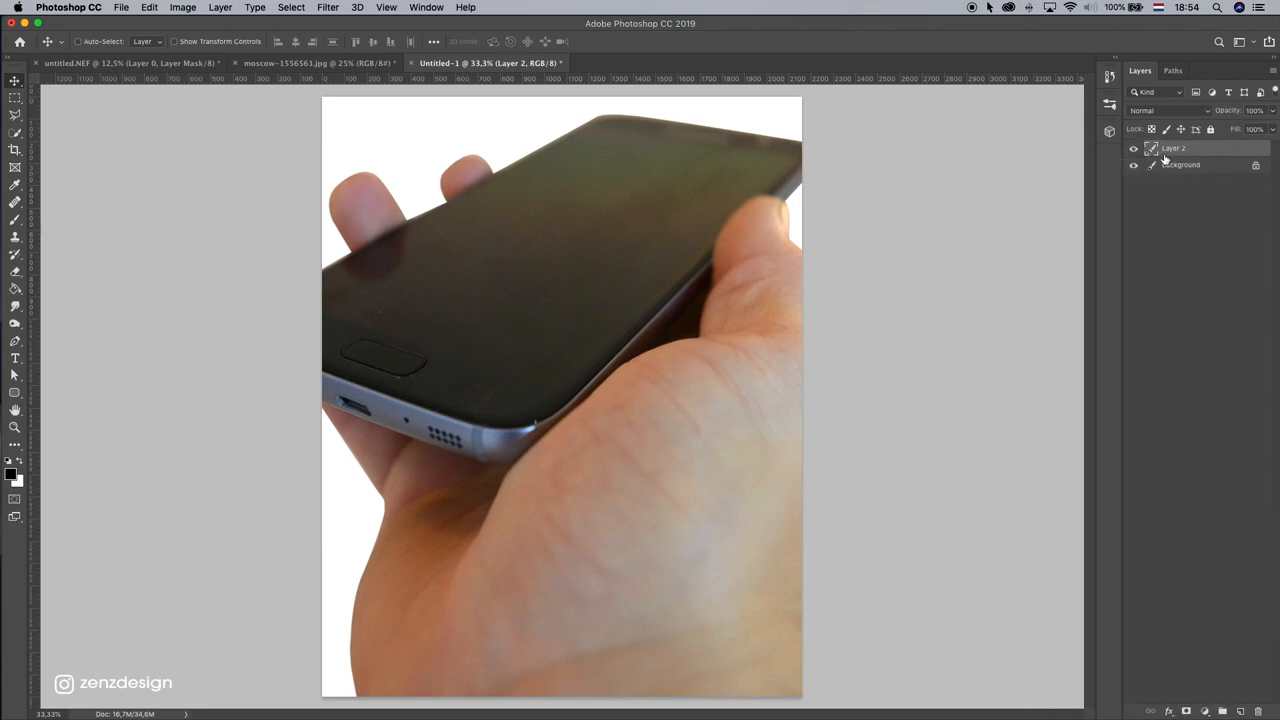
# - Convert the hand layer to a smart object and shrink it into the lower half
pyautogui.rightClick(1176, 148)
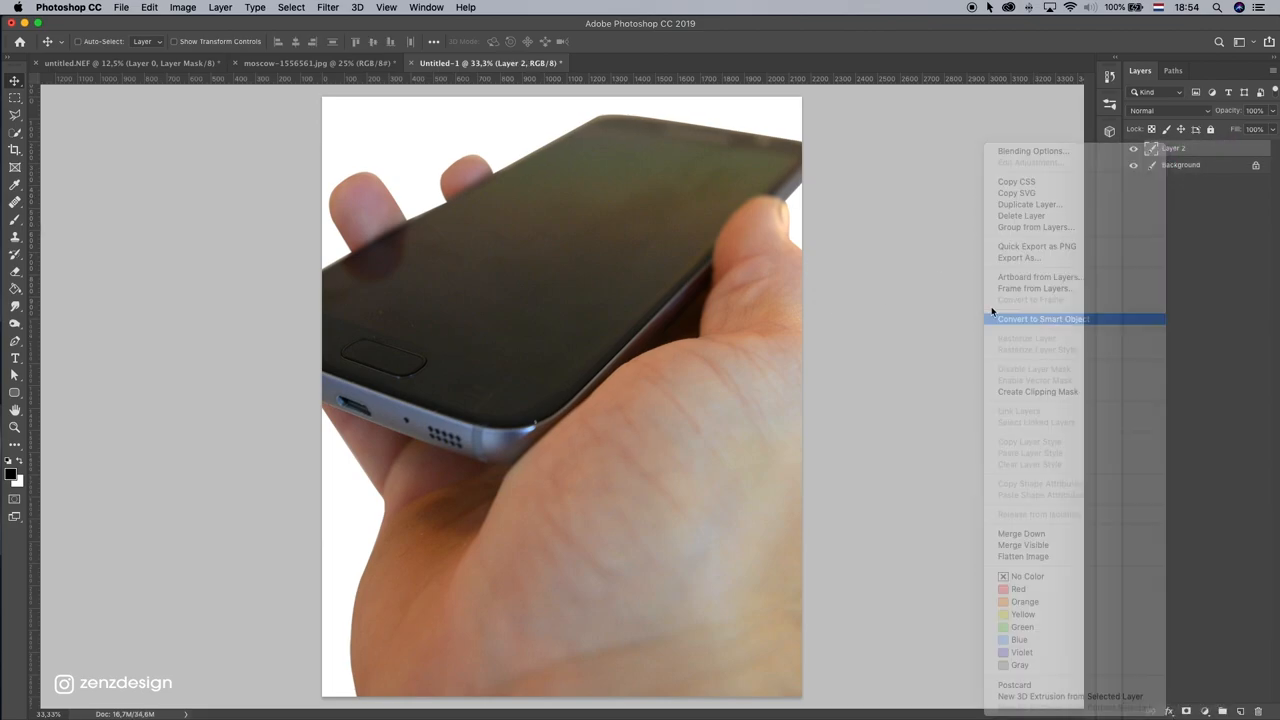
pyautogui.click(1044, 318)
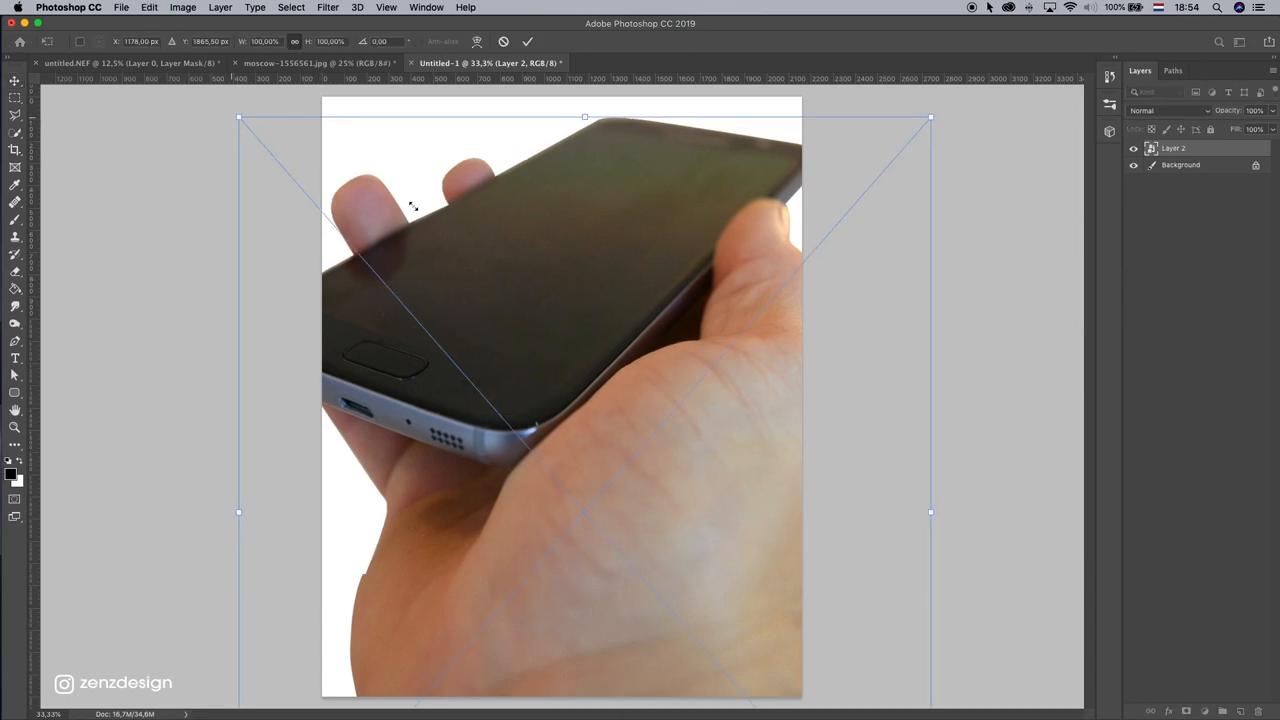
pyautogui.moveTo(240, 116); pyautogui.dragTo(330, 180)
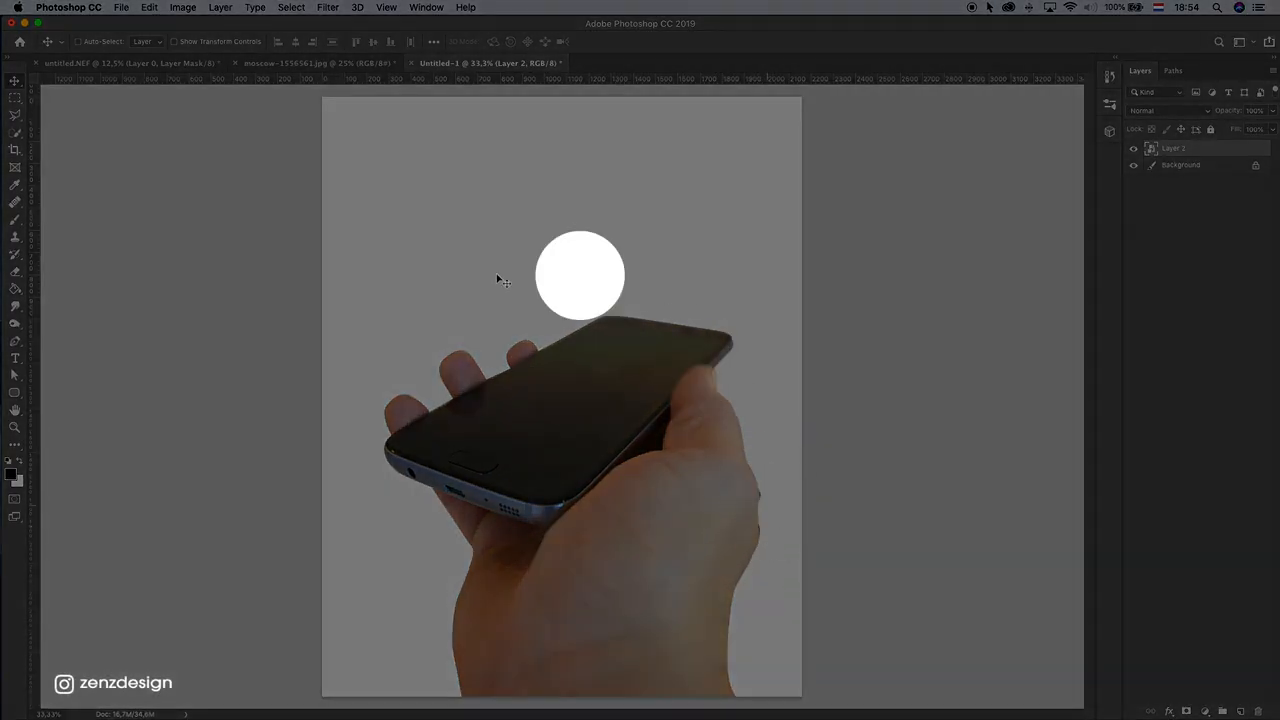
# - Place the cathedral photo beneath the hand as a smart object, enlarged to fill the page
pyautogui.click(316, 62)
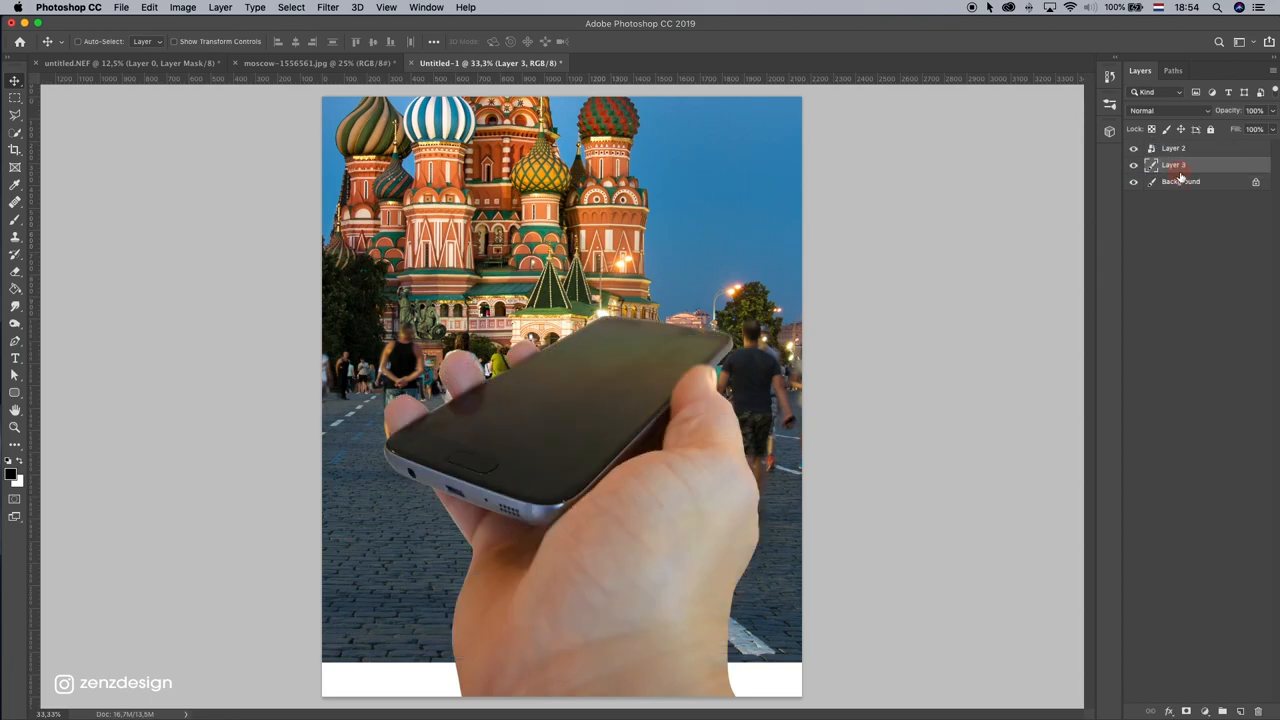
pyautogui.rightClick(1174, 164)
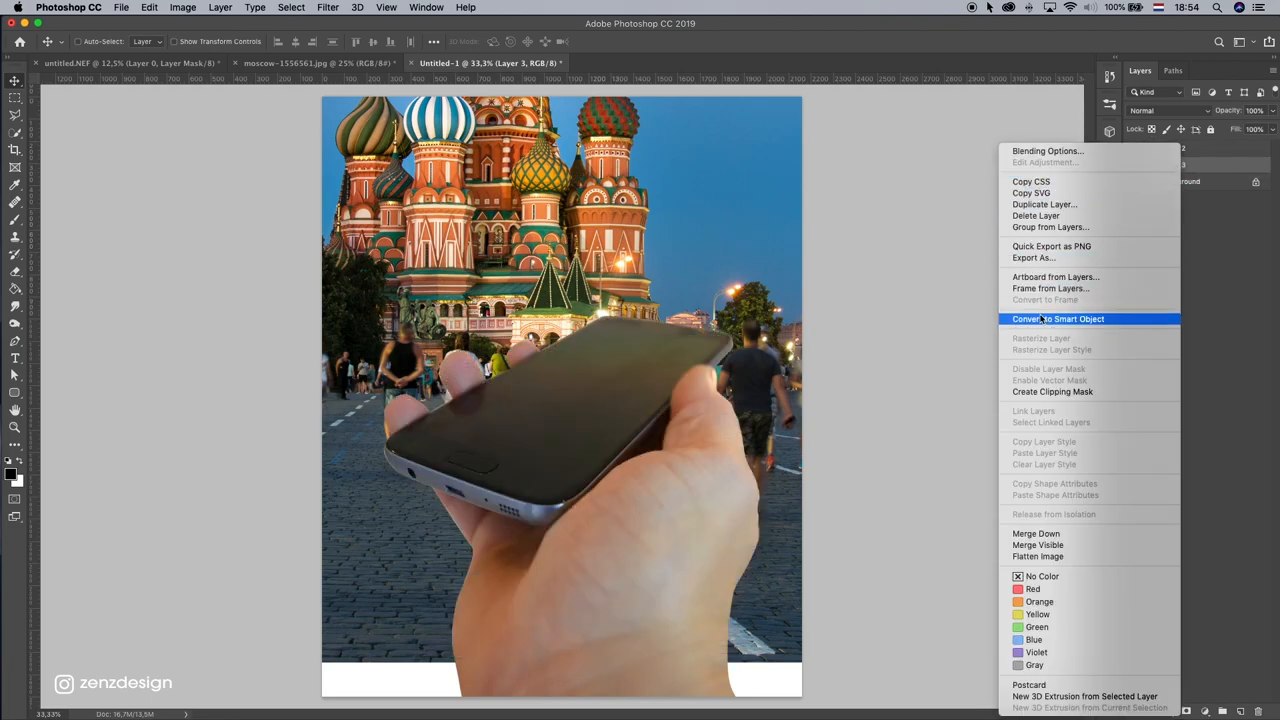
pyautogui.click(1058, 318)
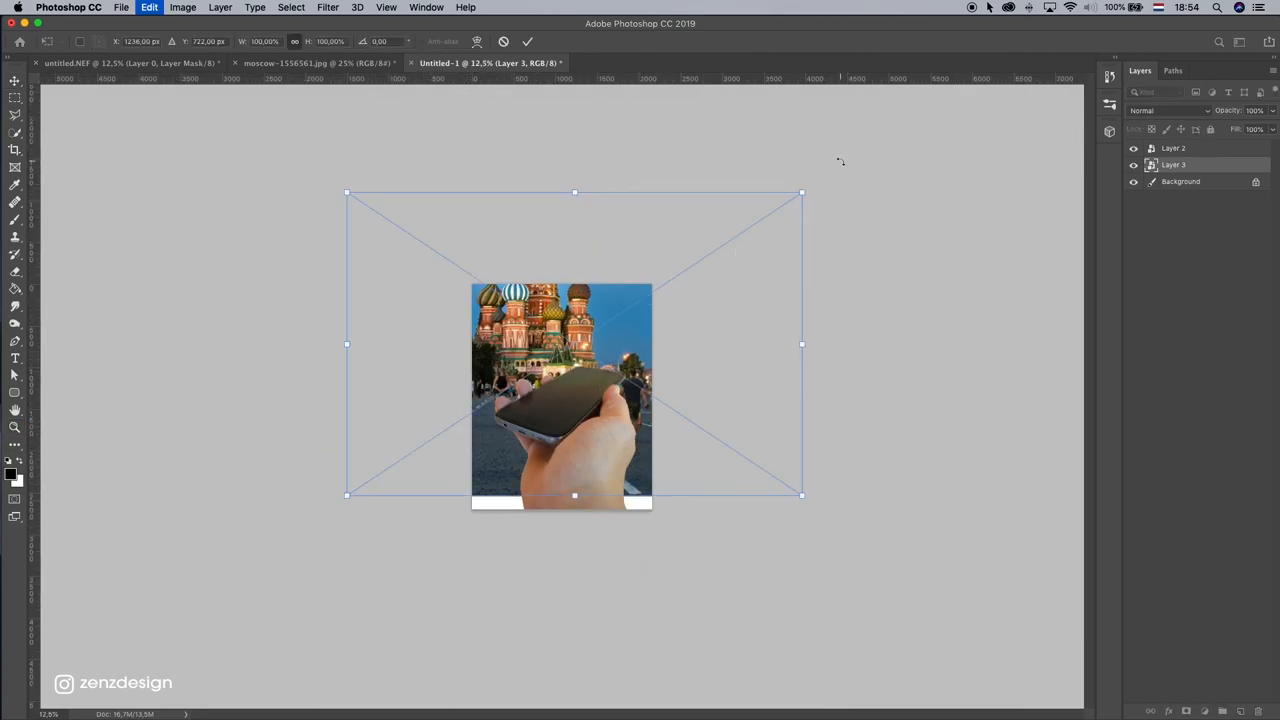
pyautogui.moveTo(804, 494); pyautogui.dragTo(768, 510)
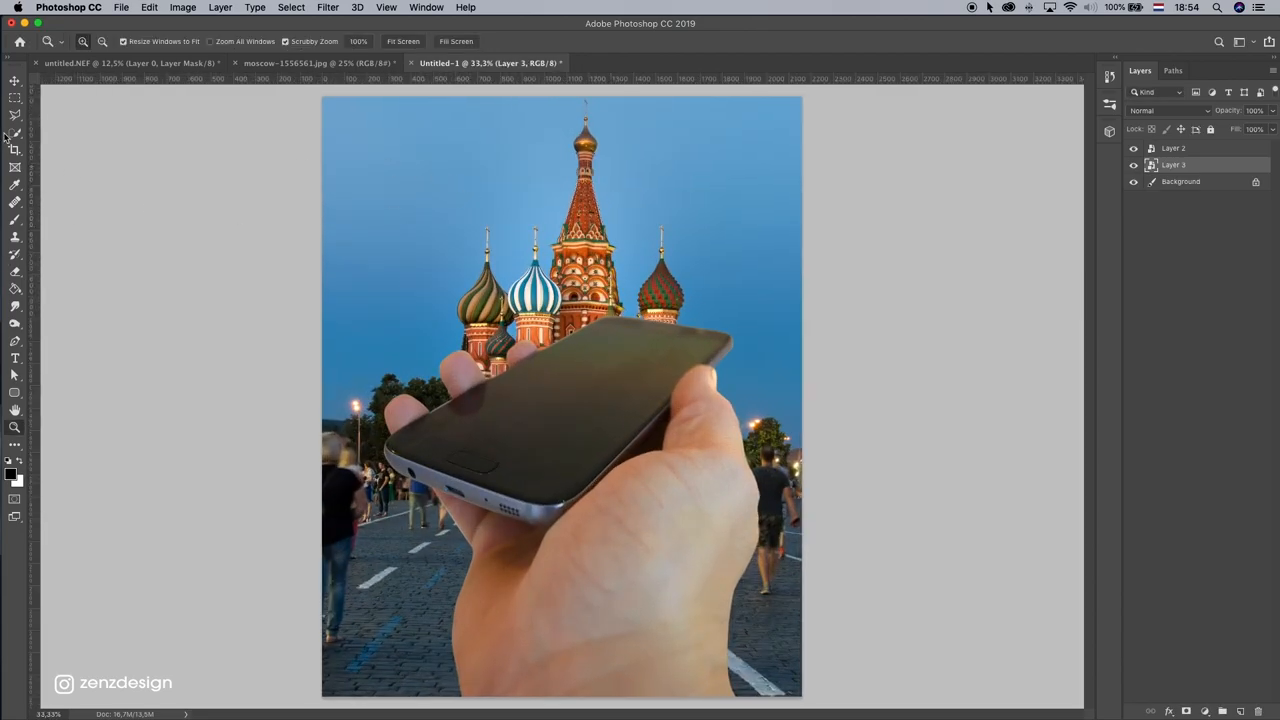
pyautogui.click(14, 80)
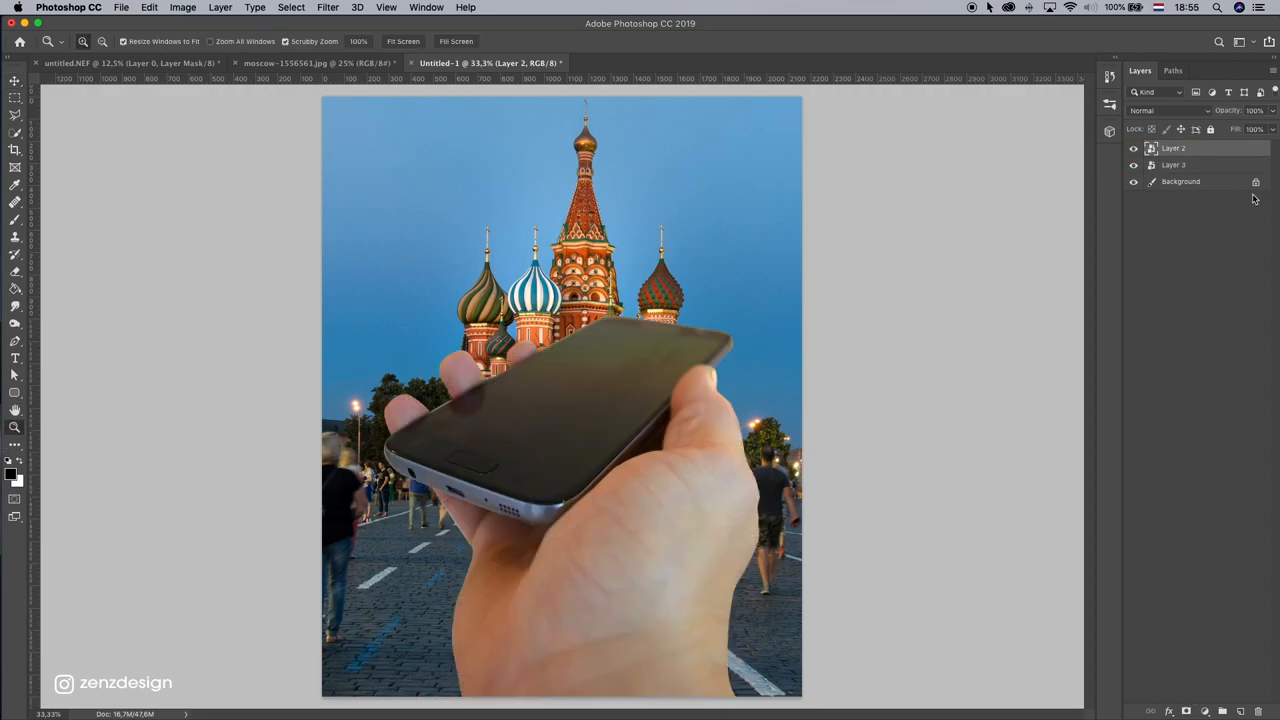
# - Outline the phone screen on the hand layer's mask with the Polygonal Lasso
pyautogui.click(1132, 180)
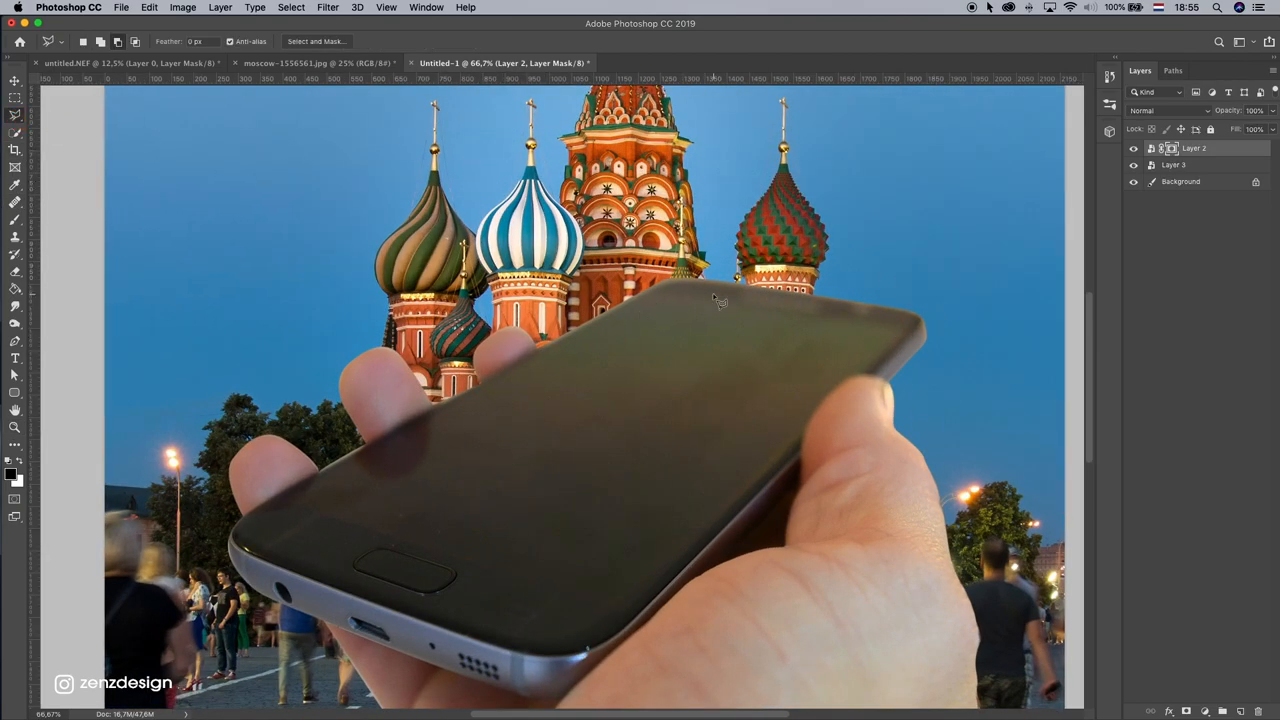
pyautogui.moveTo(712, 300); pyautogui.dragTo(892, 336)
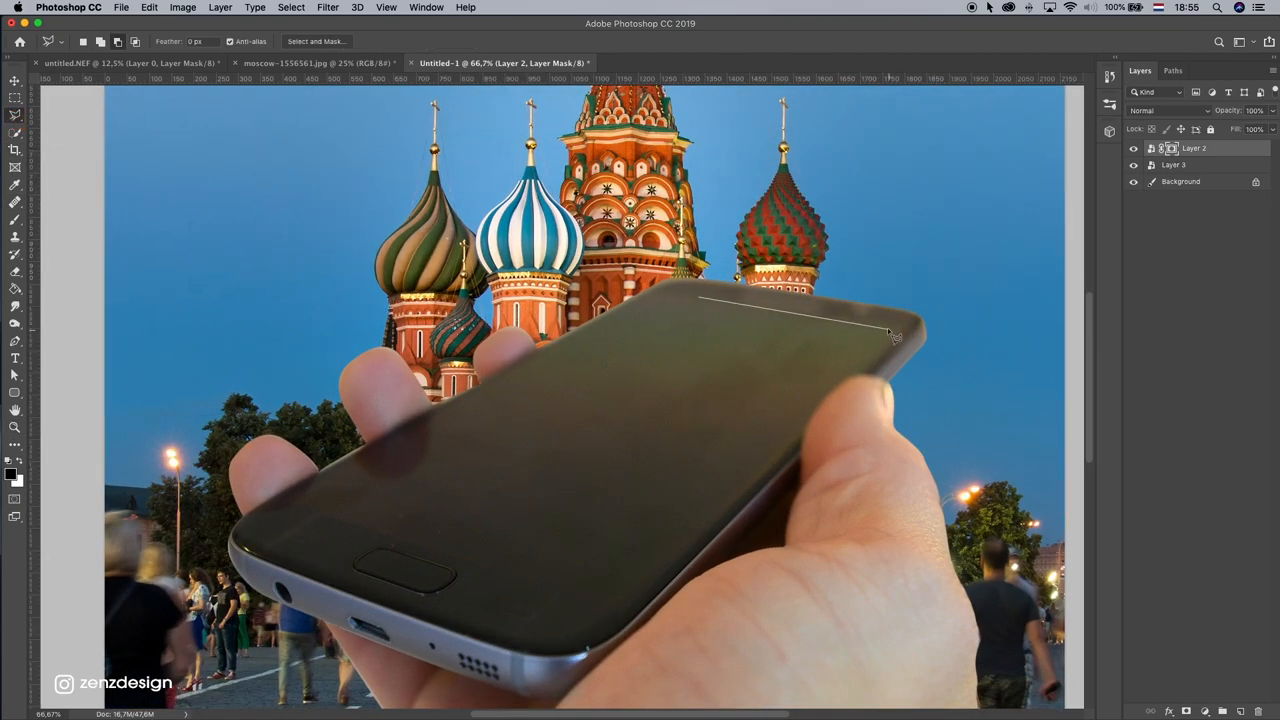
pyautogui.click(892, 330)
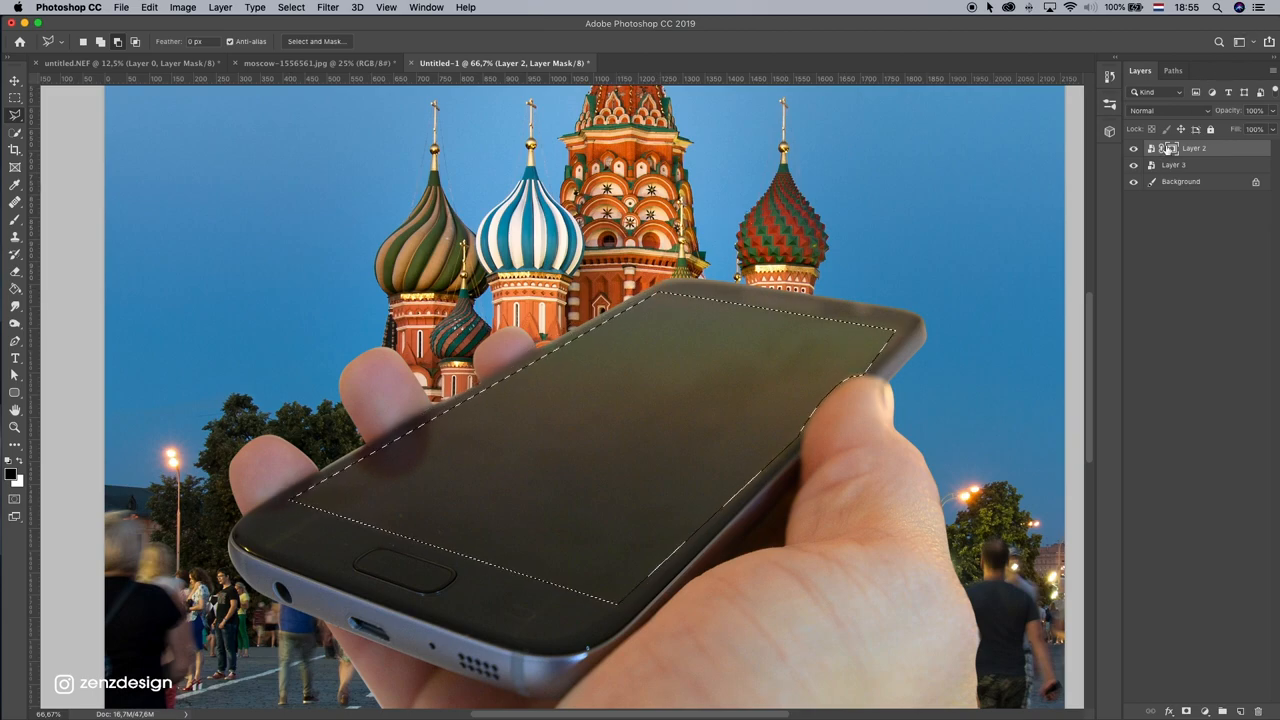
pyautogui.moveTo(1172, 148)
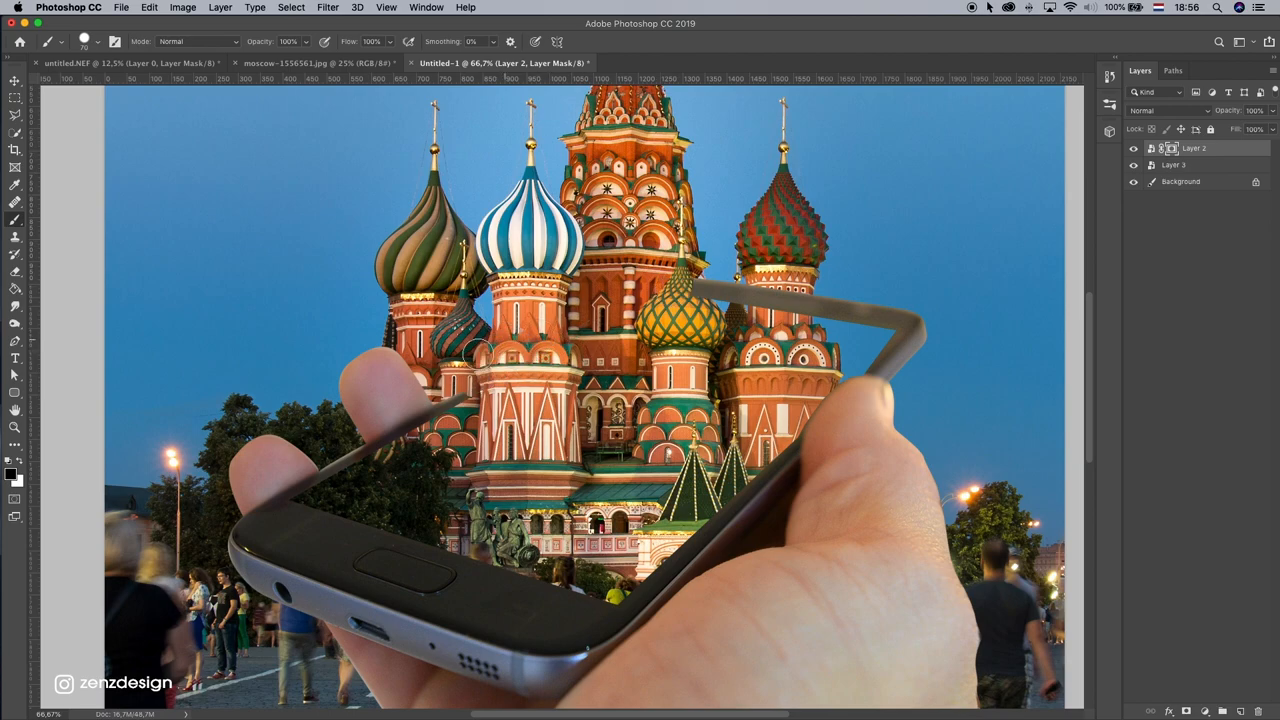
# - Scale the cathedral photo up to fill the canvas and resize the hand and phone over it
pyautogui.click(1176, 164)
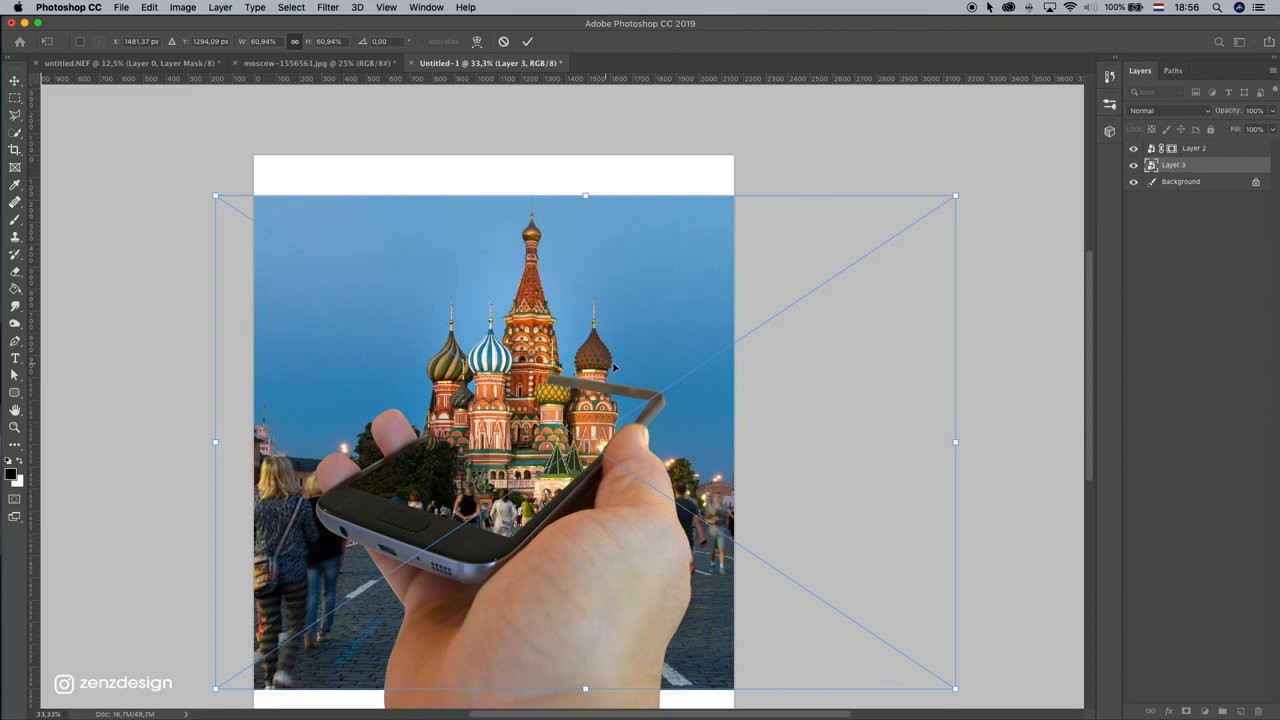
pyautogui.moveTo(584, 196); pyautogui.dragTo(592, 184)
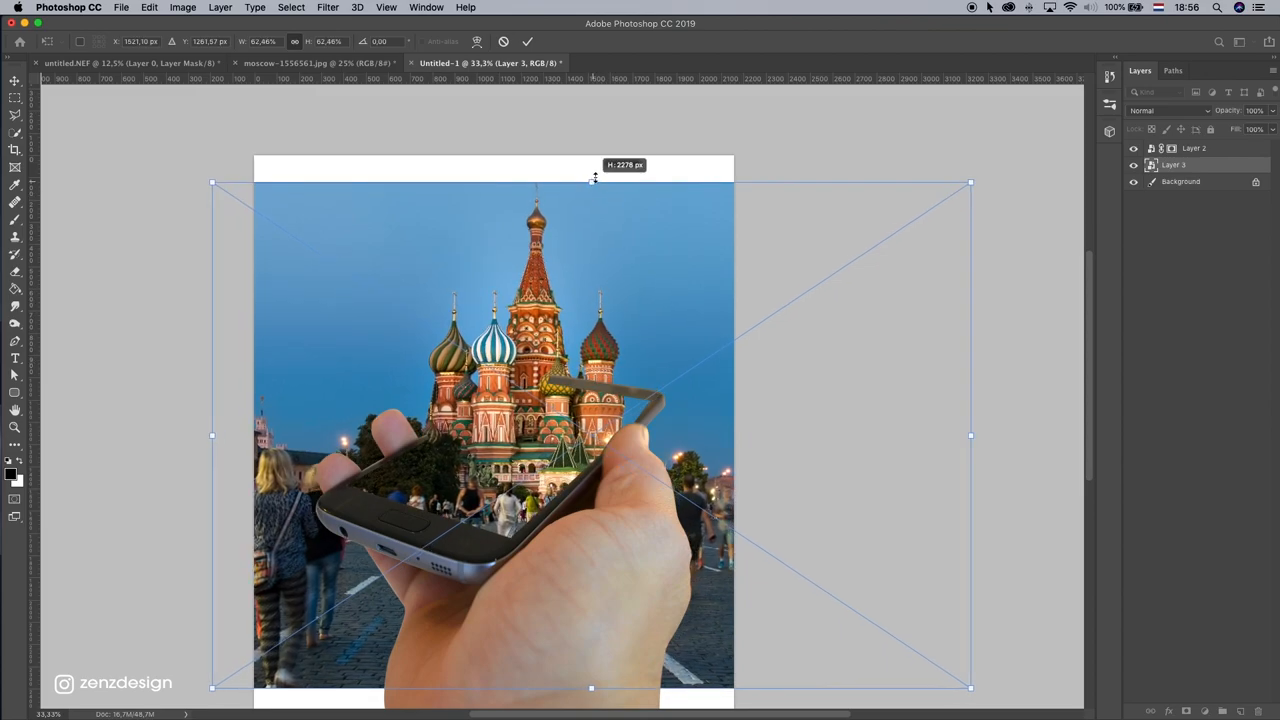
pyautogui.moveTo(592, 184); pyautogui.dragTo(592, 196)
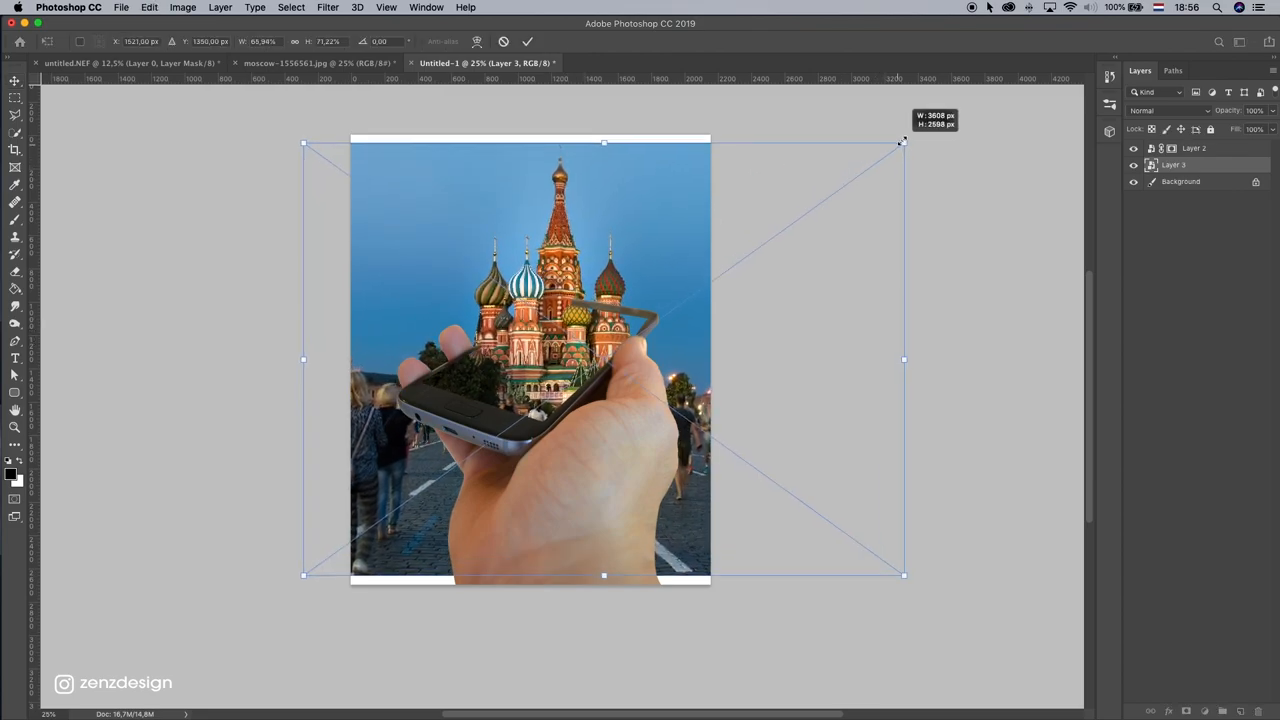
pyautogui.moveTo(904, 142); pyautogui.dragTo(920, 128)
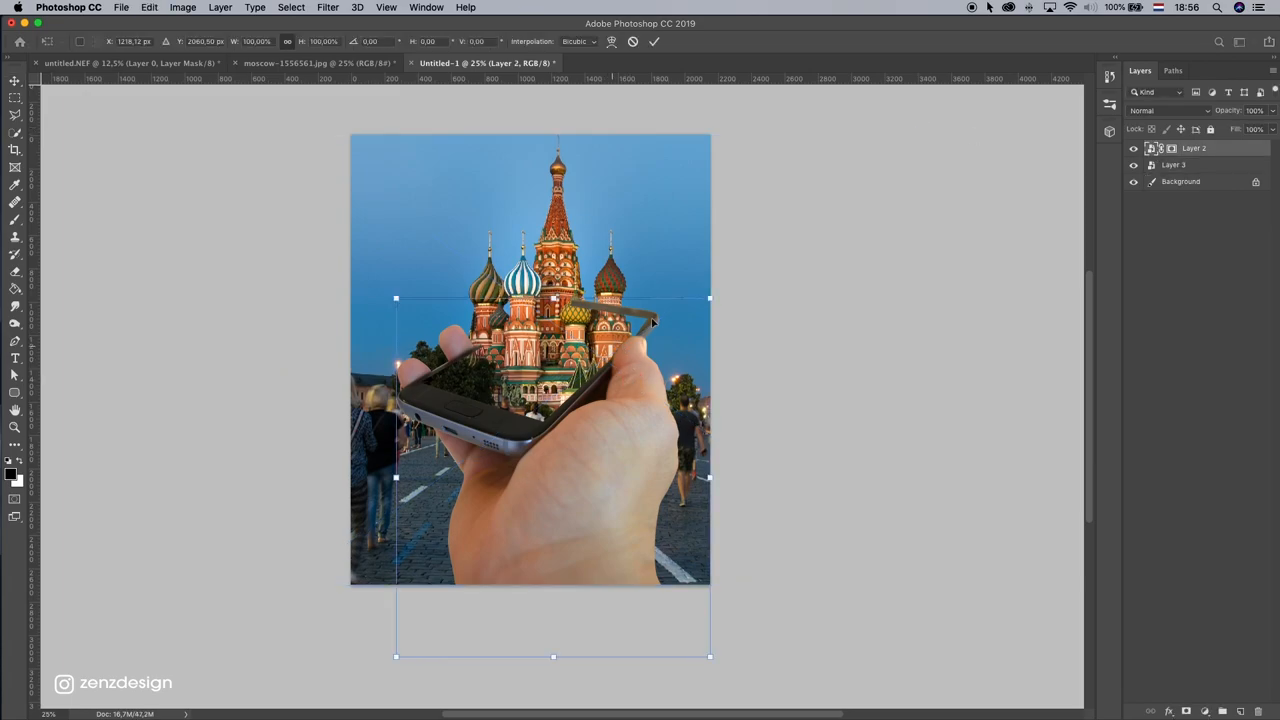
pyautogui.moveTo(710, 296); pyautogui.dragTo(736, 272)
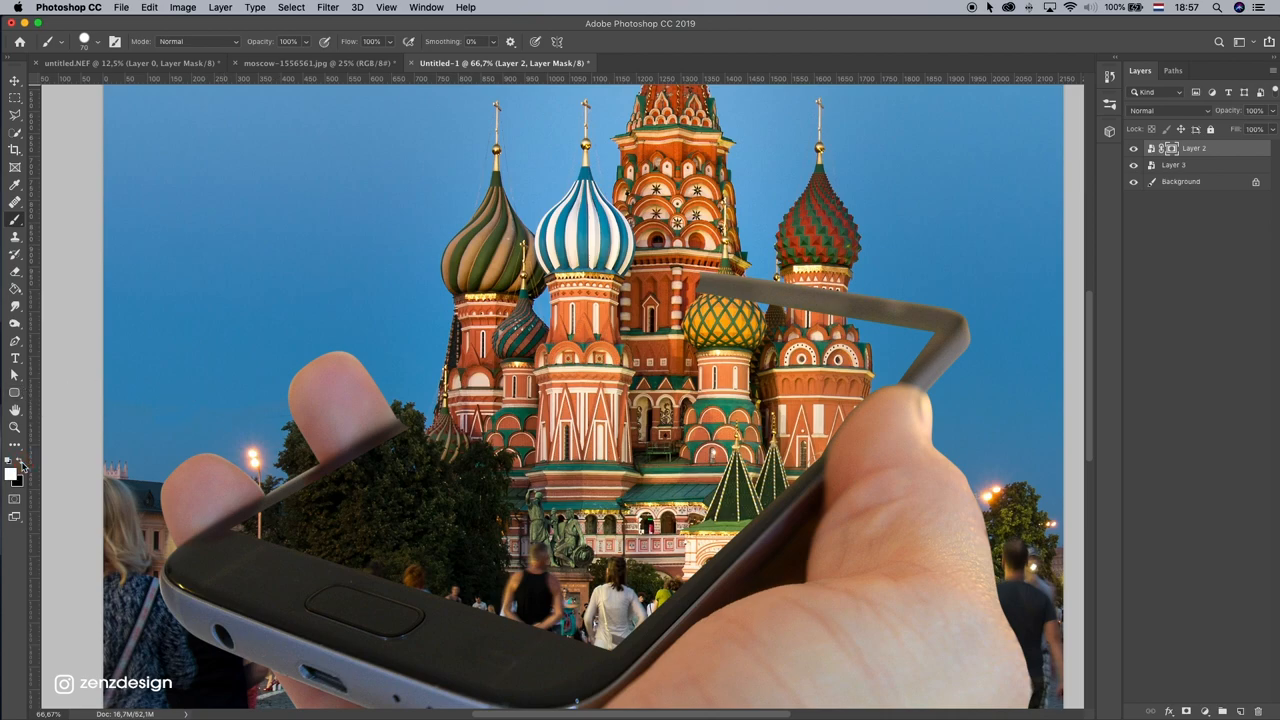
pyautogui.moveTo(408, 420)
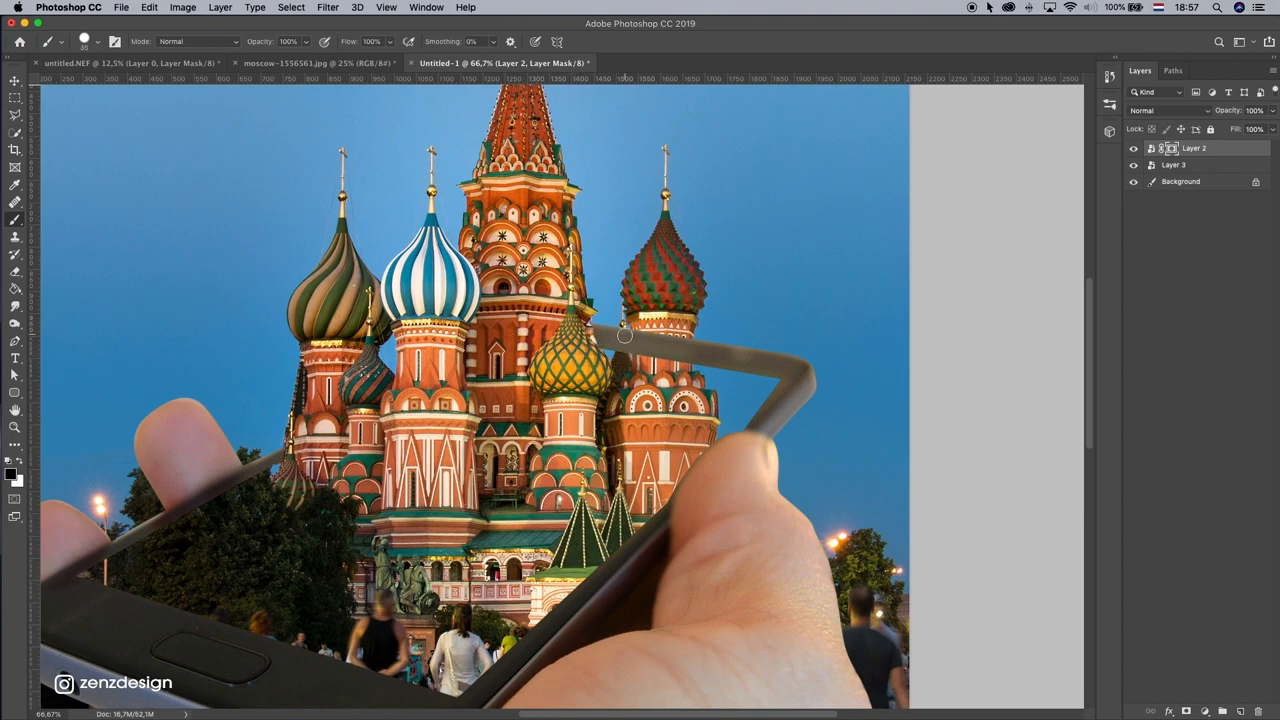
# - Paint black on the mask to hide the phone frame over the domes and tower, then fit the view
pyautogui.click(148, 8)
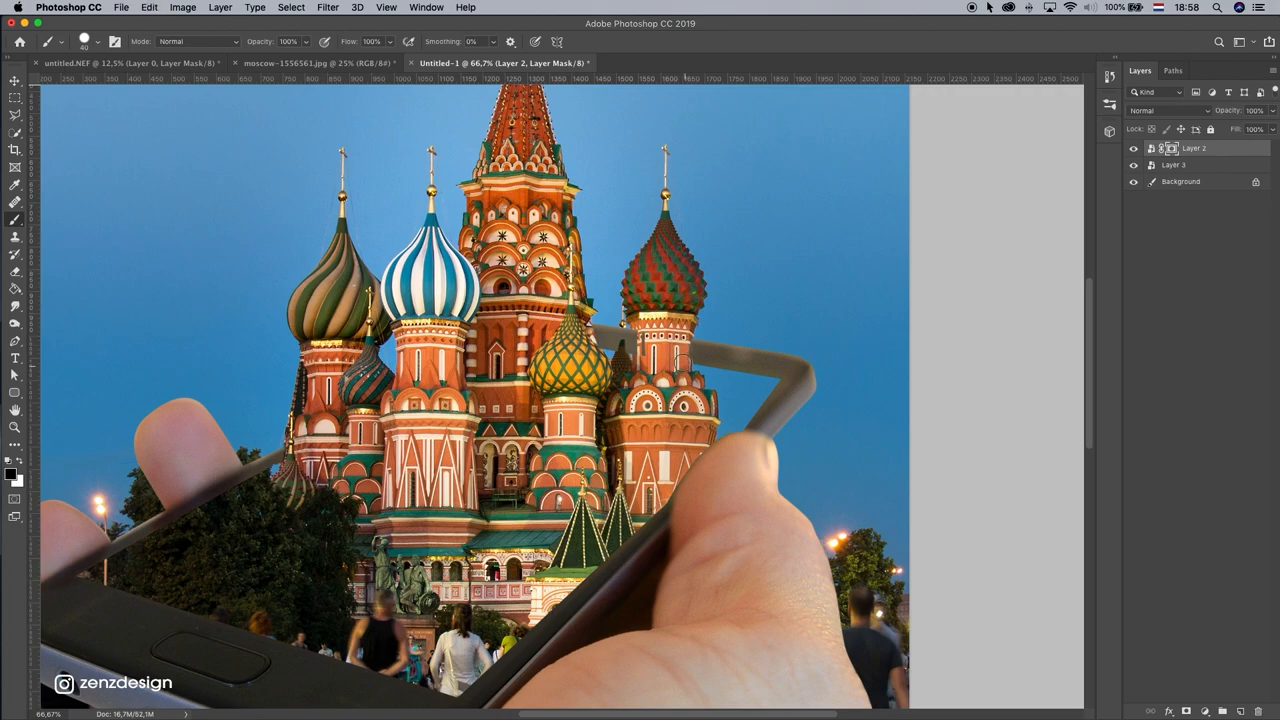
pyautogui.click(680, 356)
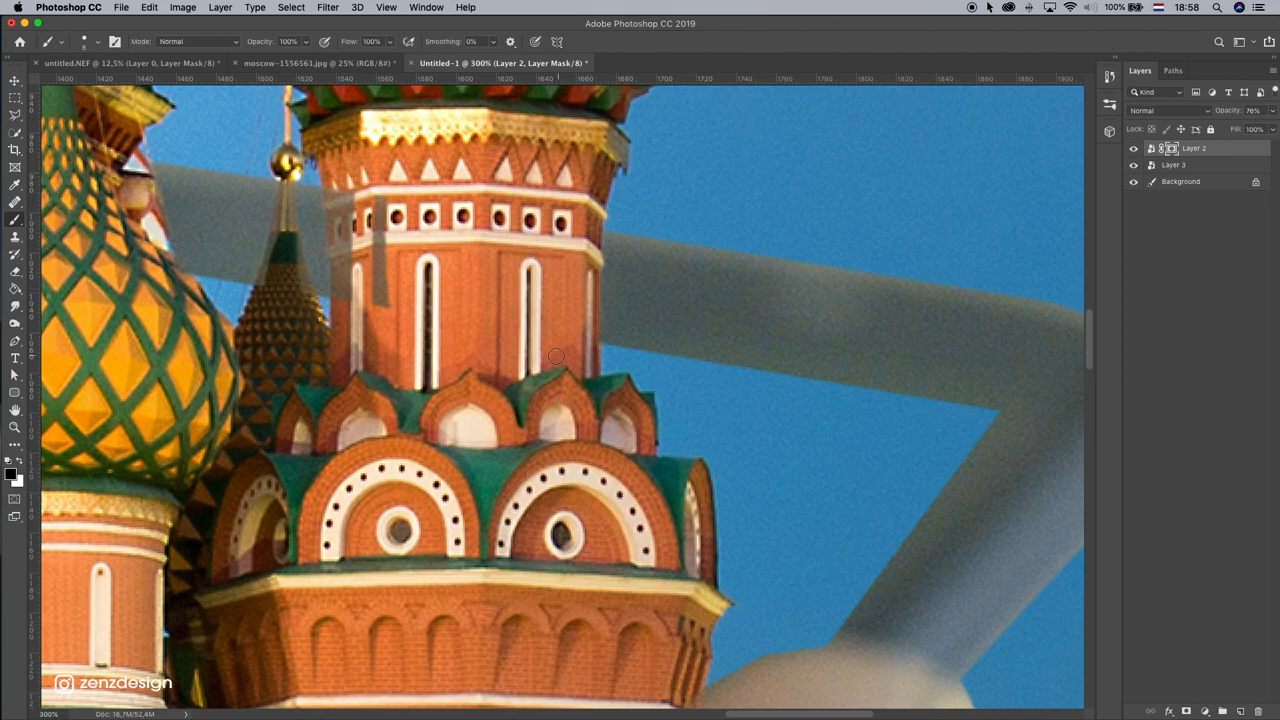
pyautogui.moveTo(556, 356); pyautogui.dragTo(592, 296)
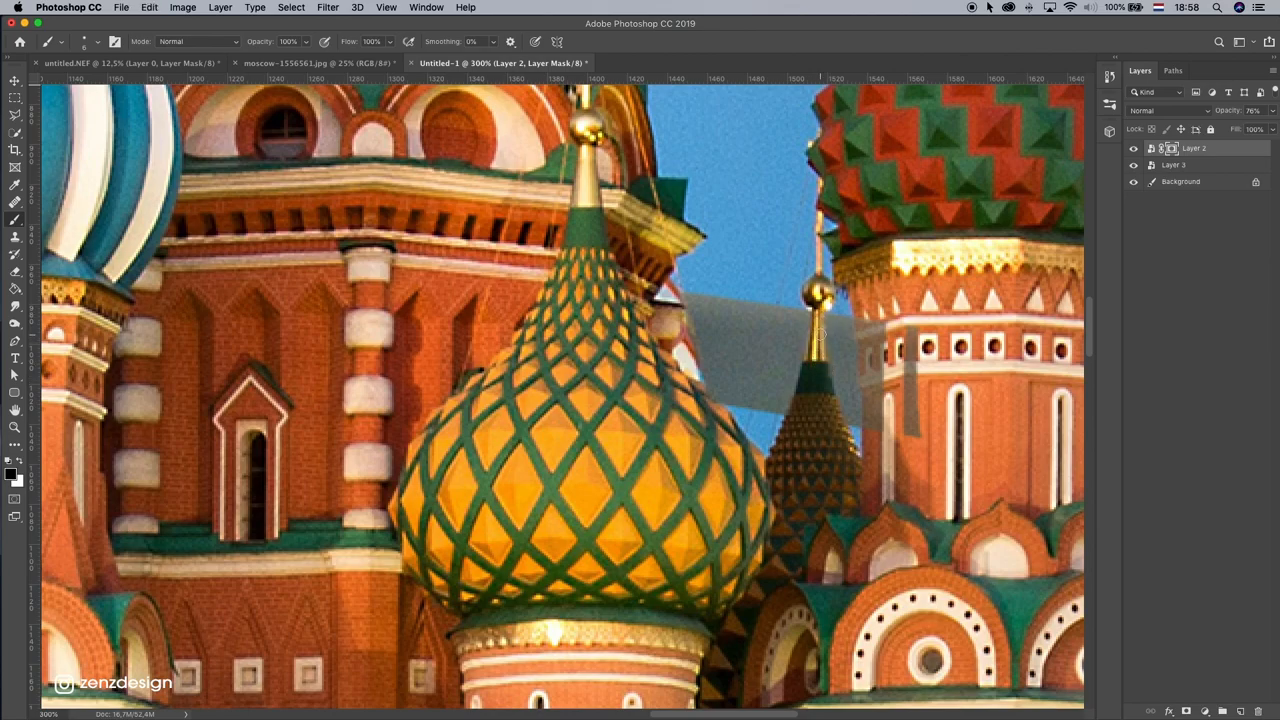
pyautogui.moveTo(904, 288)
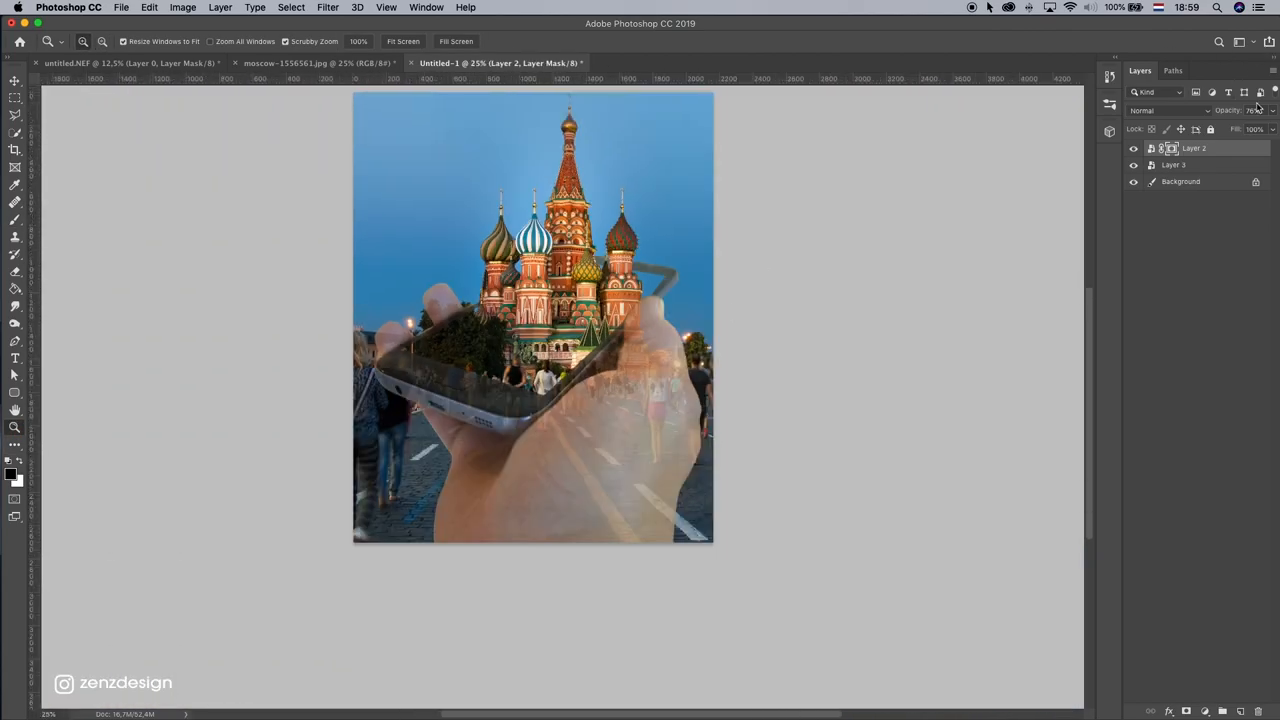
pyautogui.click(1254, 110)
pyautogui.write('100')
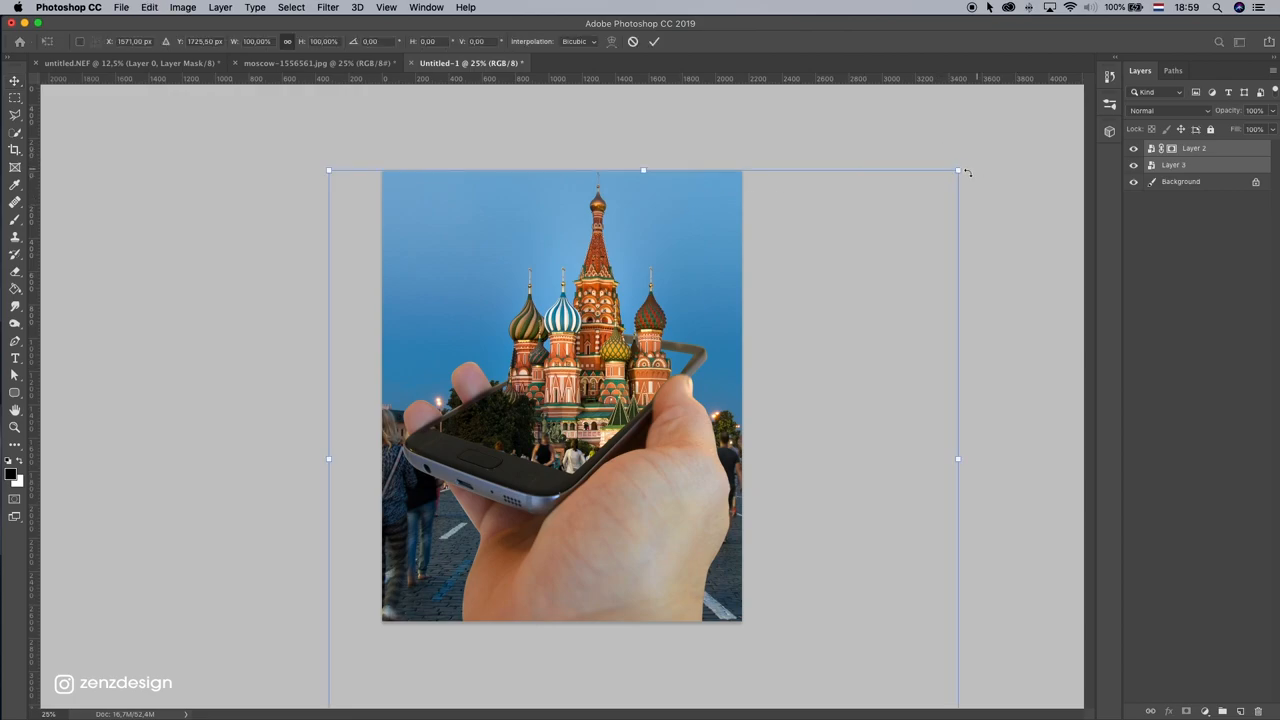
# - Scale the composite down within the canvas, leaving a white strip at the top
pyautogui.moveTo(958, 170); pyautogui.dragTo(864, 208)
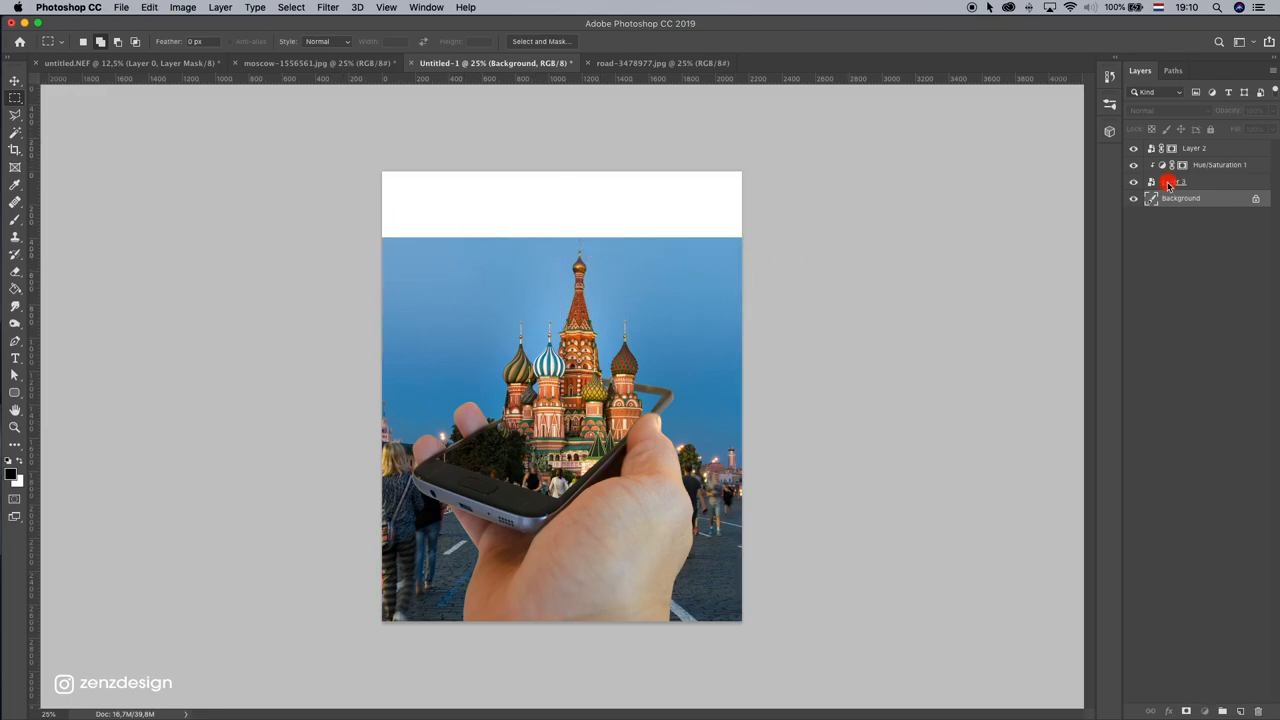
# - Rasterize Layer 2 and fill the selected top strip with Content-Aware sky
pyautogui.rightClick(1170, 182)
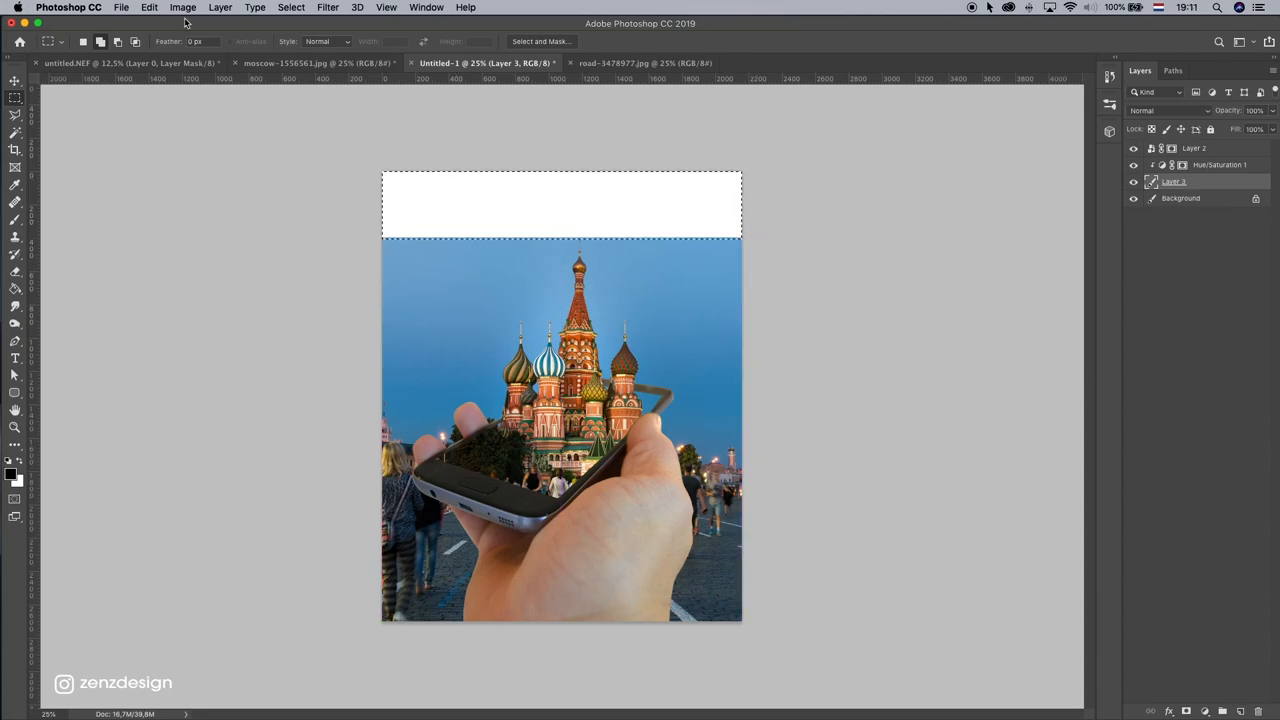
pyautogui.click(148, 8)
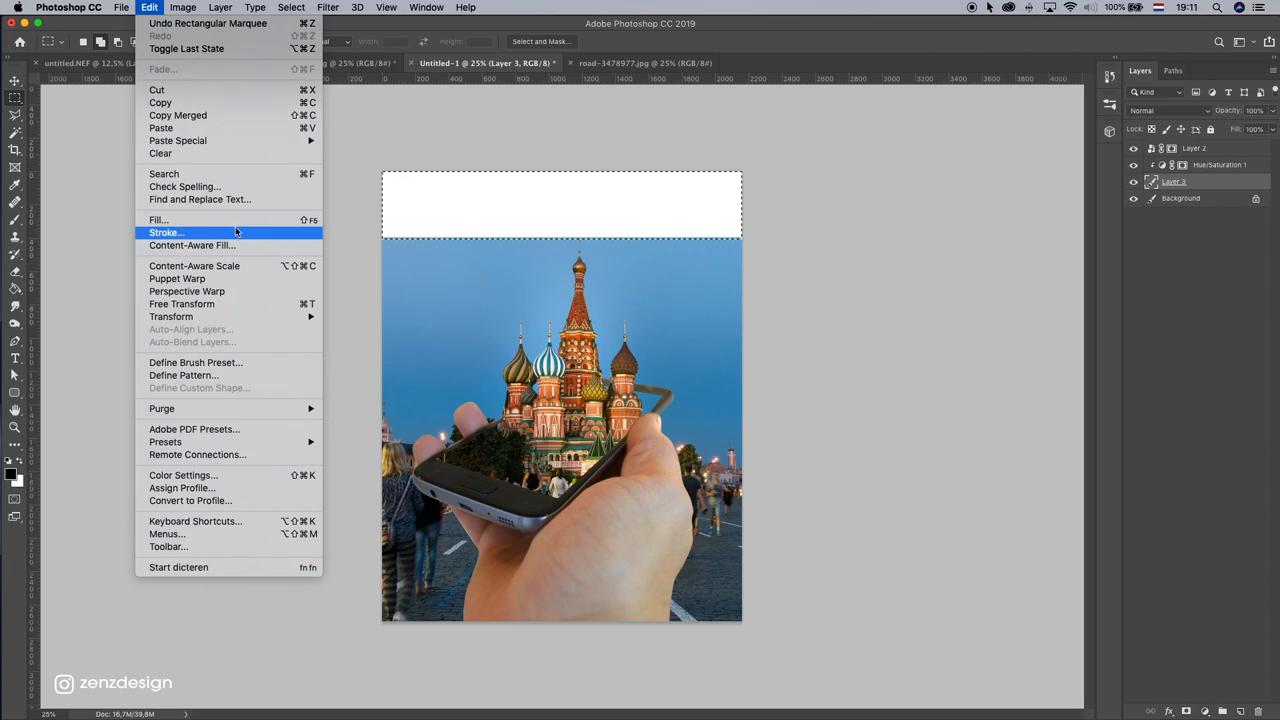
pyautogui.click(158, 218)
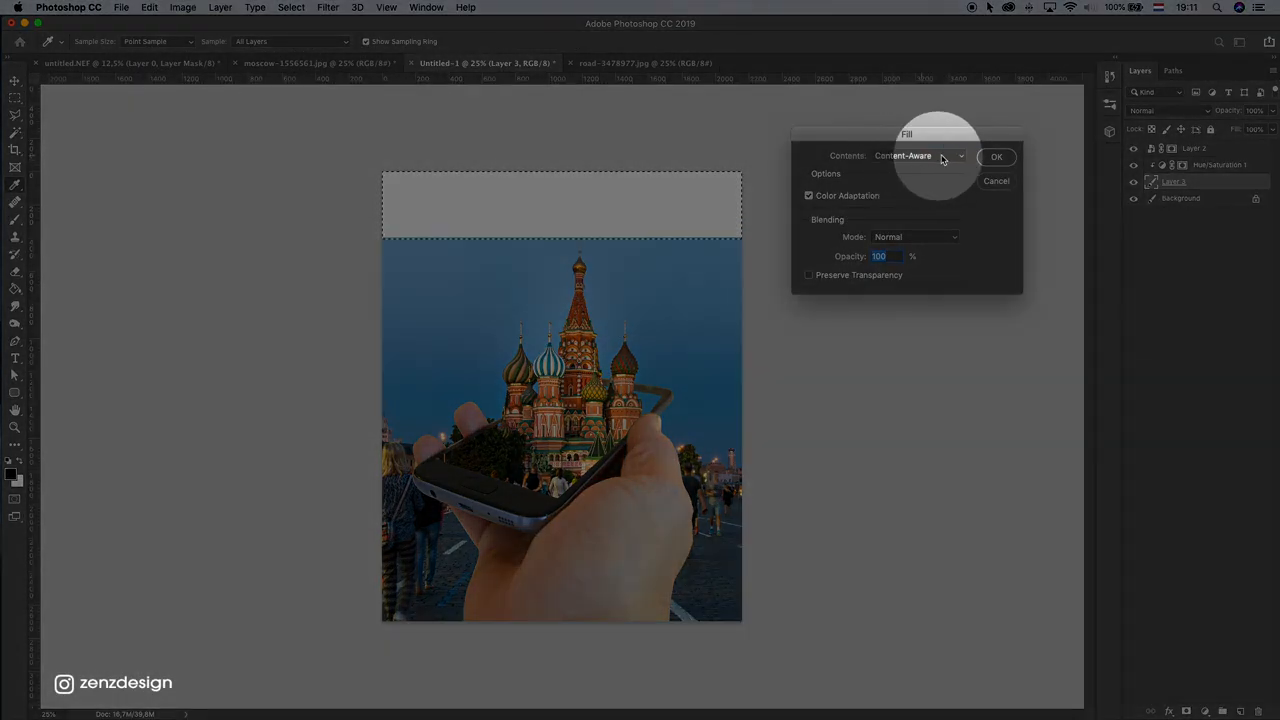
pyautogui.click(996, 156)
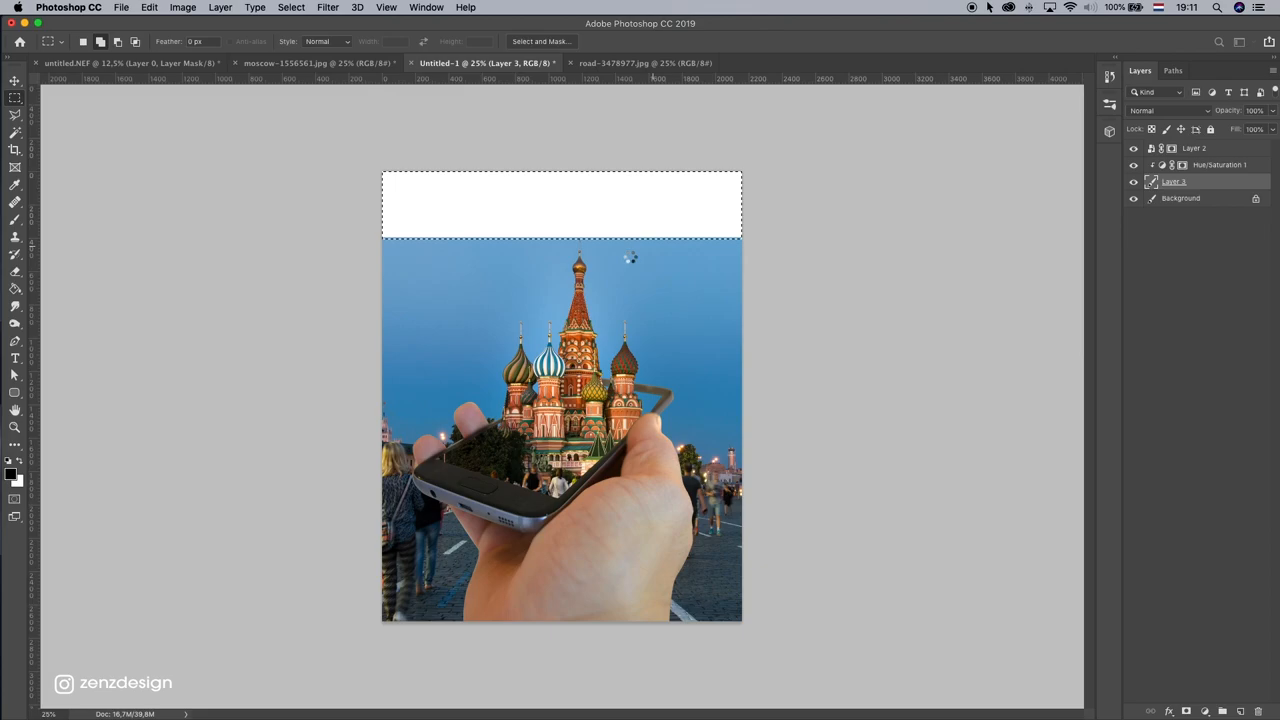
pyautogui.rightClick(476, 204)
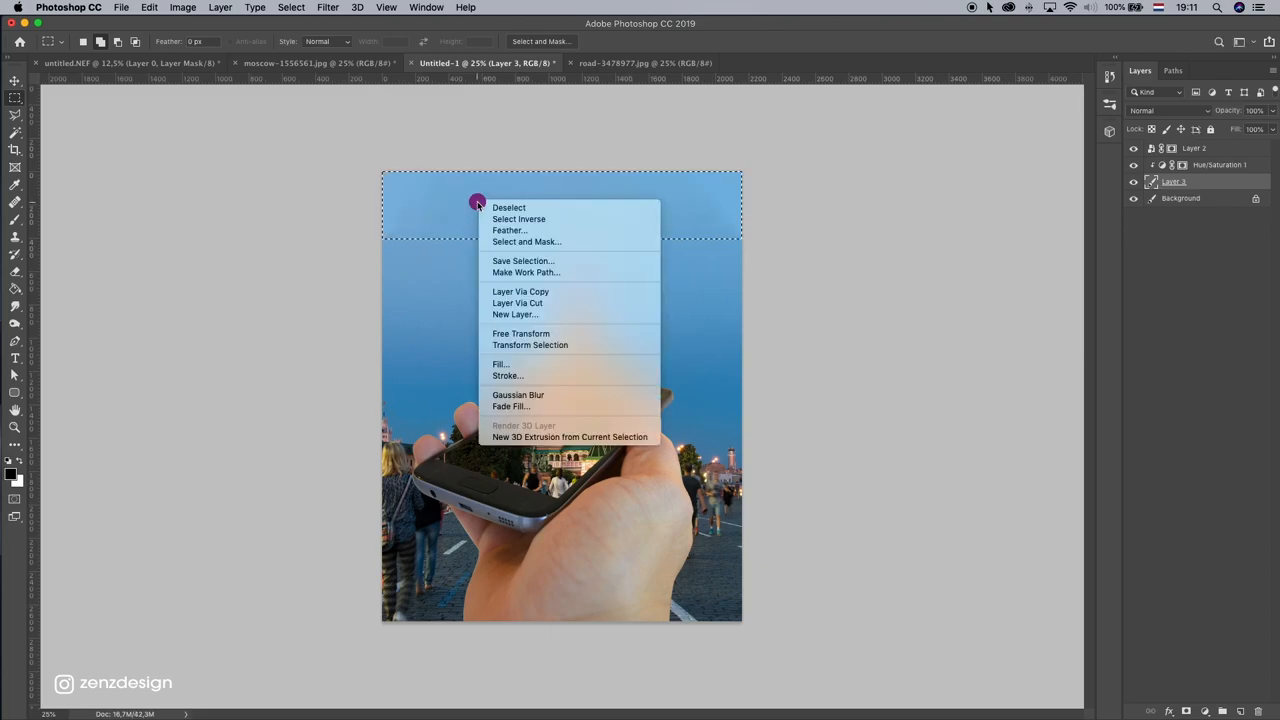
# - Deselect the strip and bring up the adjustment layer types list
pyautogui.click(508, 206)
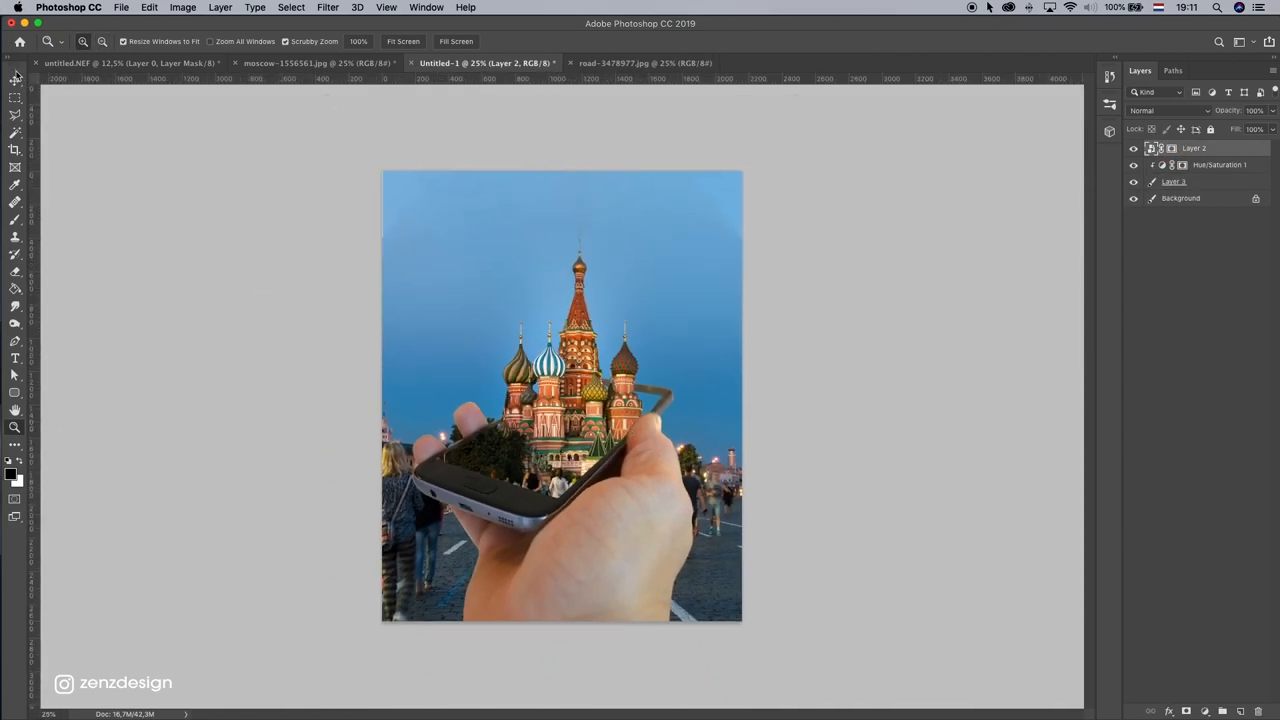
pyautogui.click(14, 80)
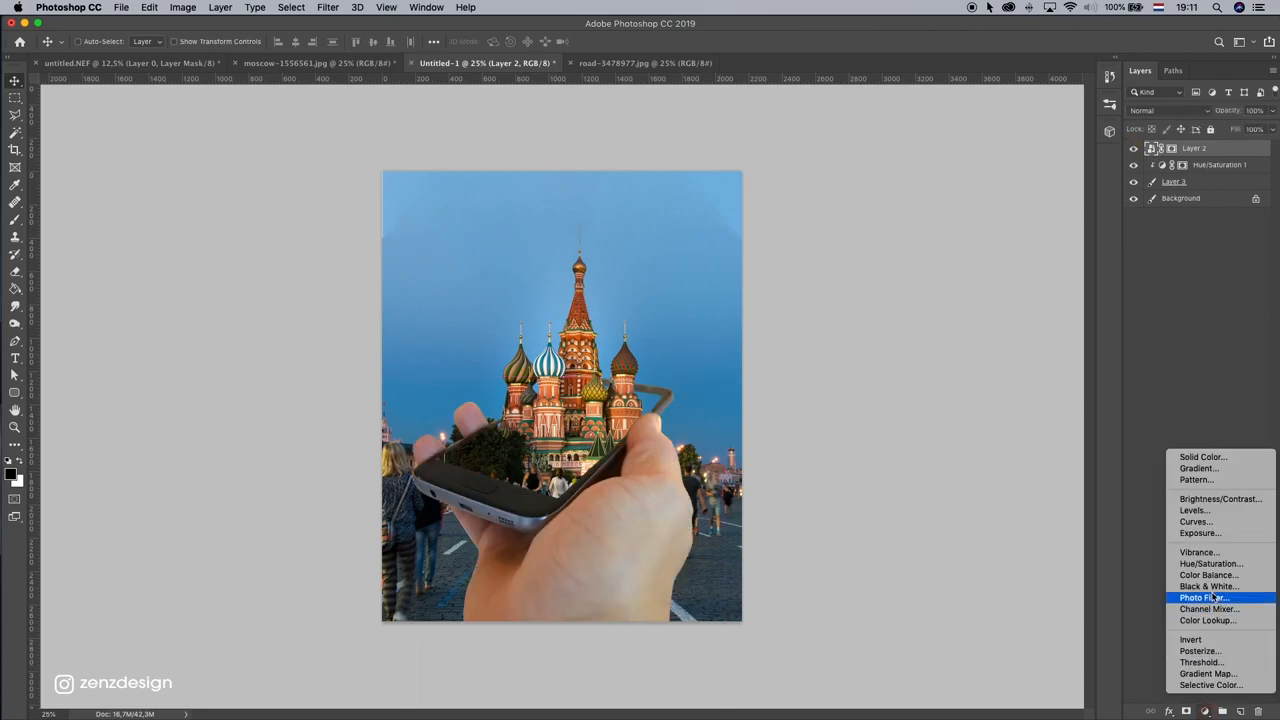
pyautogui.moveTo(1196, 510)
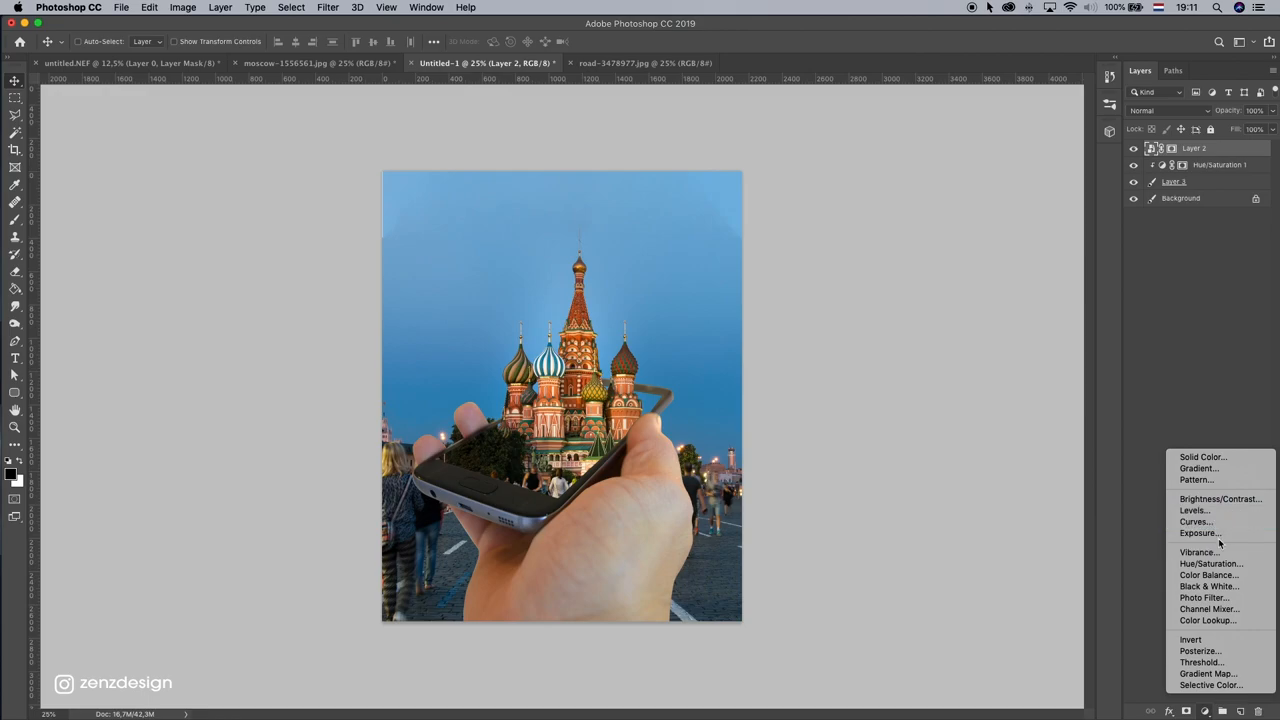
# - Add a Brightness/Contrast adjustment layer and boost the composite's contrast
pyautogui.click(1220, 498)
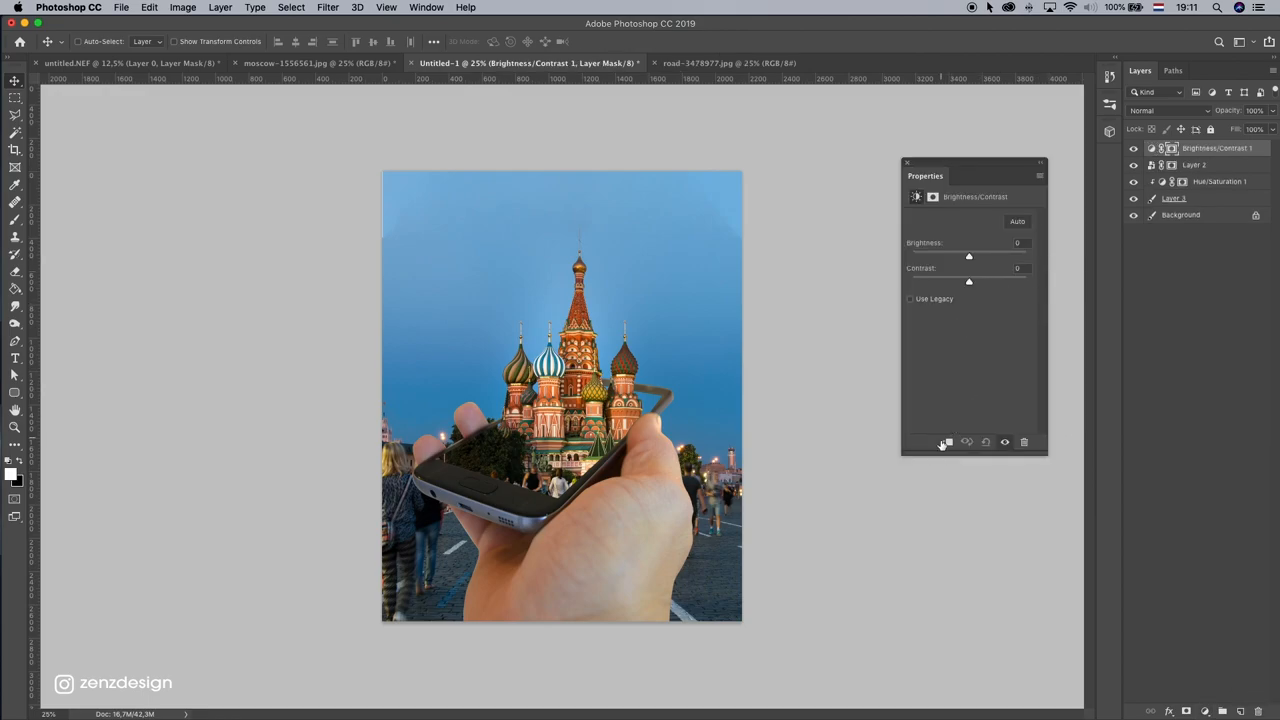
pyautogui.moveTo(968, 256); pyautogui.dragTo(956, 256)
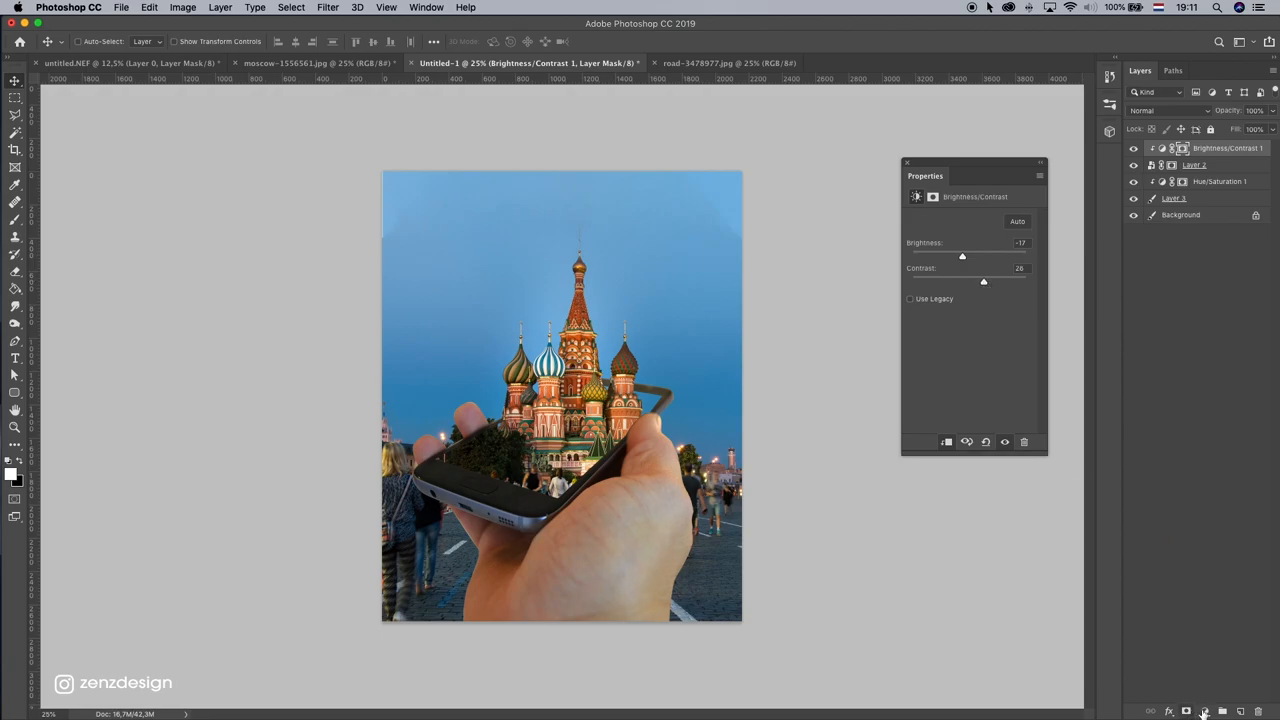
# - Add a Curves adjustment layer and bend the curve to rework the midtones
pyautogui.click(1204, 712)
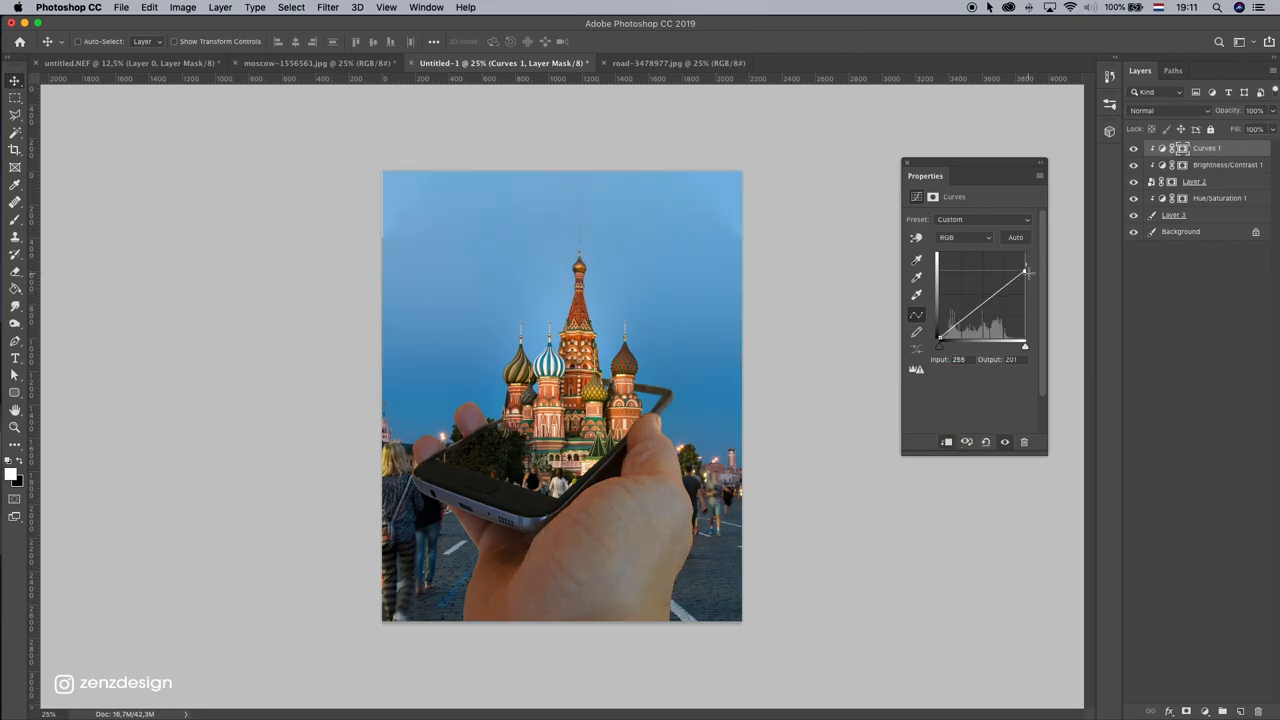
pyautogui.moveTo(1024, 272); pyautogui.dragTo(988, 302)
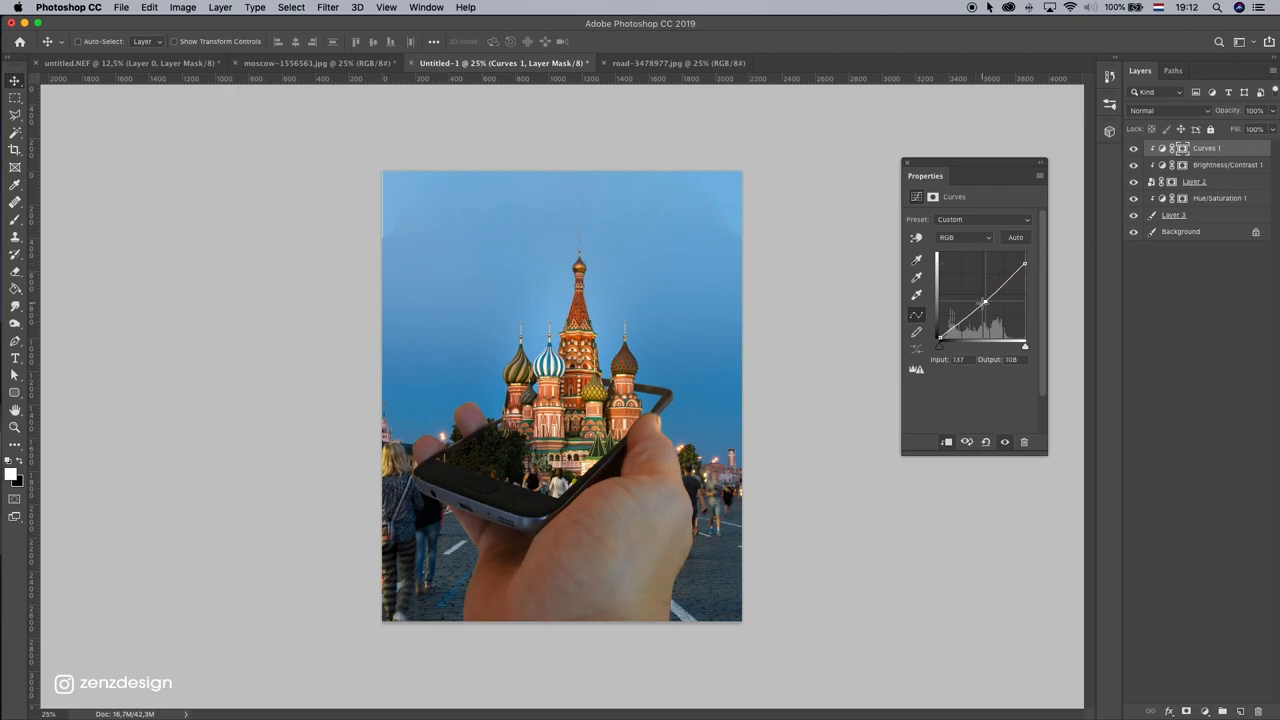
pyautogui.moveTo(984, 304); pyautogui.dragTo(980, 300)
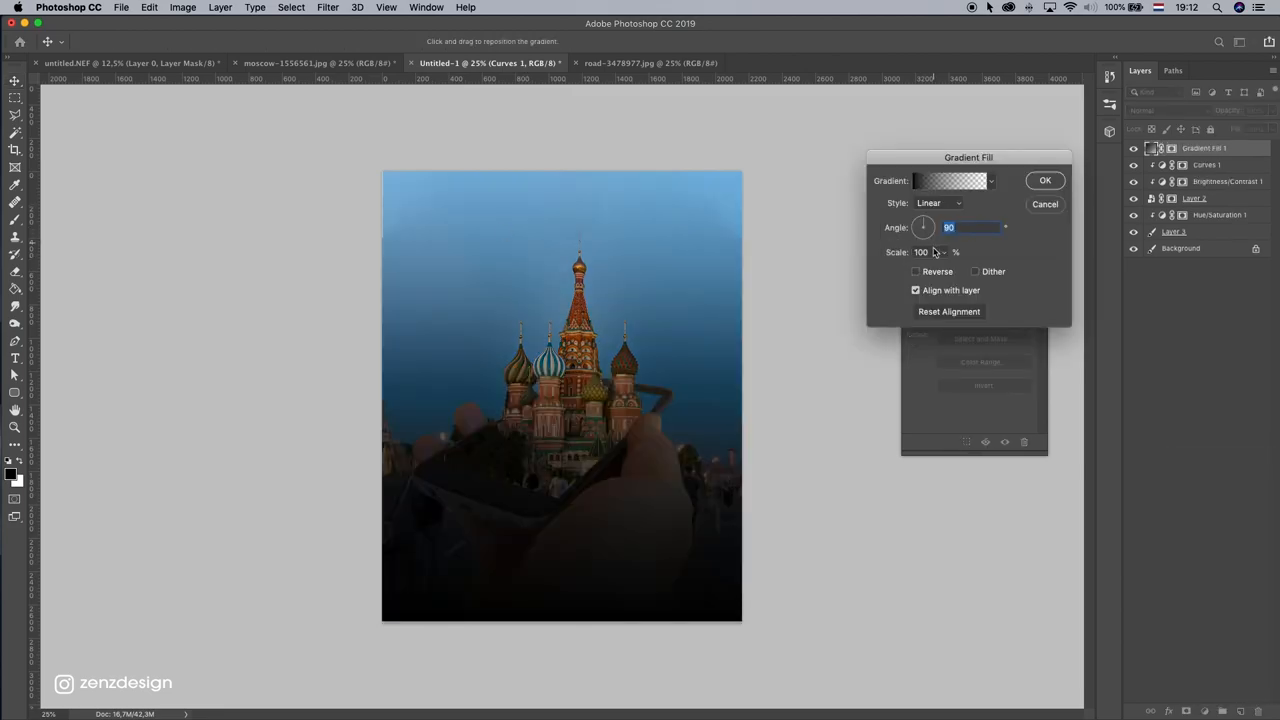
# - Make the Gradient Fill radial and reversed so it darkens the edges as a vignette
pyautogui.click(936, 202)
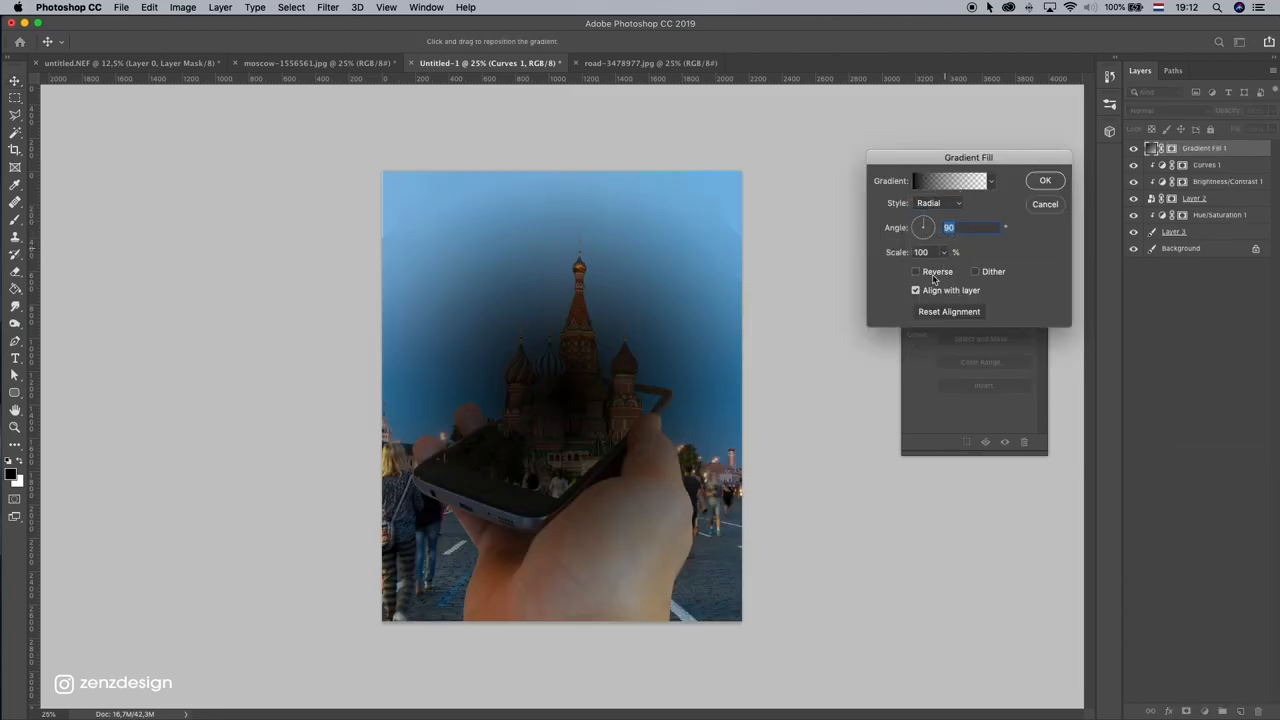
pyautogui.click(916, 272)
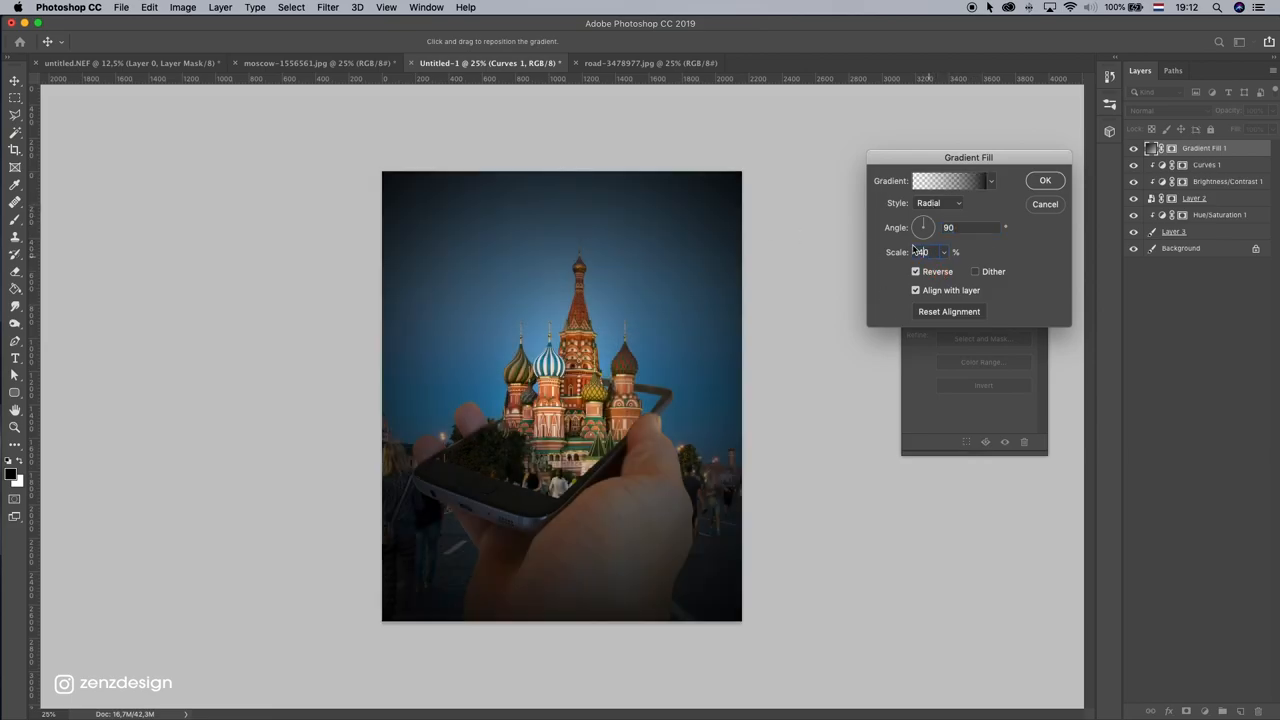
pyautogui.click(1044, 180)
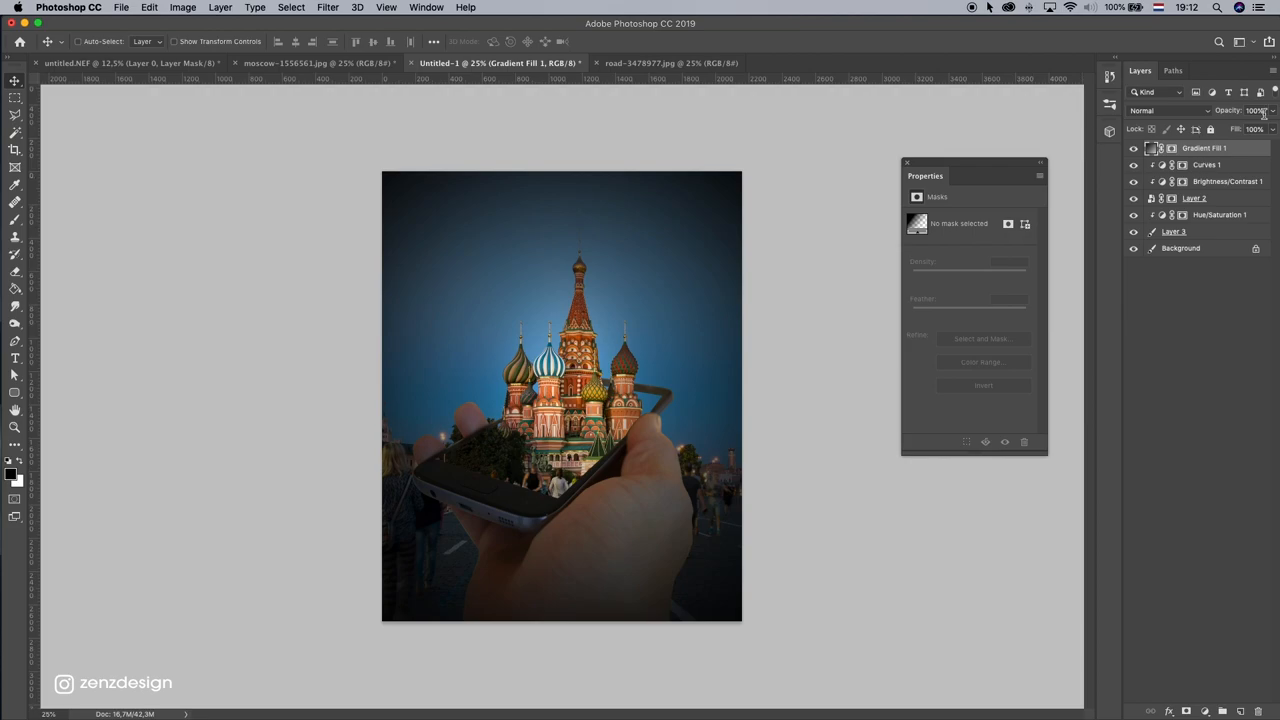
# - Blend the vignette with Soft Light at lowered opacity and add an empty layer above it
pyautogui.click(1156, 110)
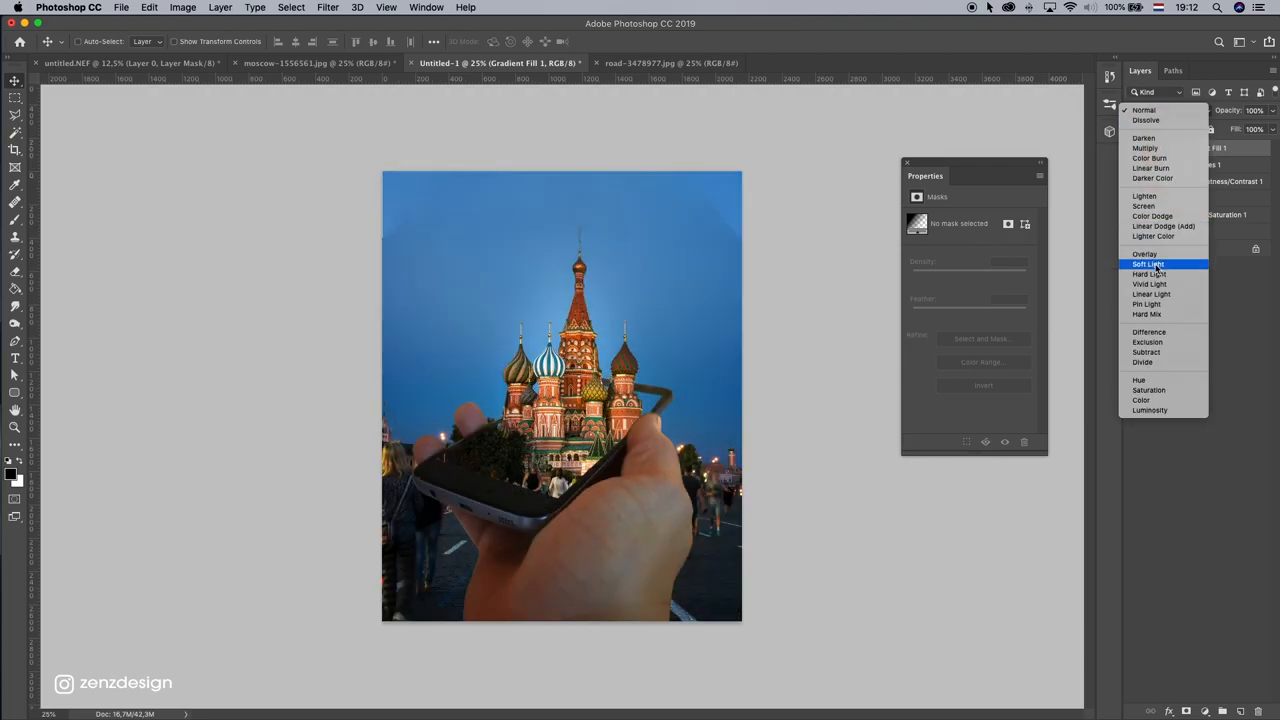
pyautogui.click(1148, 264)
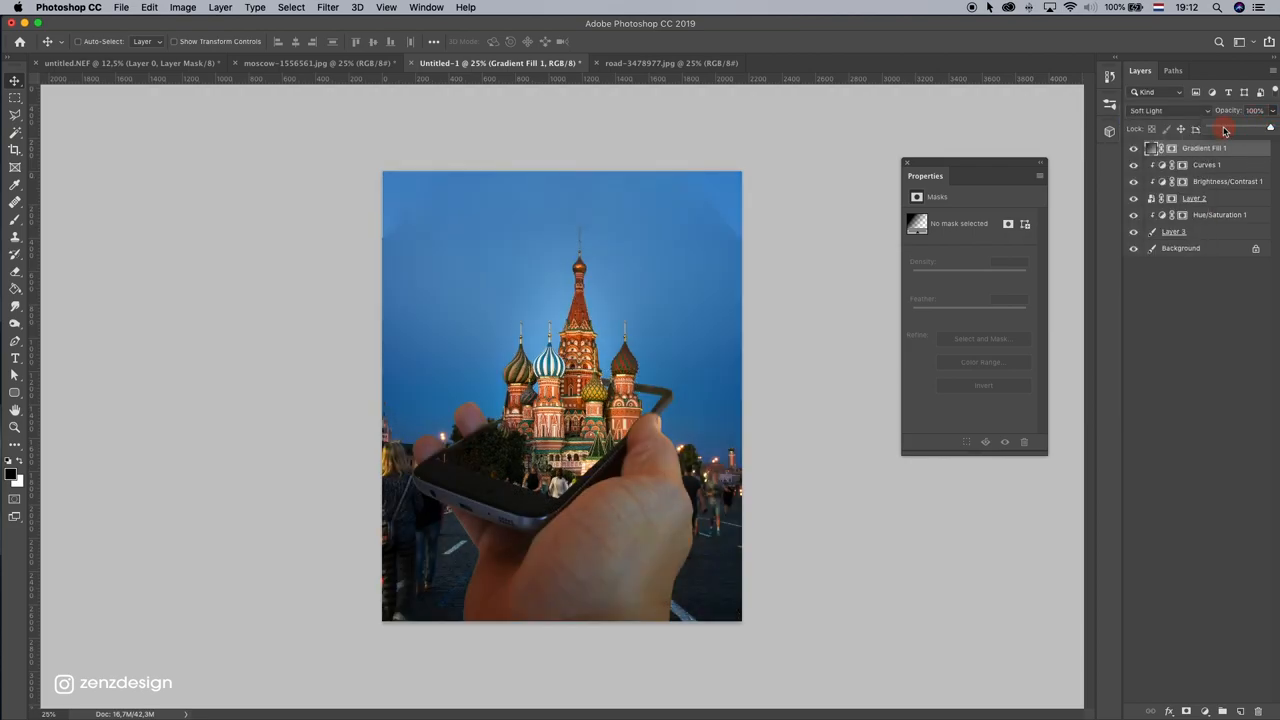
pyautogui.moveTo(1268, 128); pyautogui.dragTo(1248, 128)
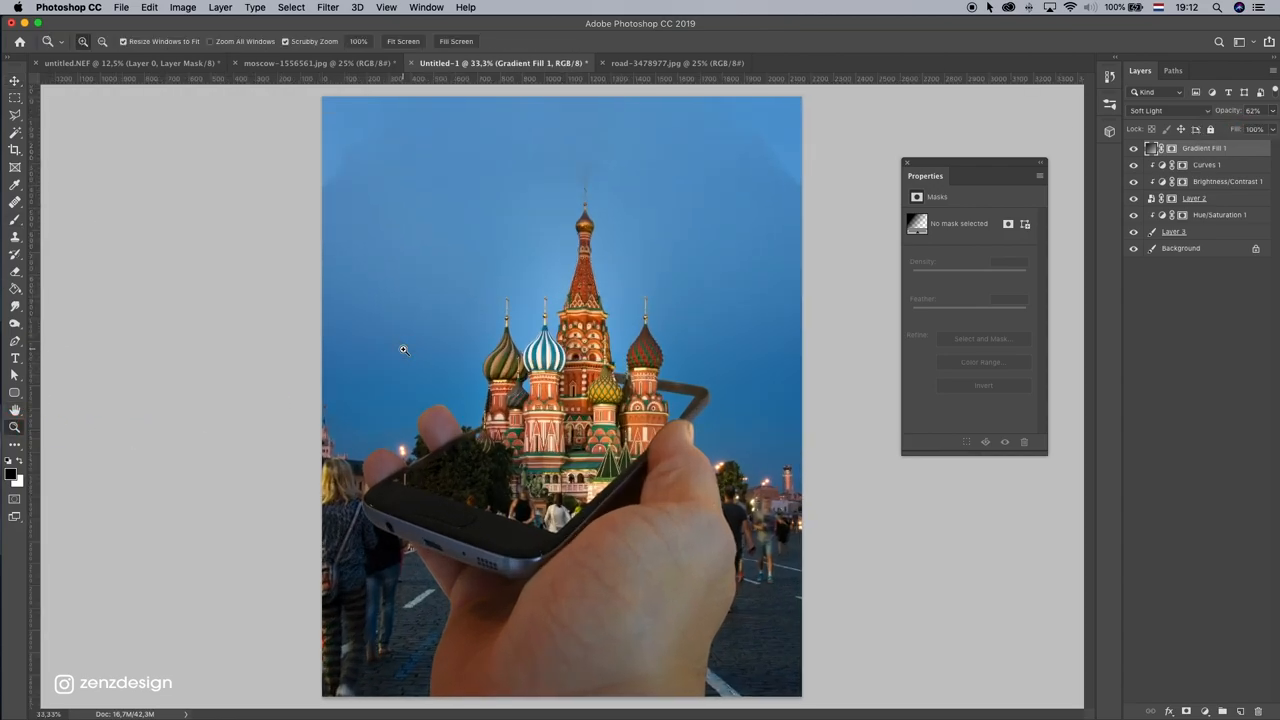
pyautogui.click(1132, 148)
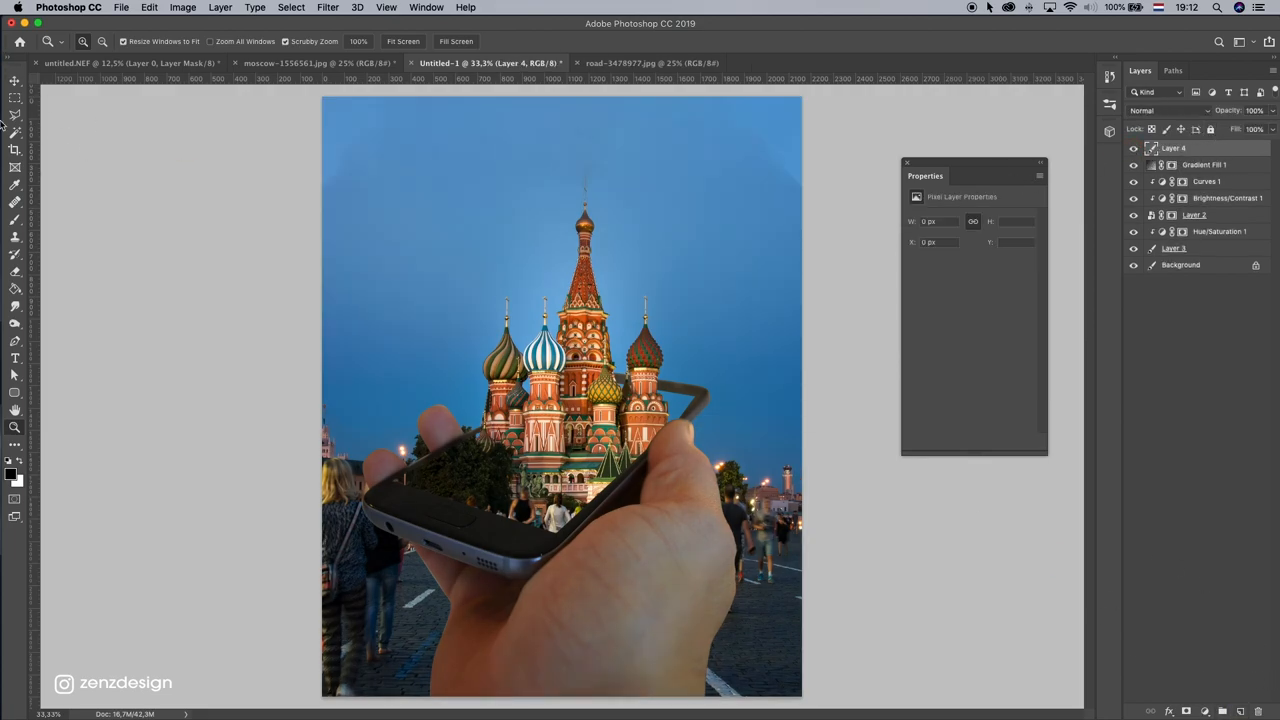
# - Fill the new overlay layer and switch to the Dodge/Burn tool
pyautogui.click(14, 218)
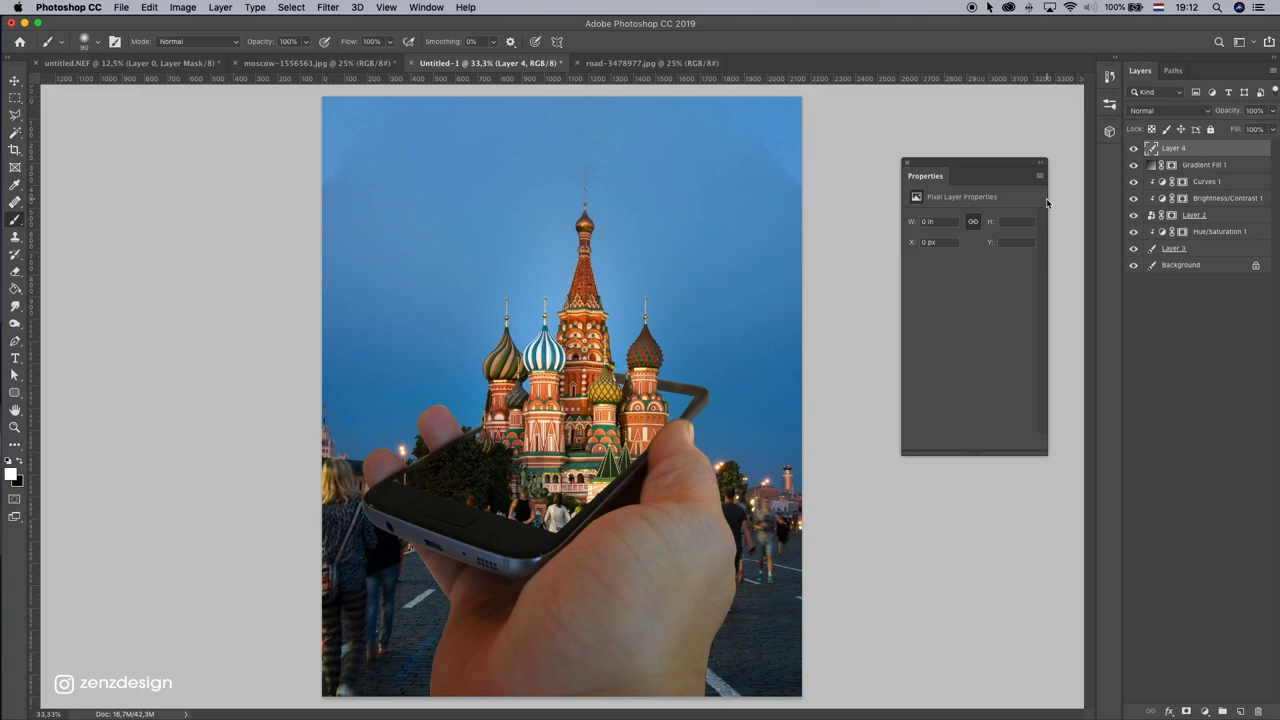
pyautogui.moveTo(424, 610)
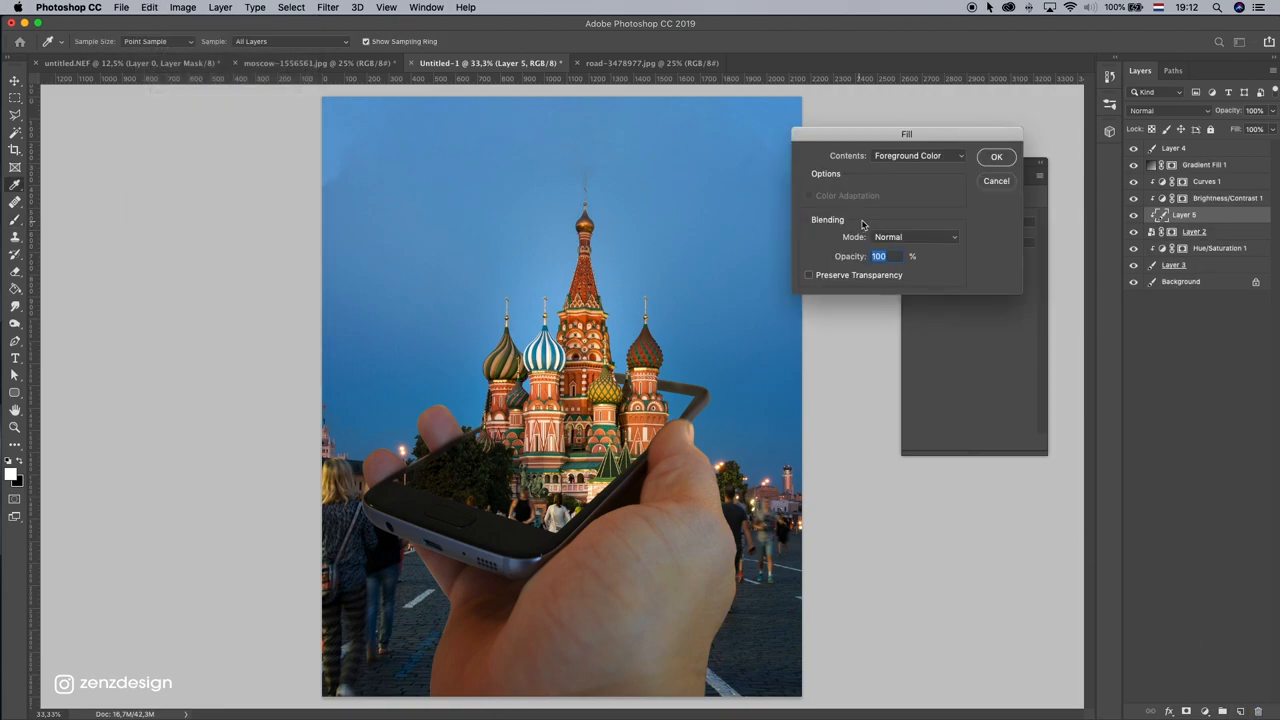
pyautogui.click(916, 156)
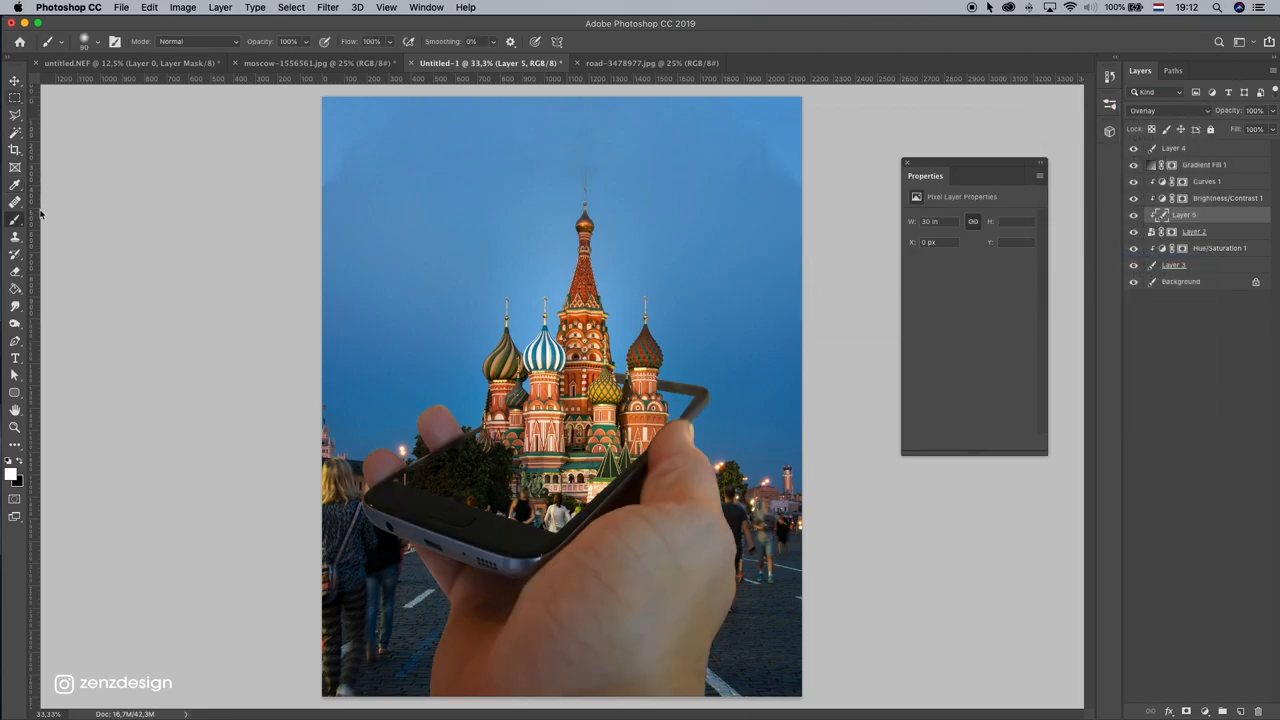
pyautogui.click(16, 304)
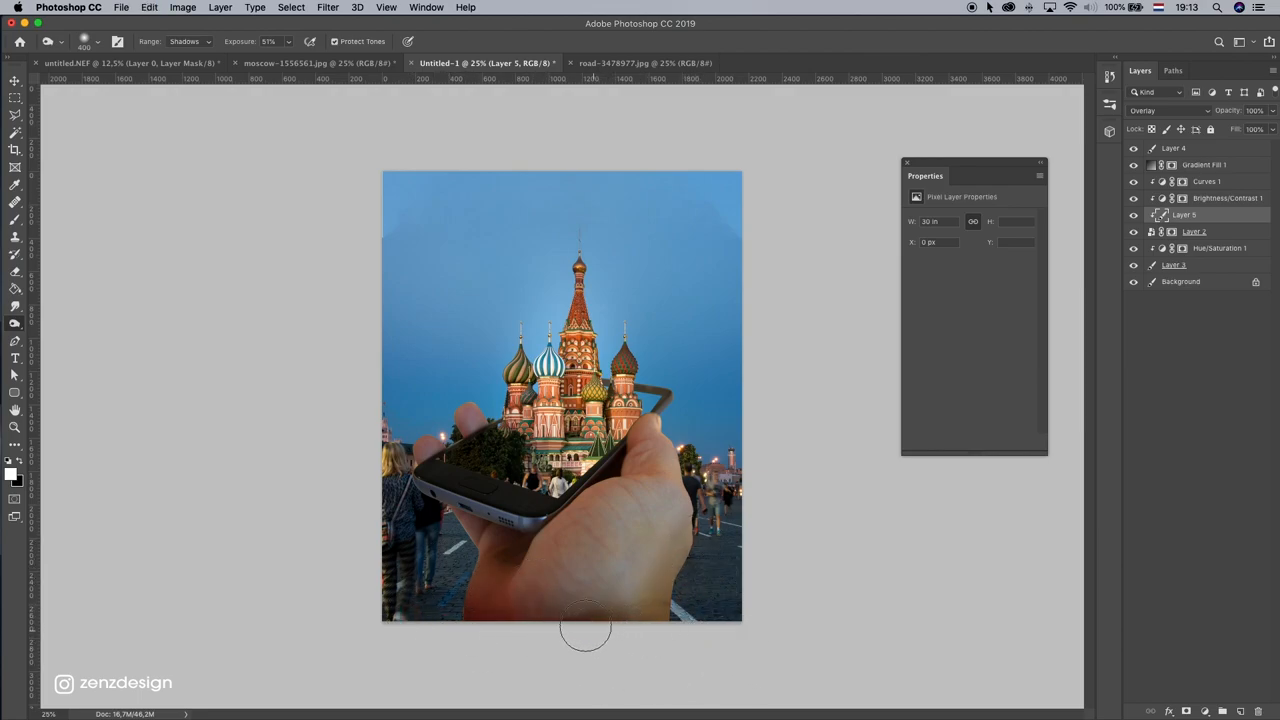
# - Burn with Midtones then Shadows range to deepen shadows along the hand and phone
pyautogui.click(188, 40)
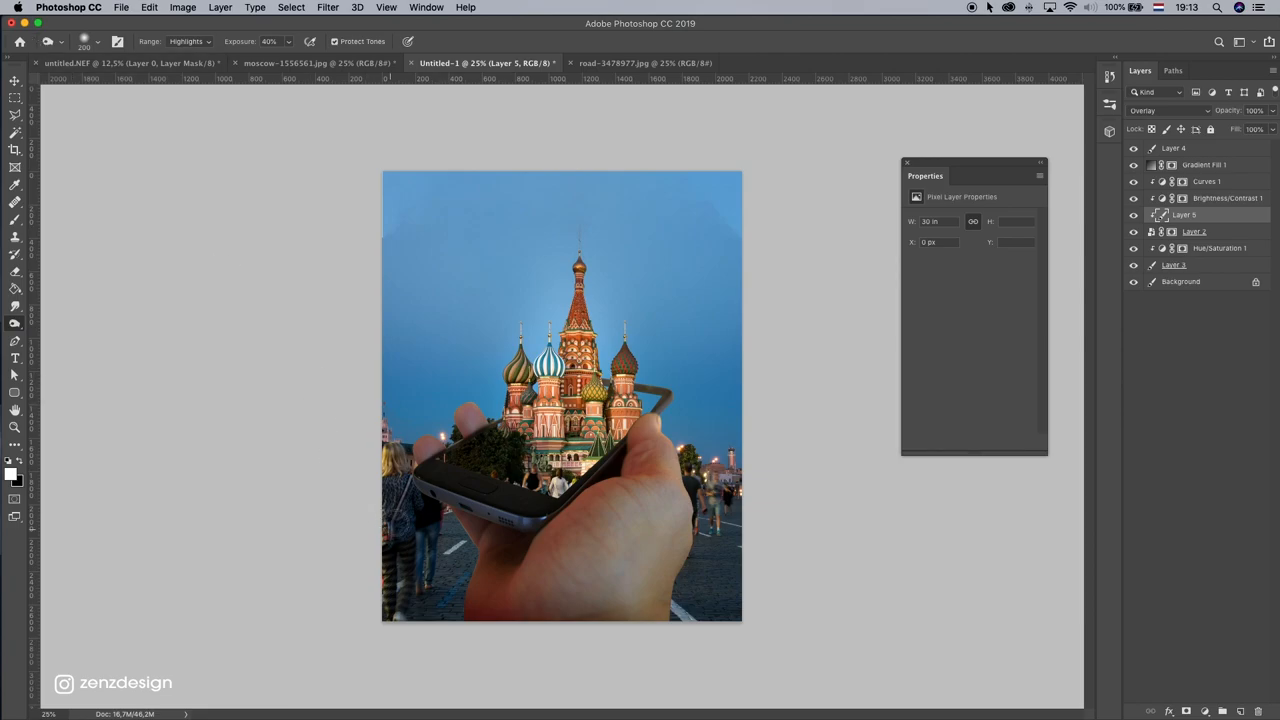
pyautogui.click(186, 40)
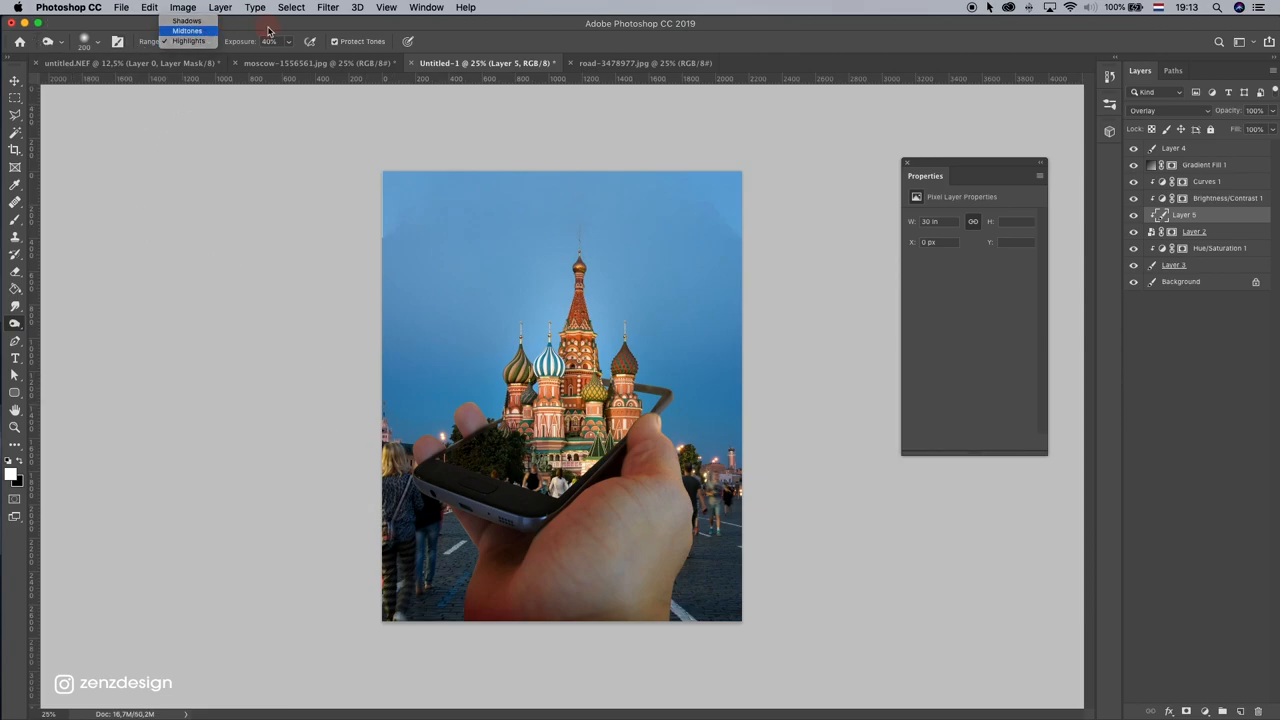
pyautogui.click(186, 30)
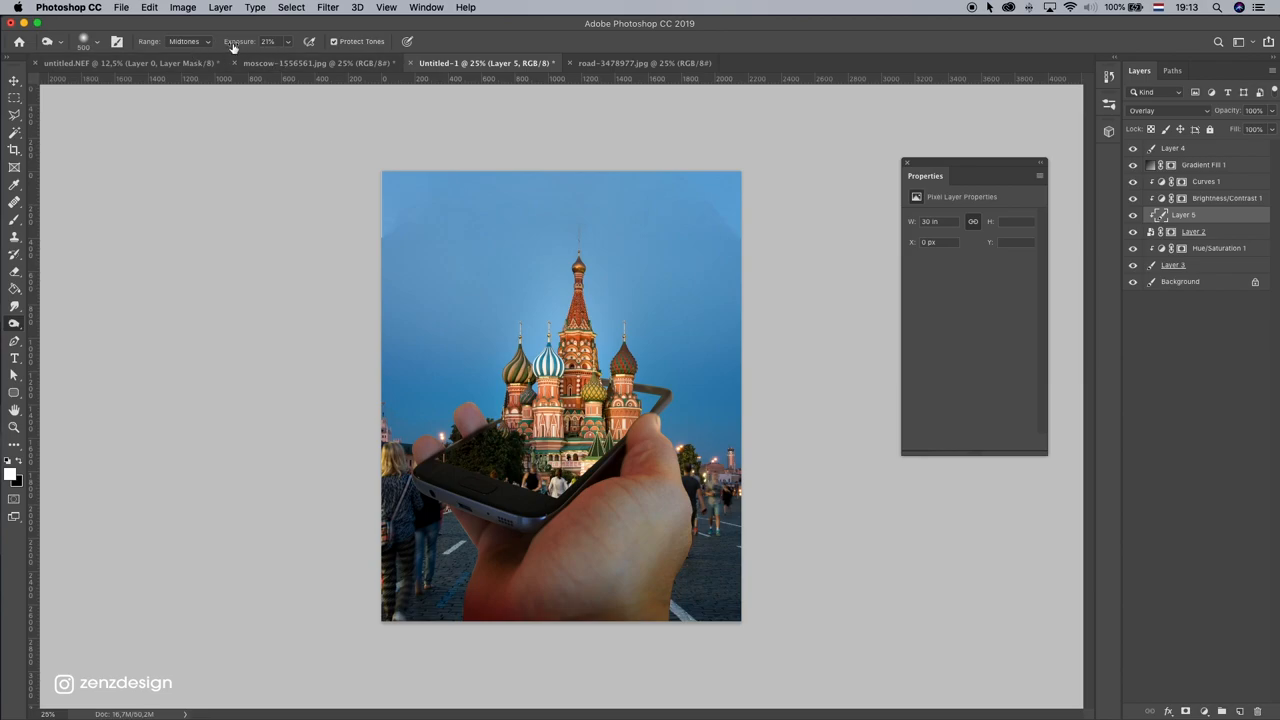
pyautogui.click(188, 40)
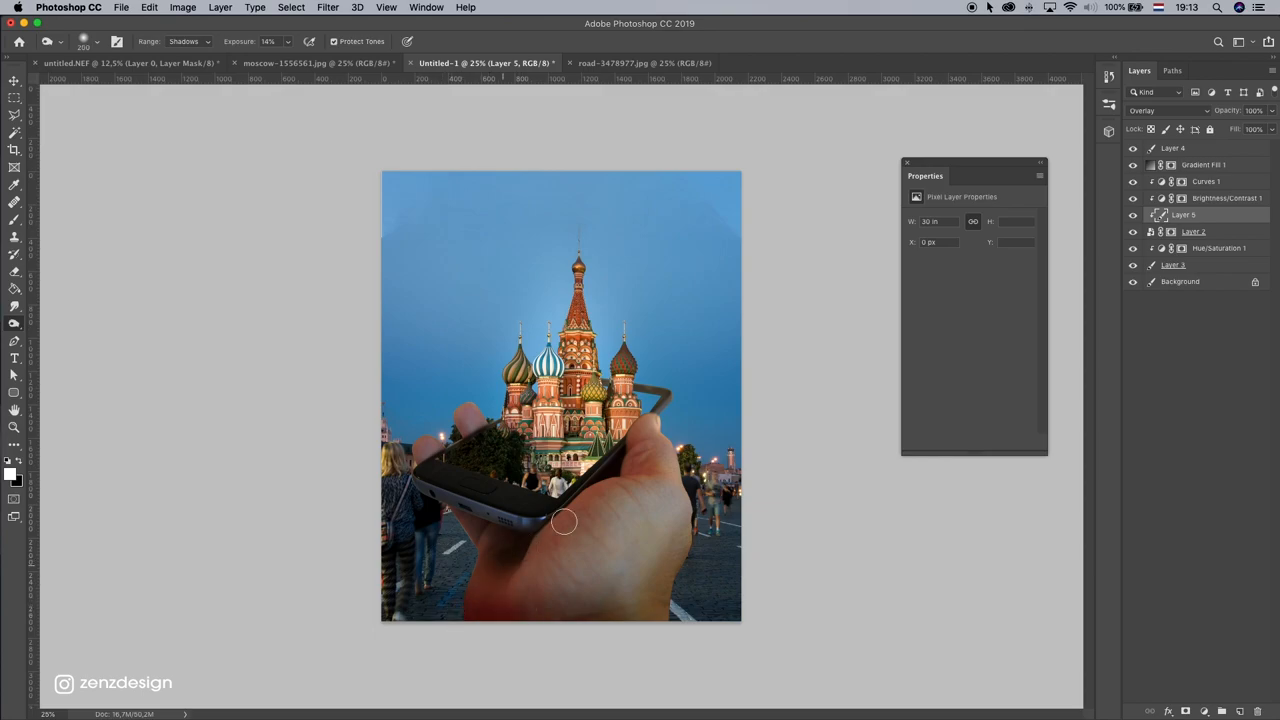
pyautogui.moveTo(564, 520); pyautogui.dragTo(608, 442)
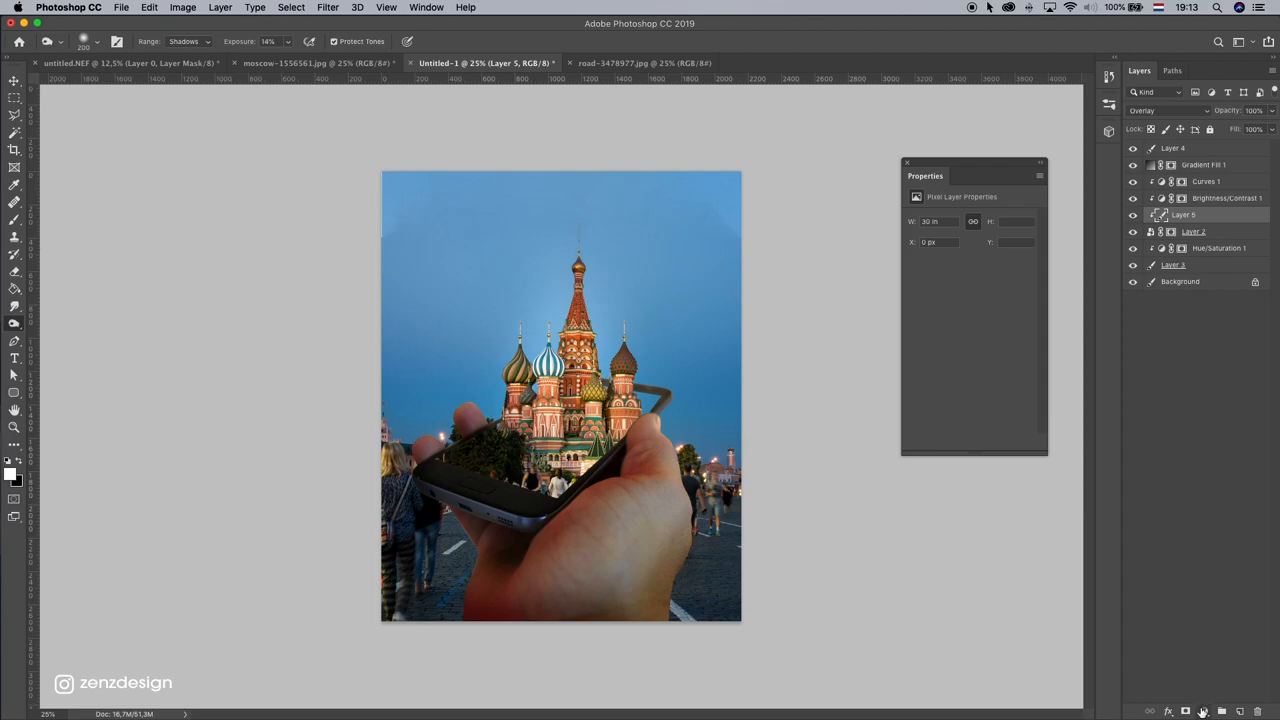
pyautogui.moveTo(984, 364)
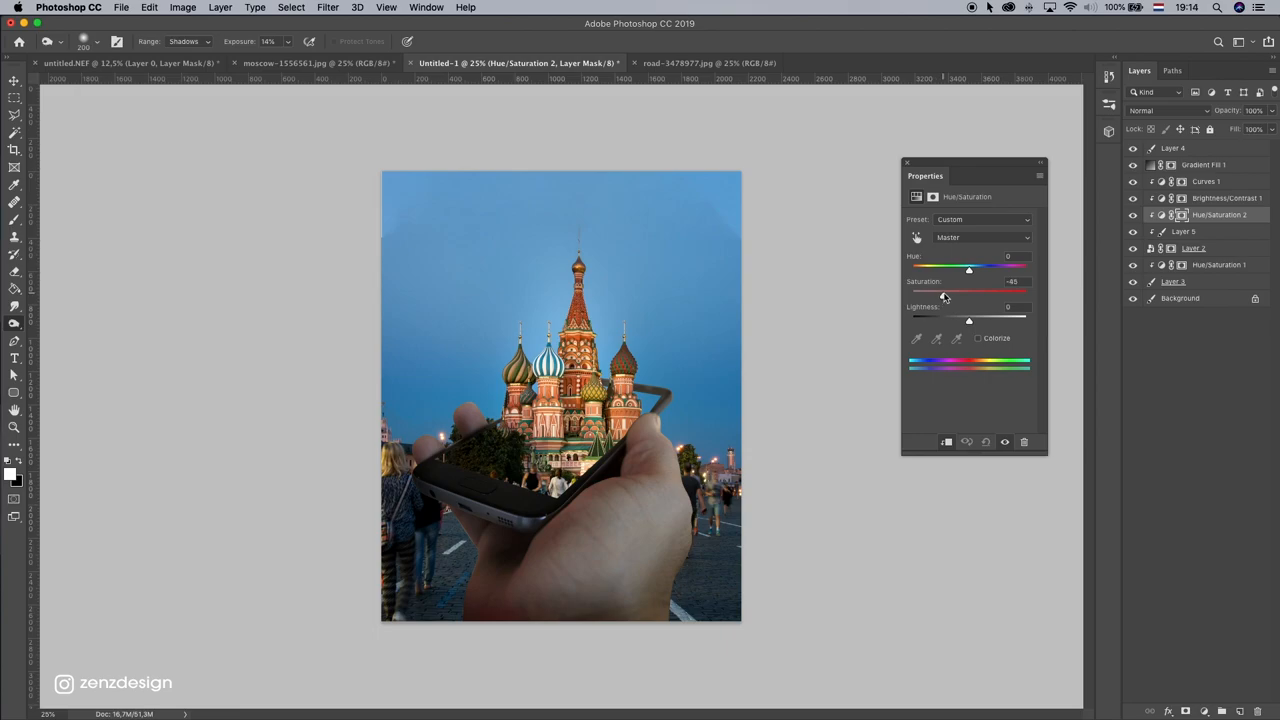
# - Lower saturation on the Hue/Saturation layer, then mask the gradient fill off the spire
pyautogui.moveTo(968, 292); pyautogui.dragTo(946, 292)
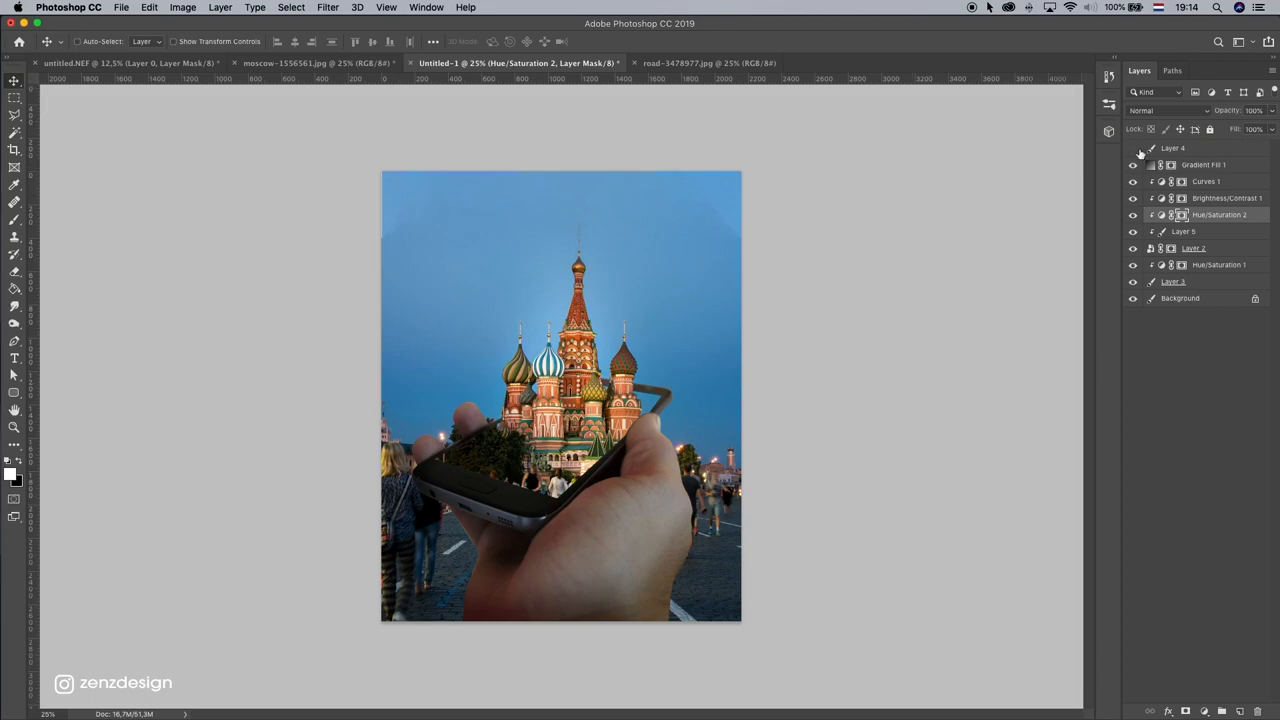
pyautogui.click(1204, 164)
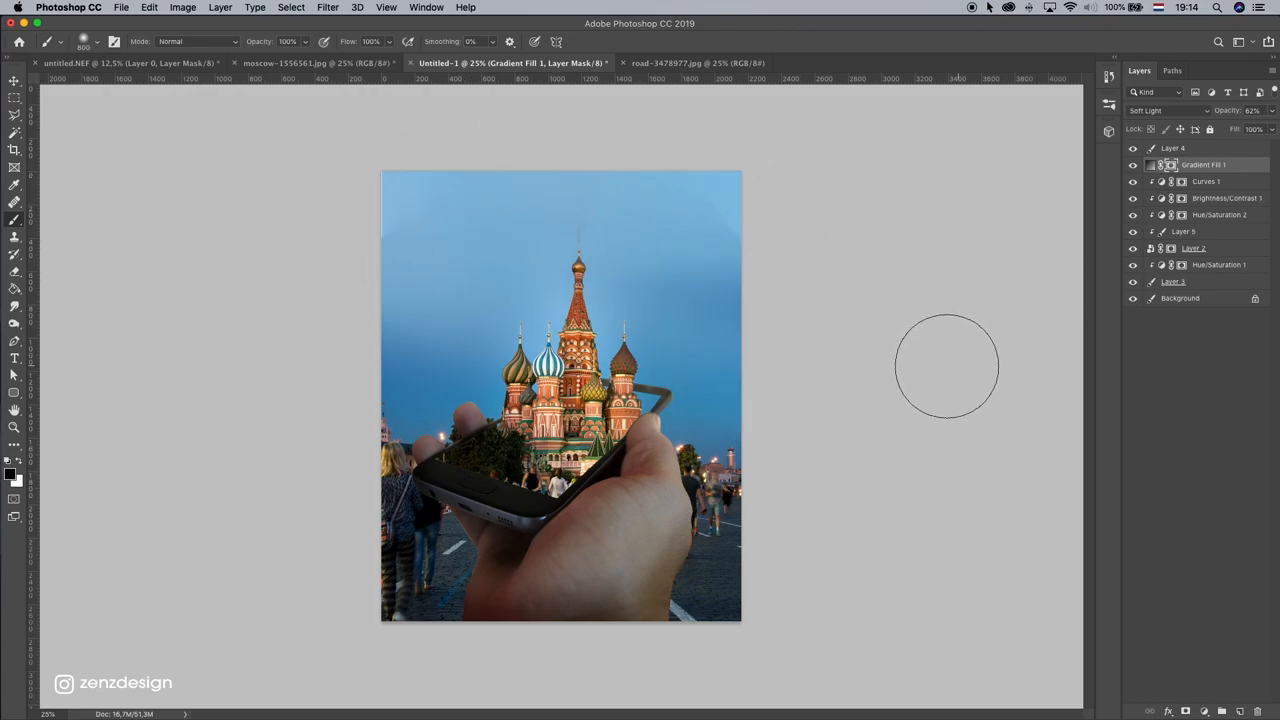
pyautogui.click(630, 404)
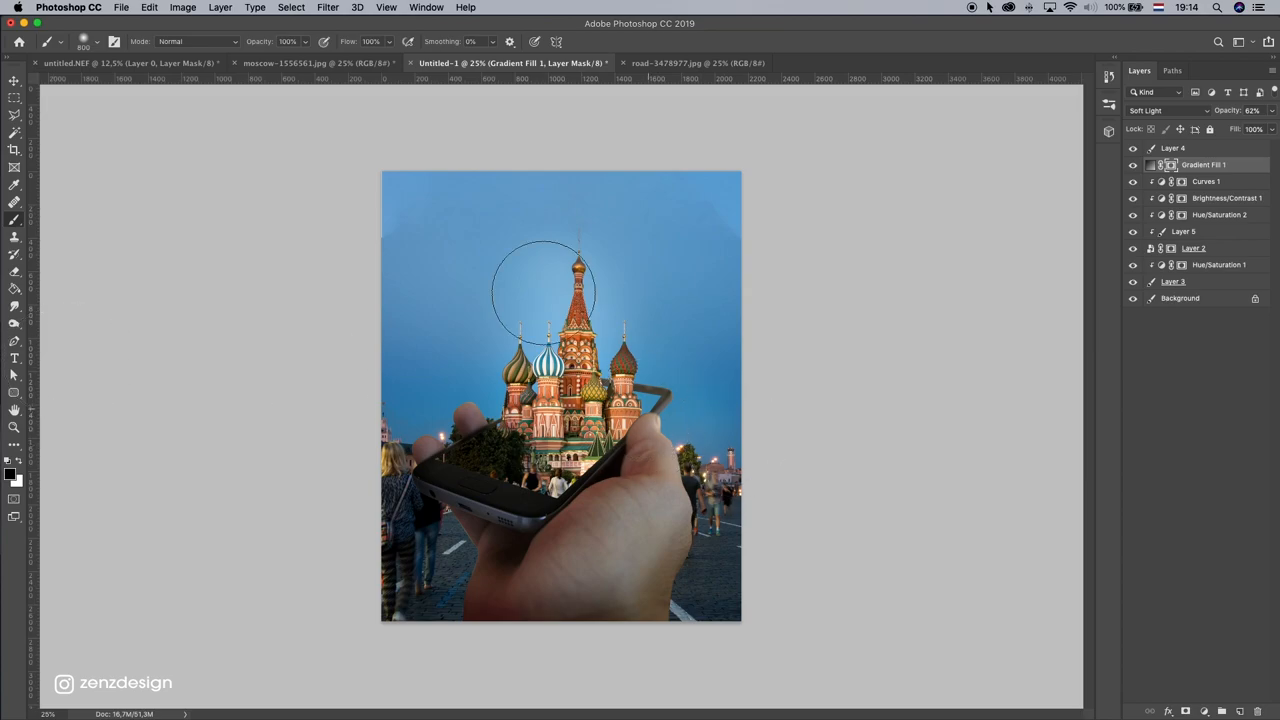
pyautogui.moveTo(560, 250)
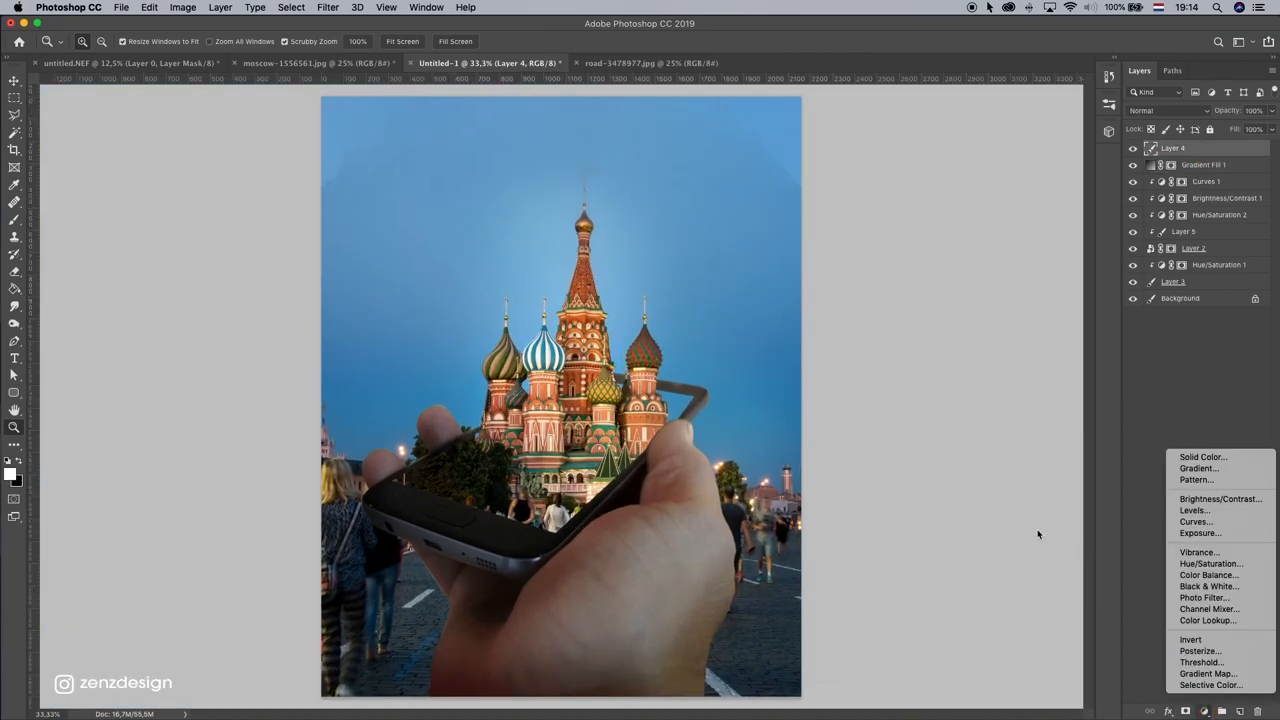
pyautogui.moveTo(1220, 468)
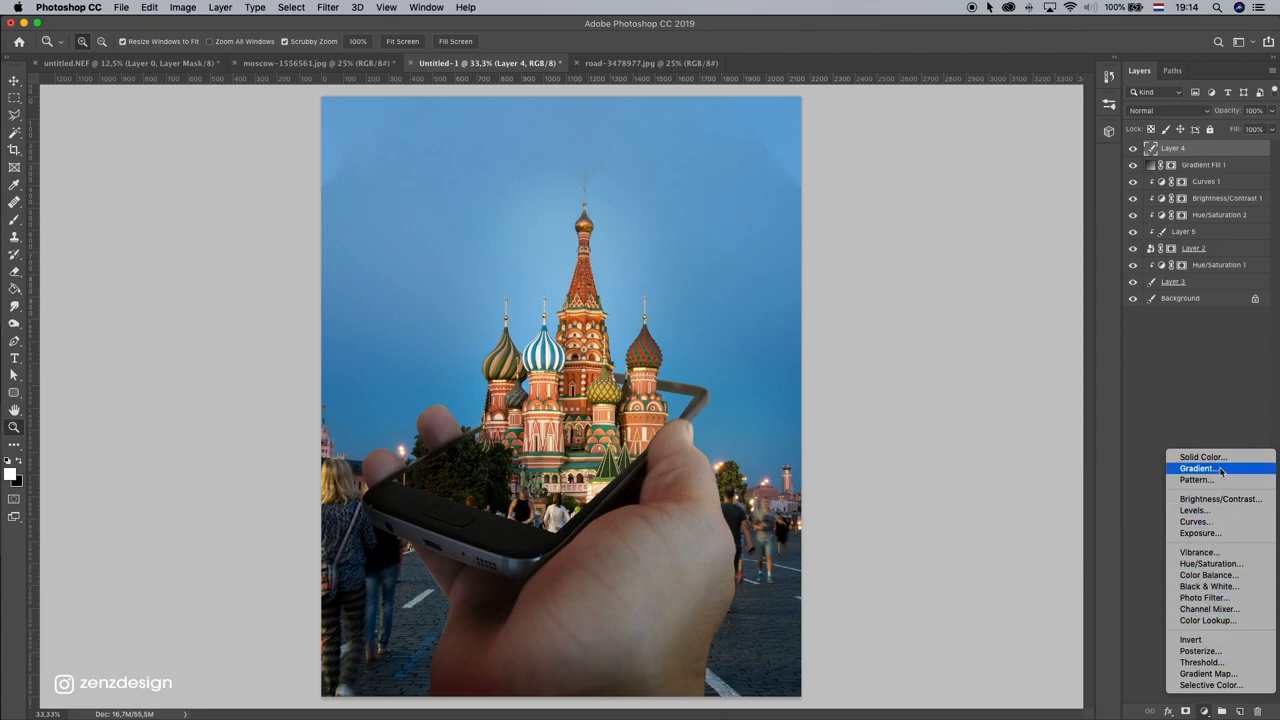
# - Add a Color Balance layer and shift the midtones toward red and yellow
pyautogui.click(1208, 576)
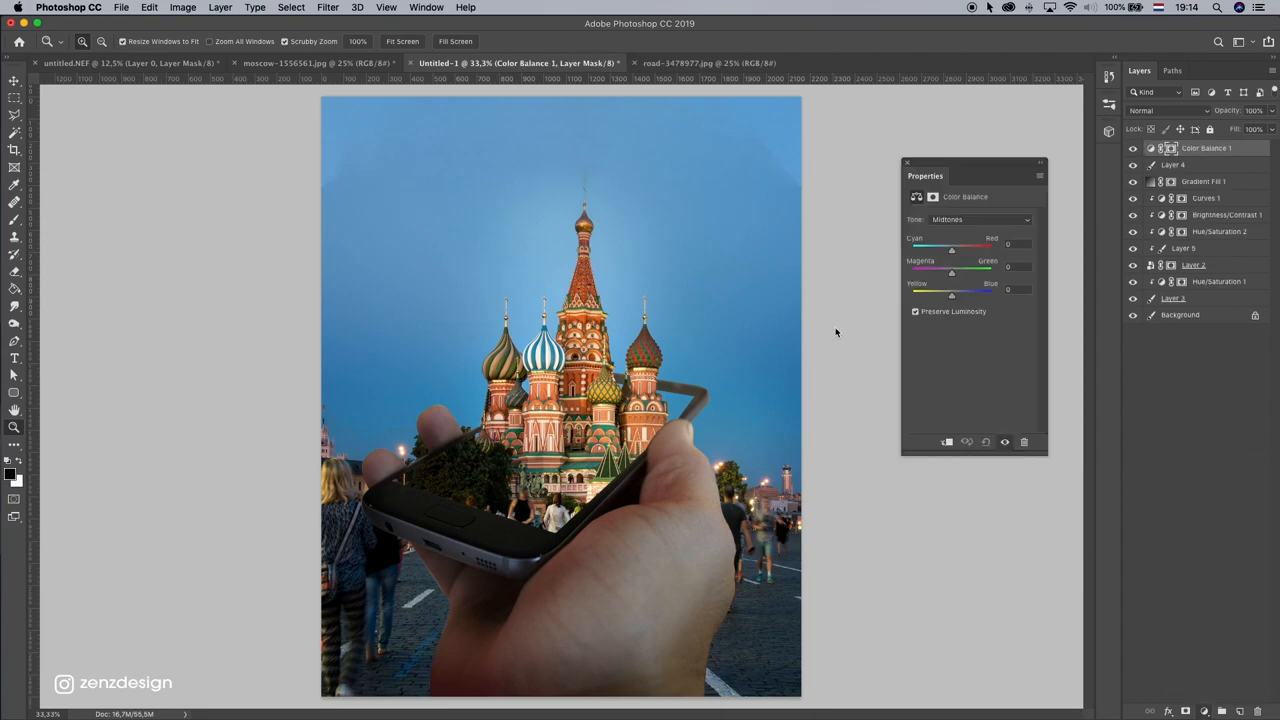
pyautogui.moveTo(952, 244); pyautogui.dragTo(970, 244)
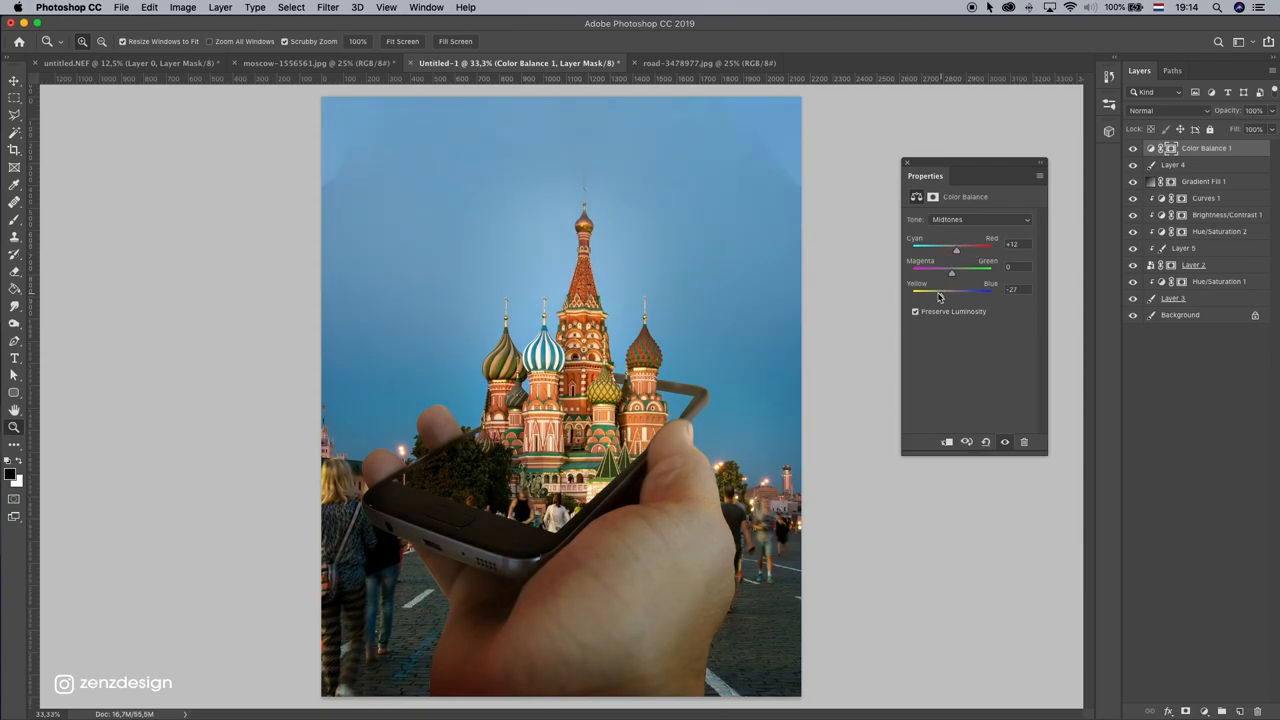
pyautogui.moveTo(956, 250); pyautogui.dragTo(968, 250)
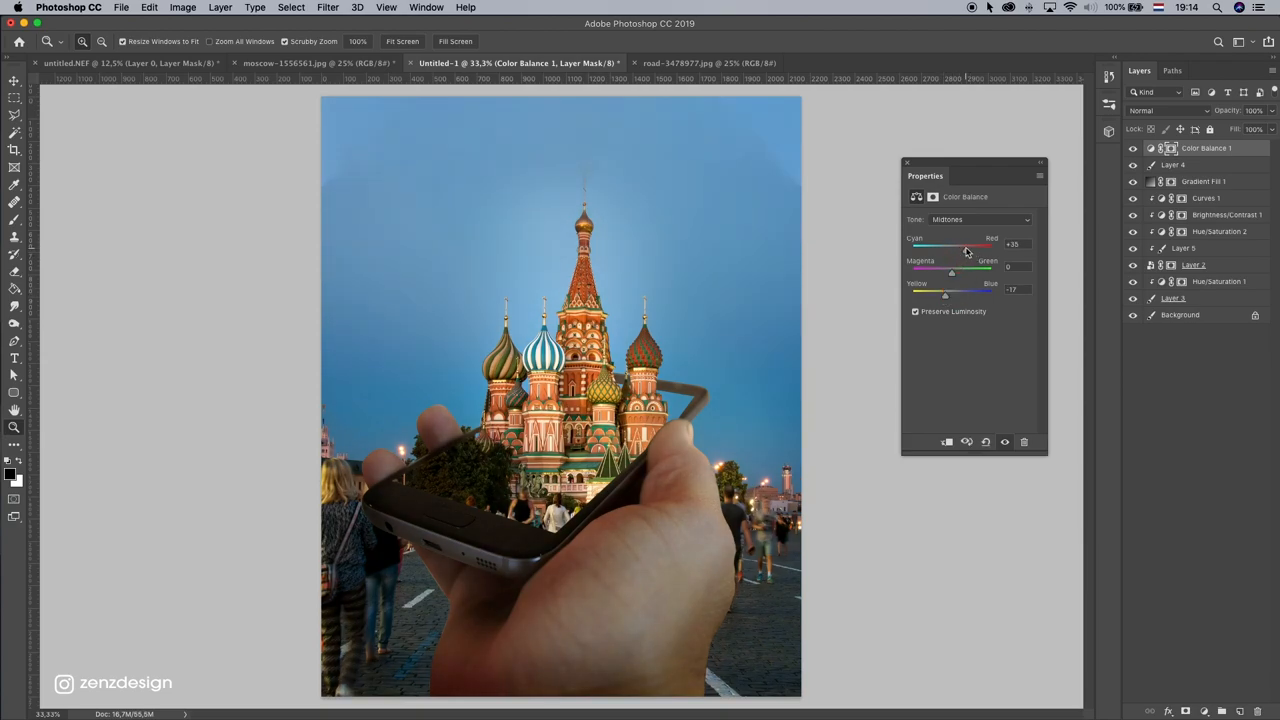
pyautogui.moveTo(976, 244); pyautogui.dragTo(956, 244)
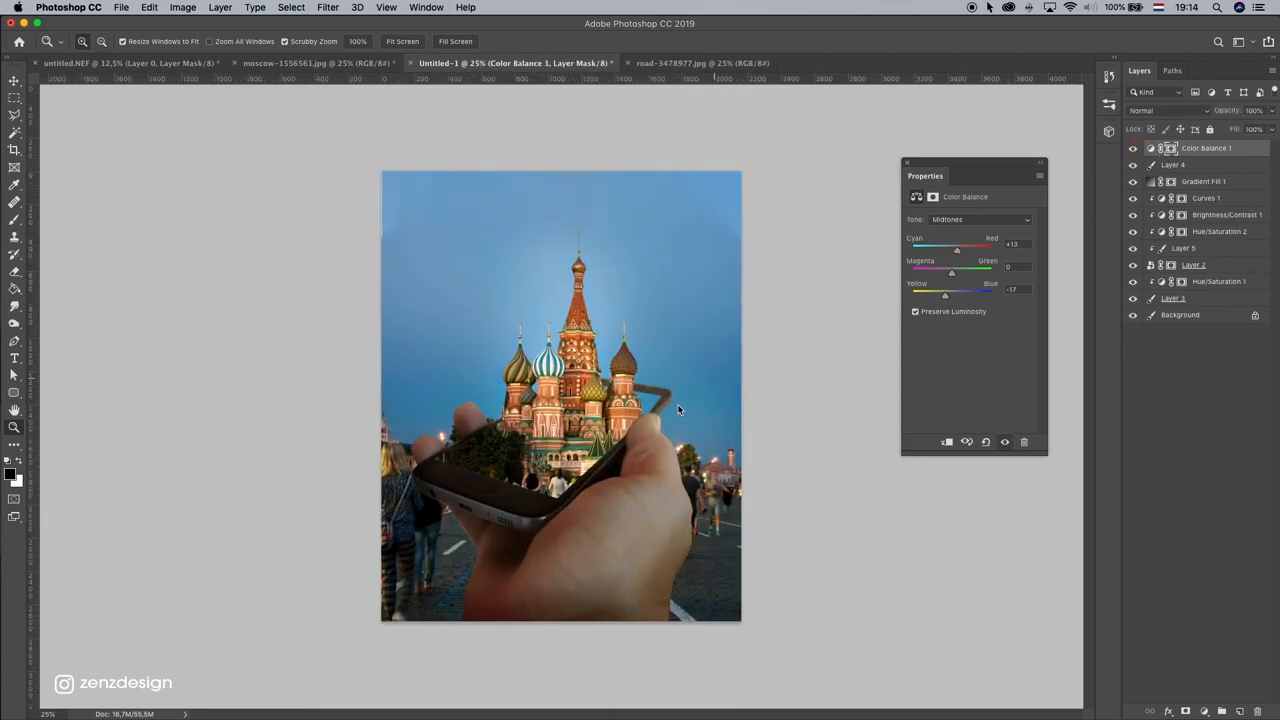
pyautogui.moveTo(956, 248); pyautogui.dragTo(944, 248)
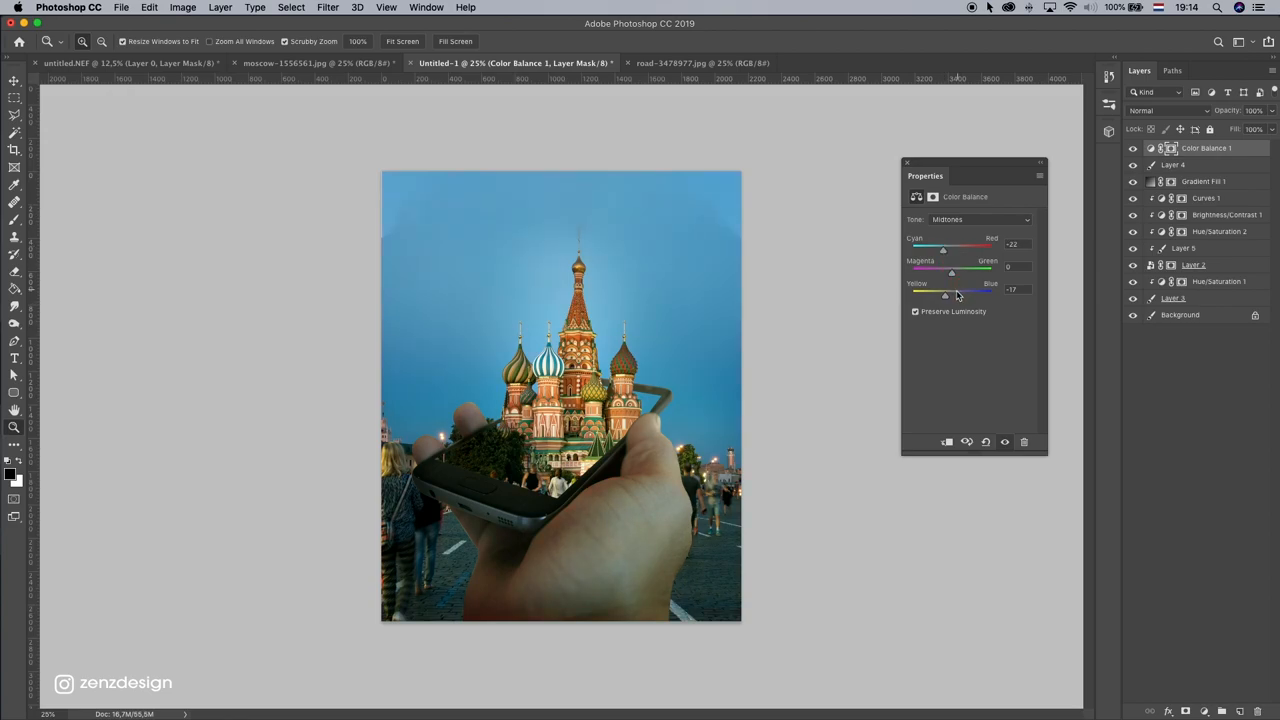
pyautogui.moveTo(944, 296); pyautogui.dragTo(958, 296)
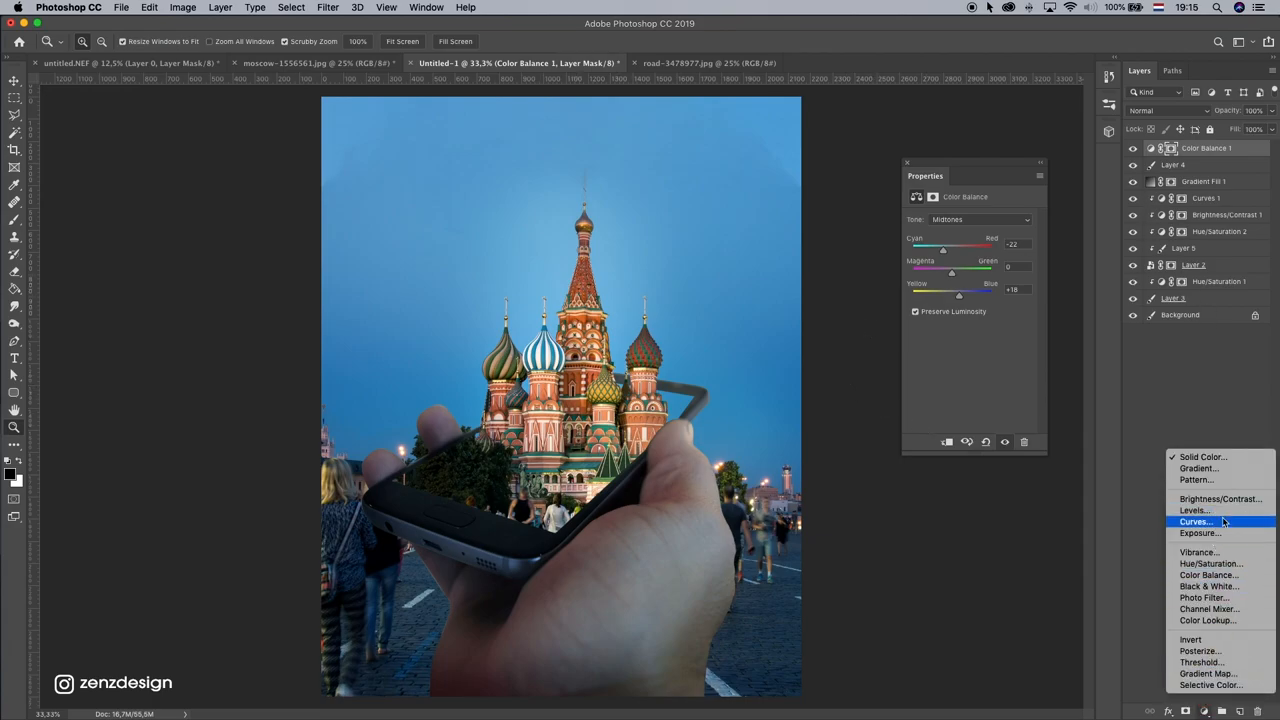
# - Add a second Curves layer and bend the curve to reshape the tones
pyautogui.click(1196, 520)
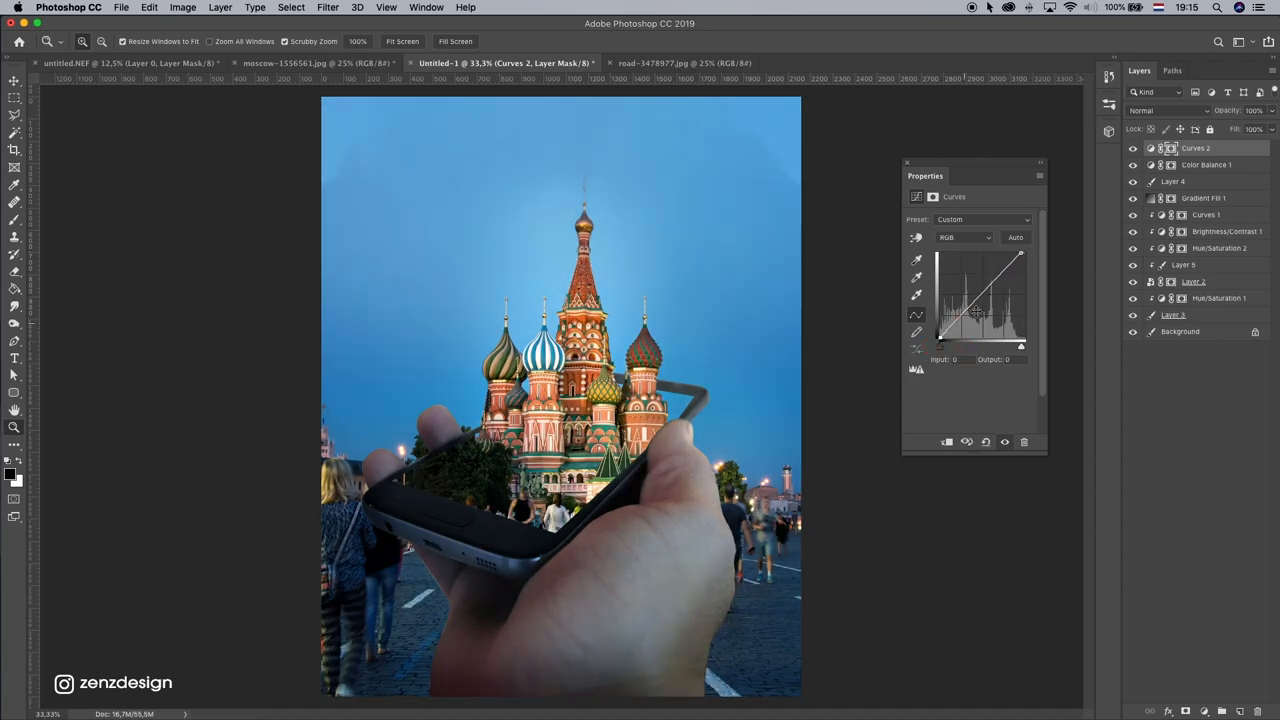
pyautogui.moveTo(996, 296); pyautogui.dragTo(970, 316)
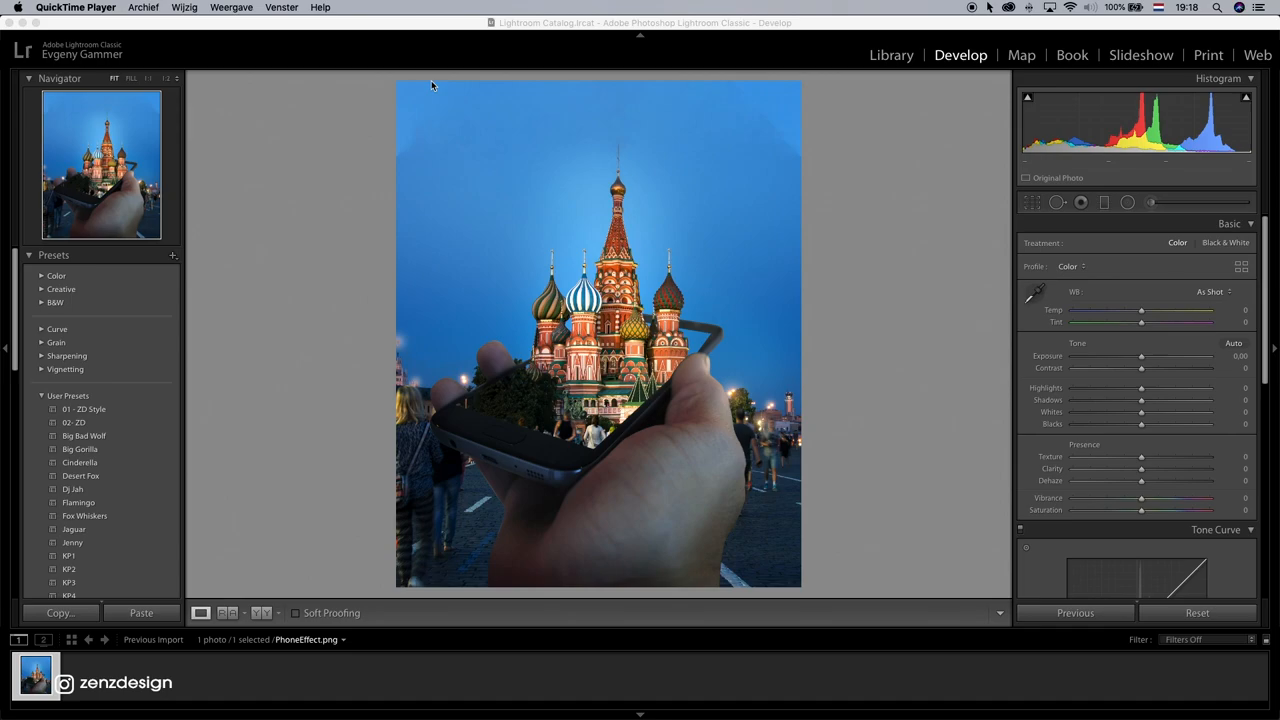
pyautogui.moveTo(268, 340)
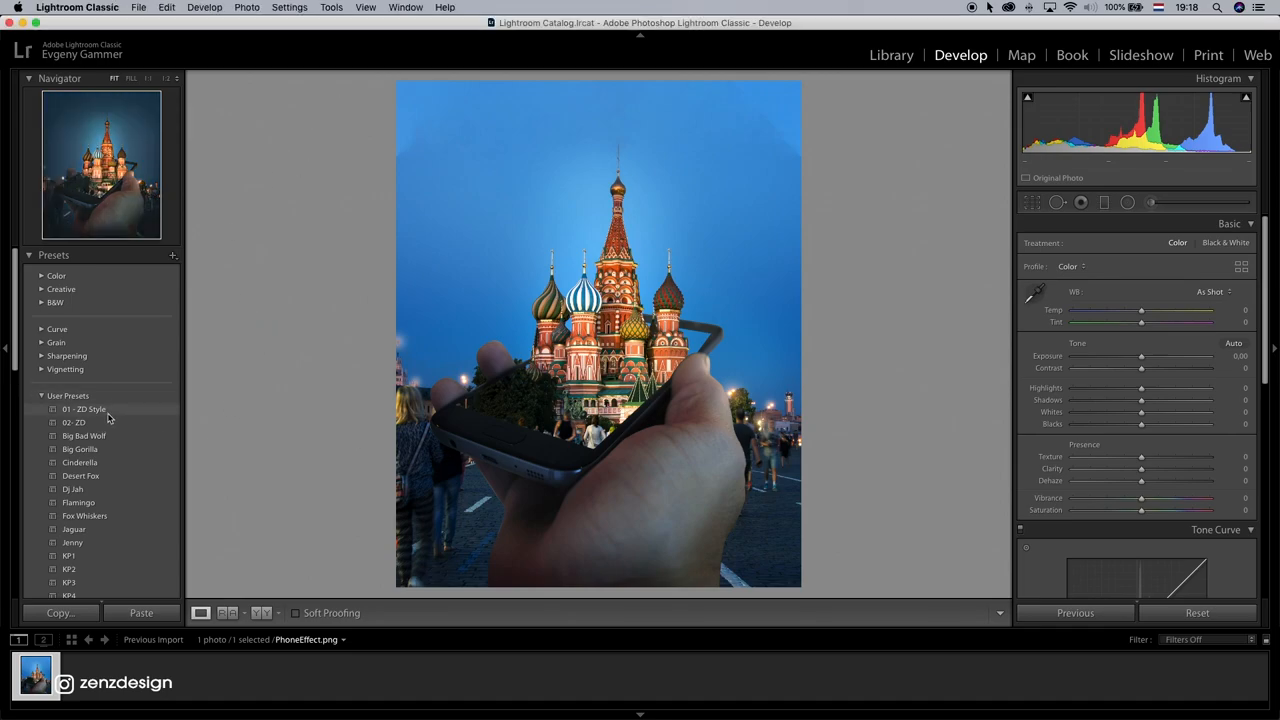
# - Apply a user preset to give the composite a darker, moodier look
pyautogui.click(74, 422)
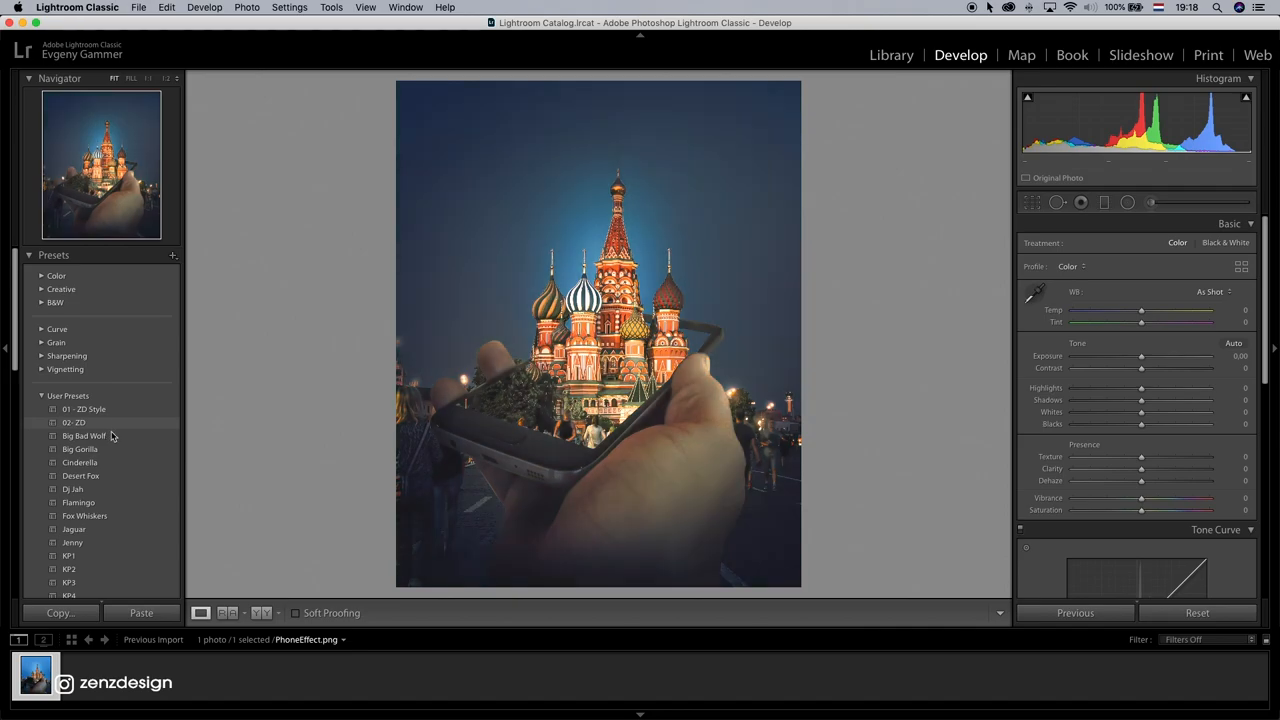